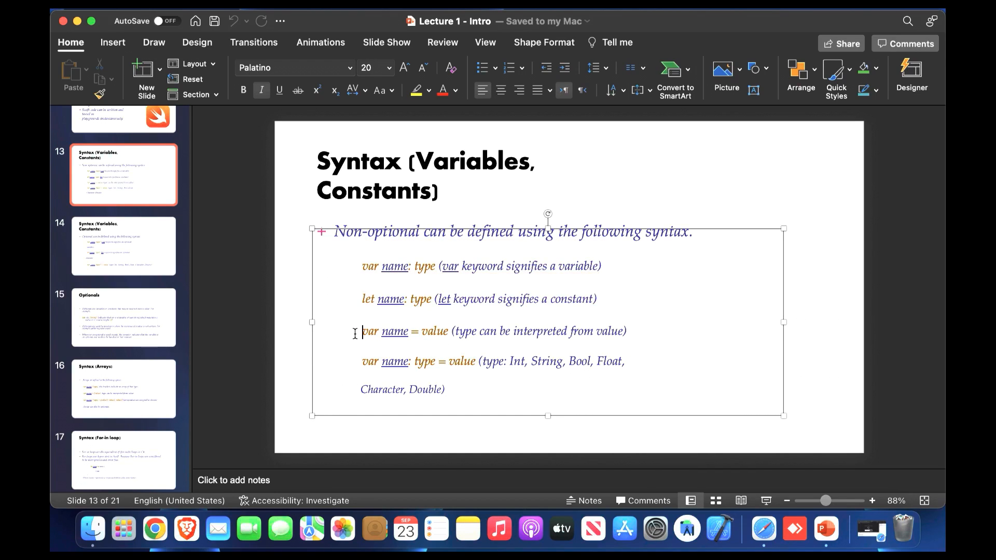
Highlight the last syntax lines on the slide, then minimize PowerPoint to reveal the desktop
drag(361, 331, 627, 331)
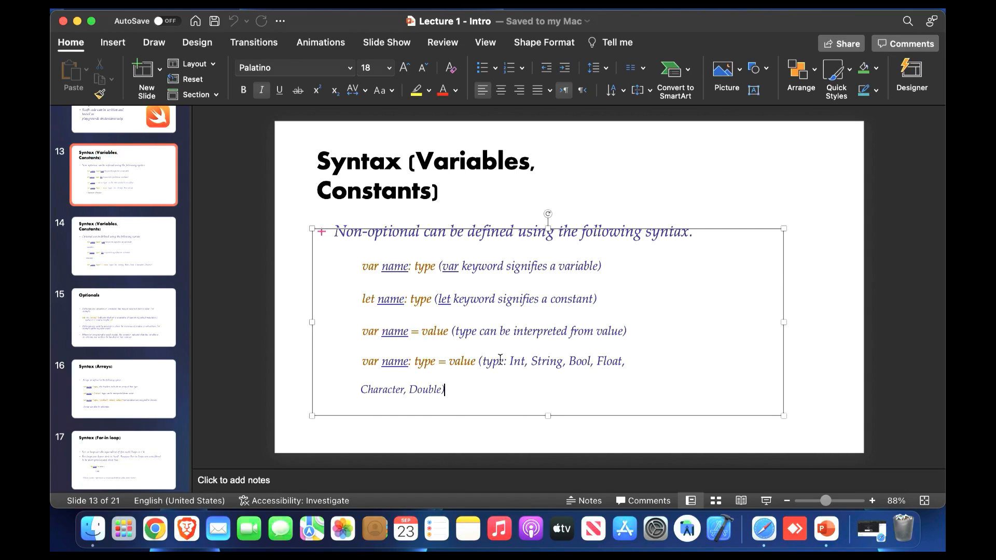
drag(479, 361, 445, 389)
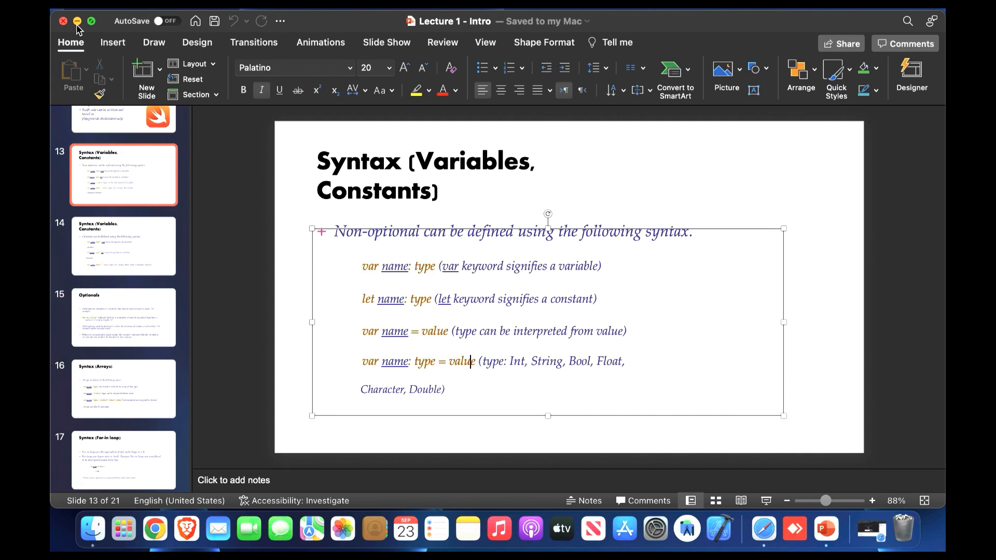
click(75, 21)
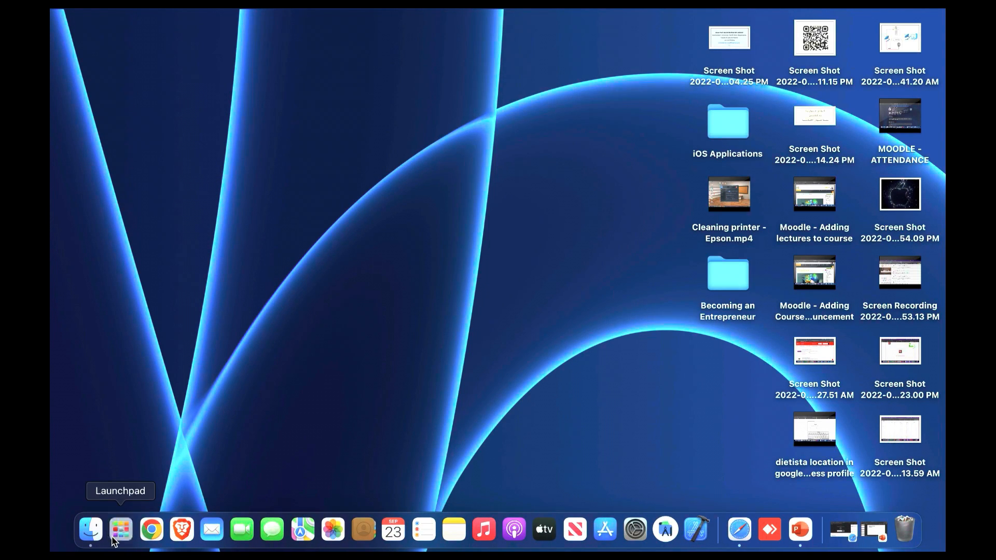
mouse_move(169, 435)
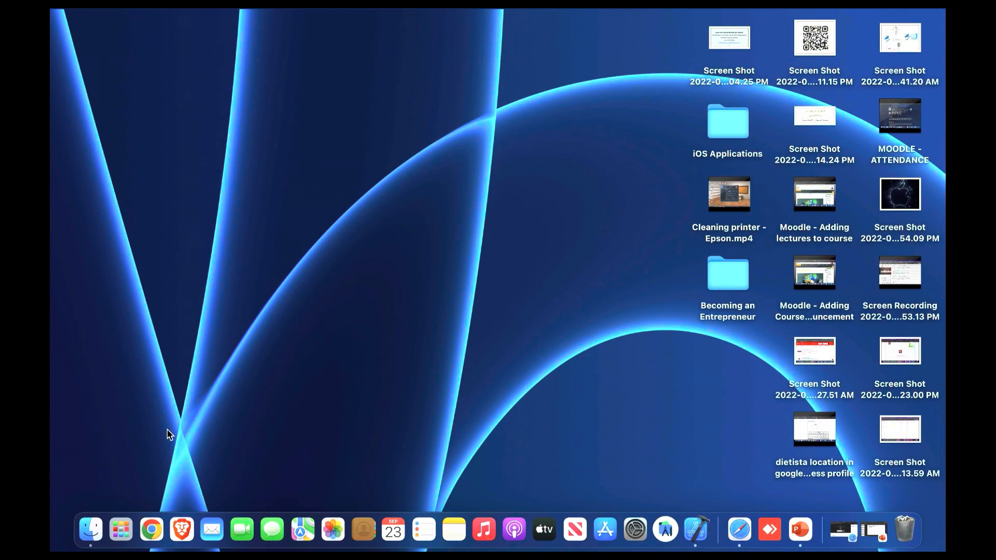
Launch Xcode and bring up the File menu for creating a new playground
click(695, 528)
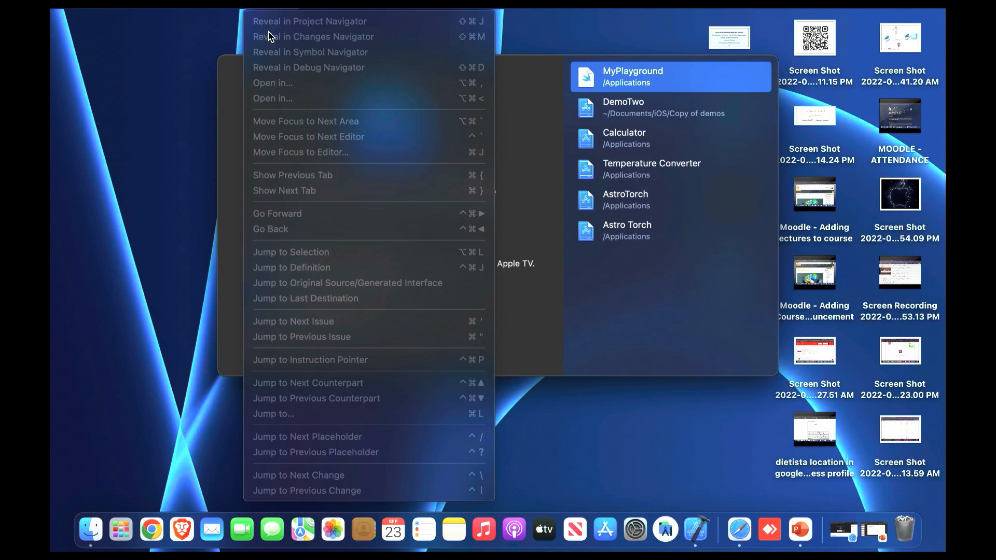
click(137, 21)
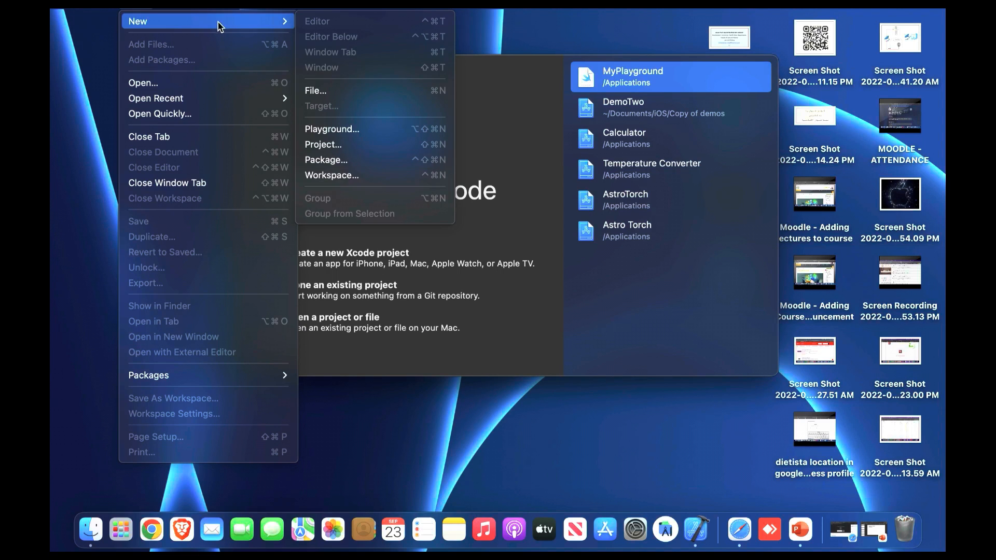
mouse_move(332, 128)
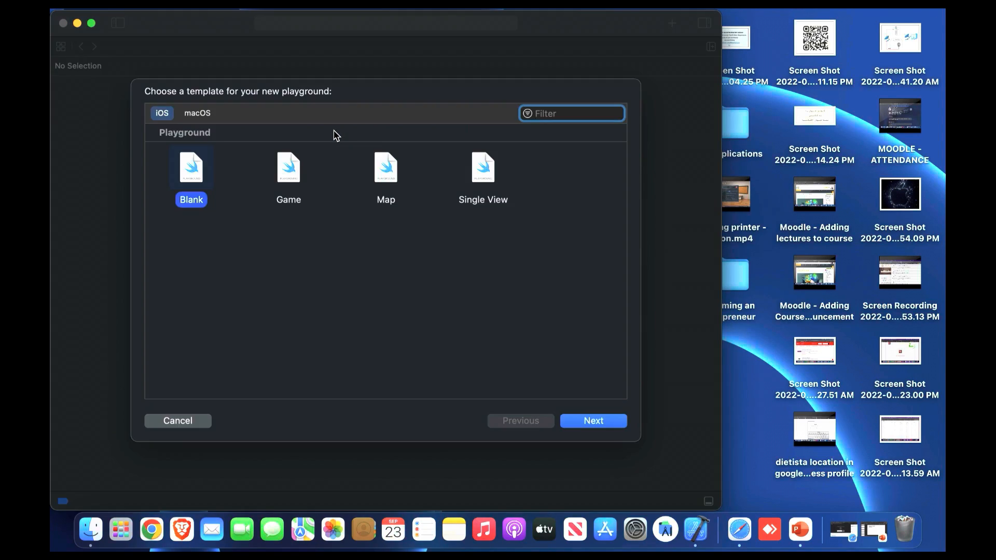
mouse_move(207, 195)
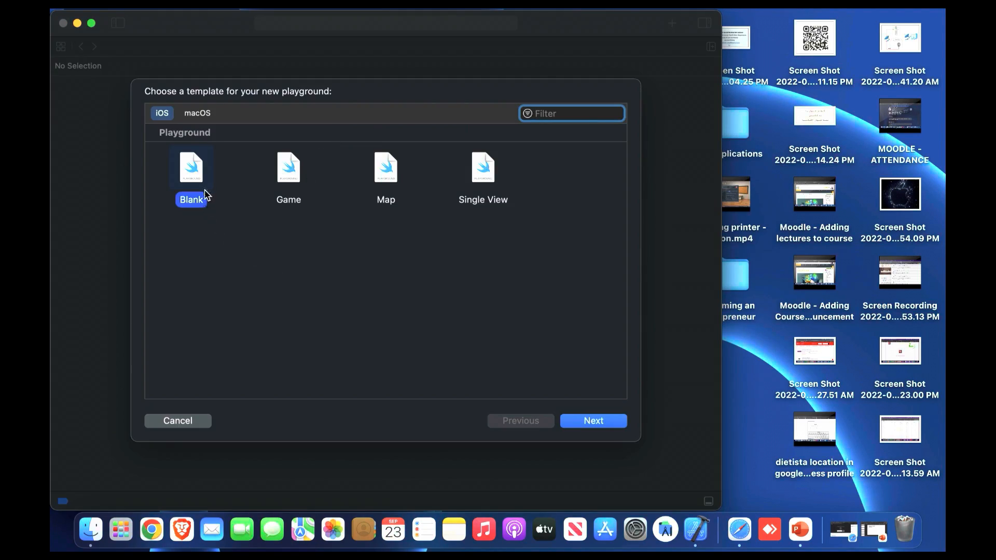
mouse_move(305, 267)
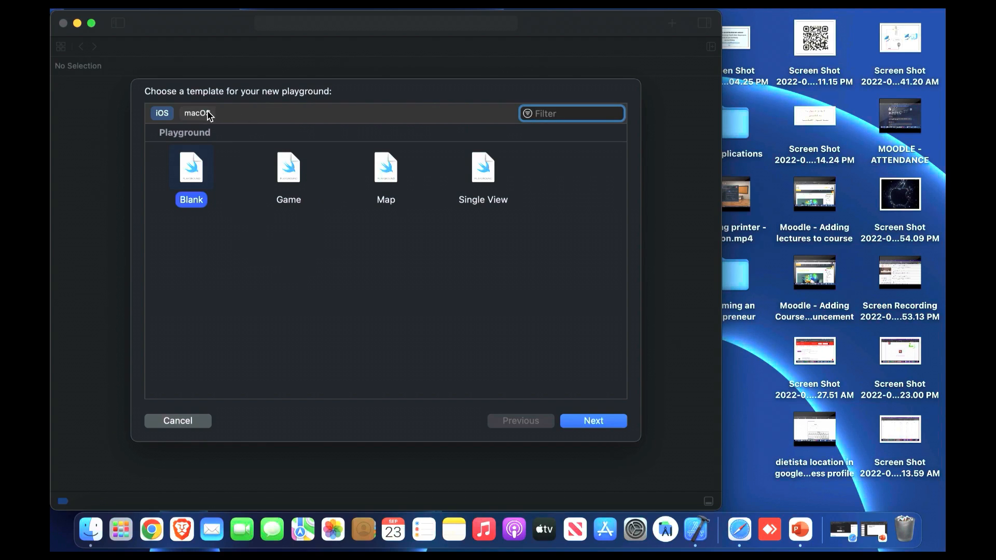
Browse macOS/iOS templates, settle on the iOS Blank playground and proceed to naming it
click(197, 113)
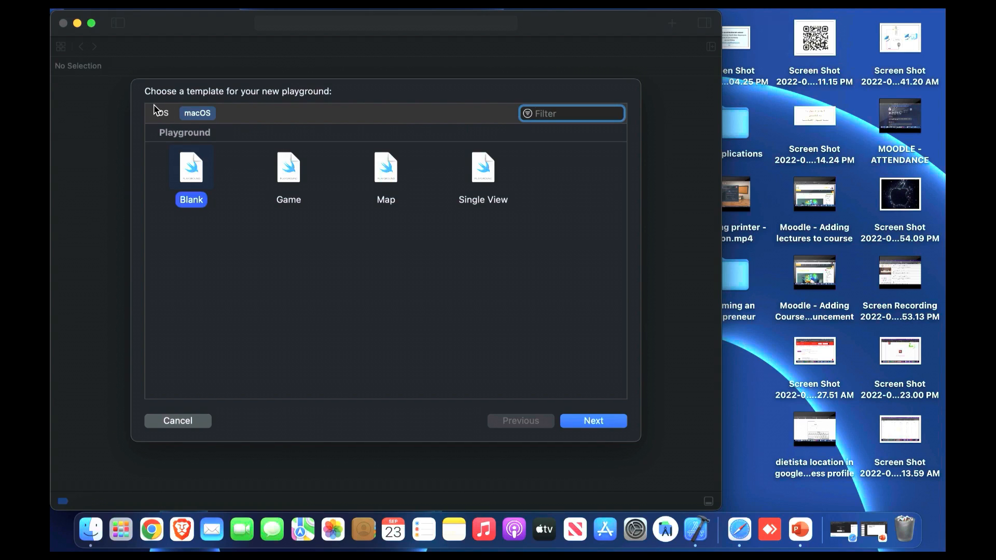
click(162, 113)
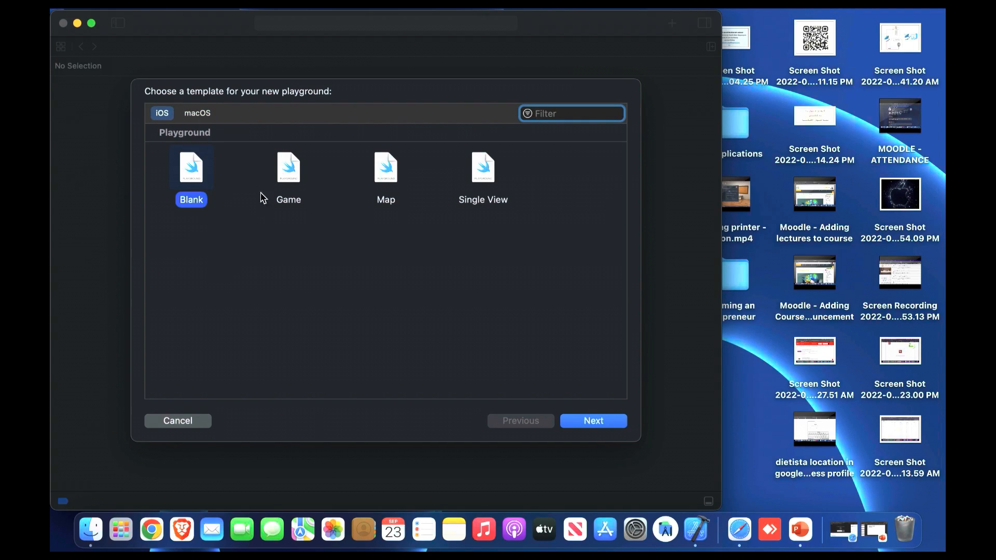
click(386, 174)
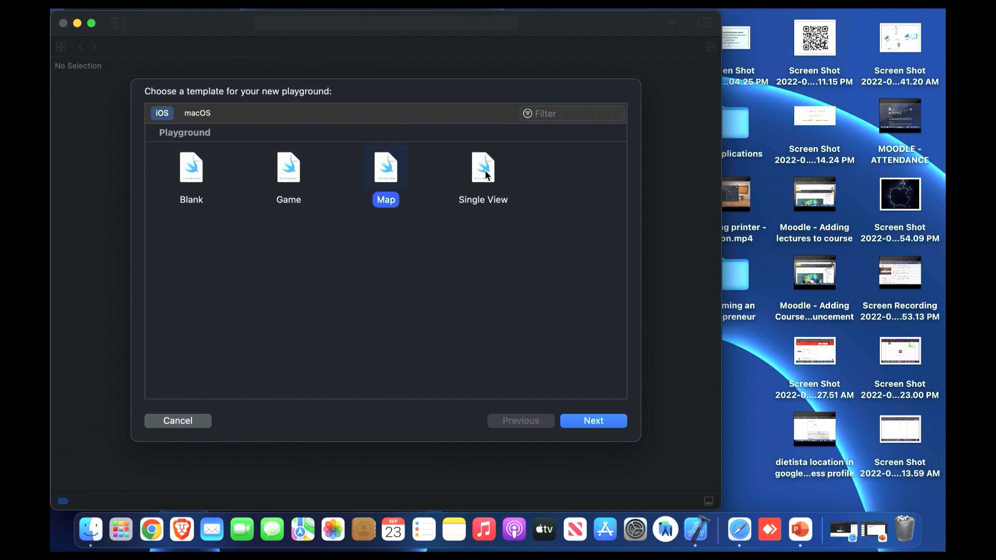
click(191, 169)
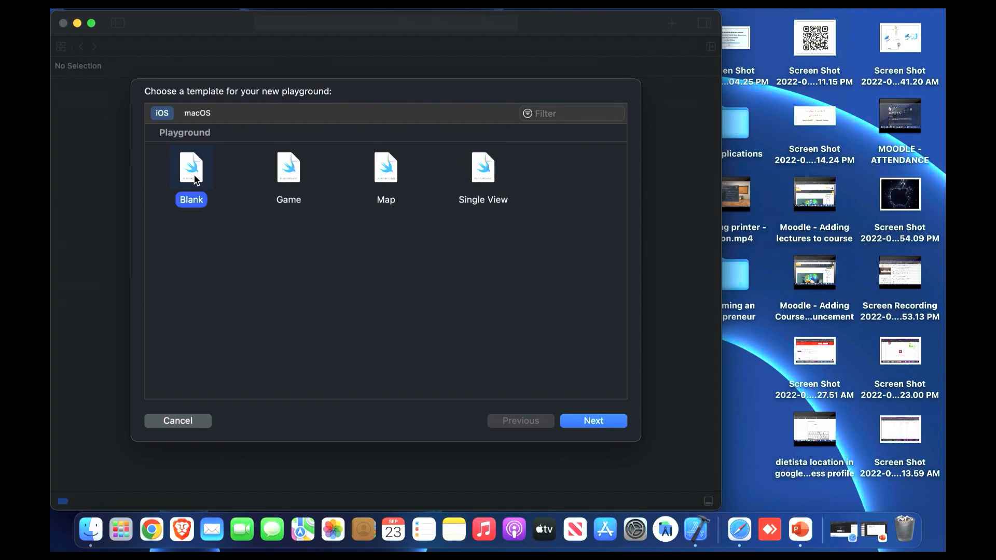
click(483, 168)
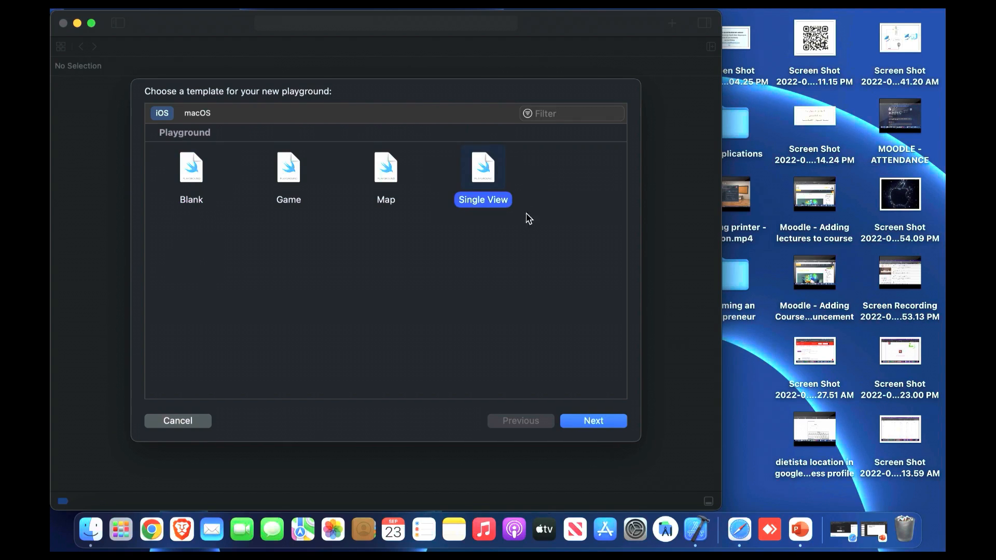
mouse_move(230, 190)
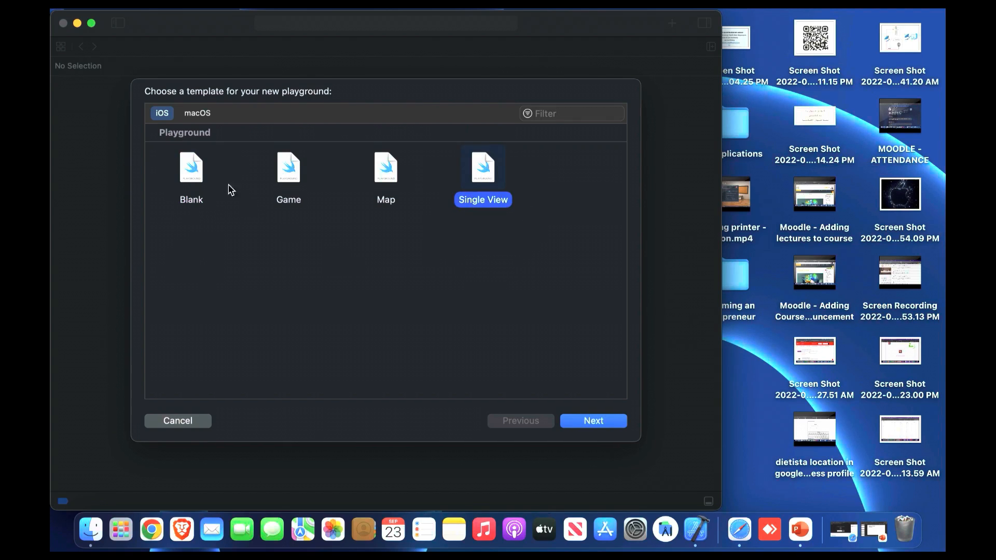
click(190, 174)
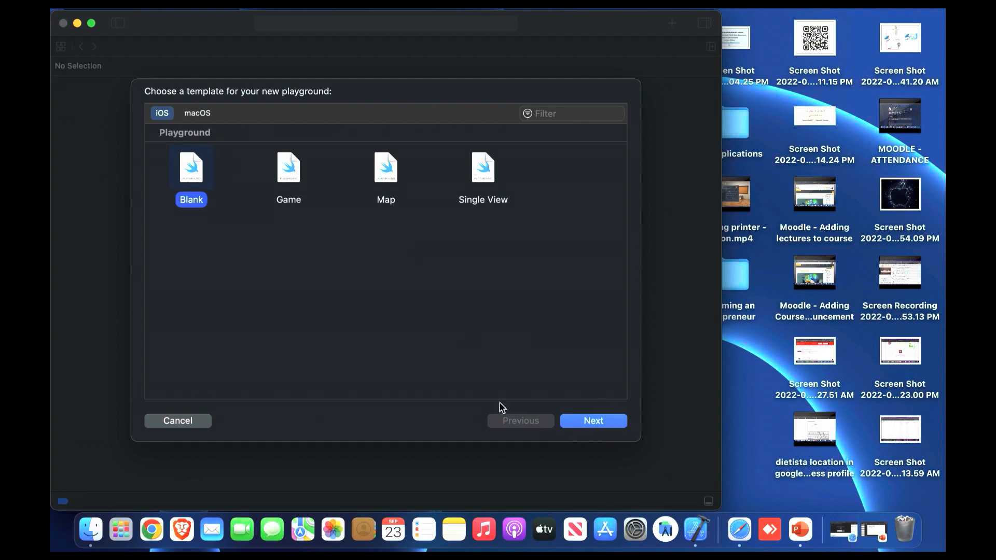
click(592, 420)
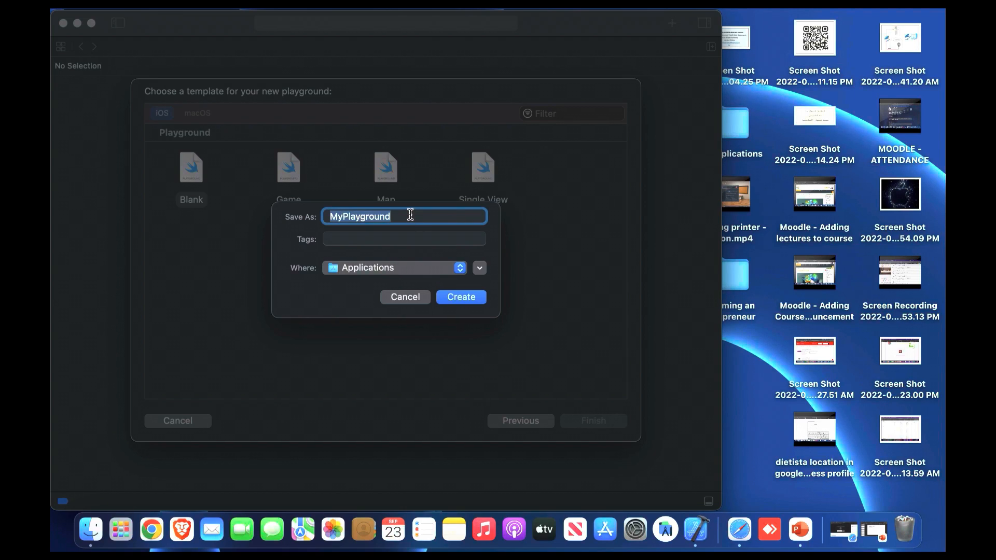
Name the new playground 'intro' in Applications and create it
text(intro)
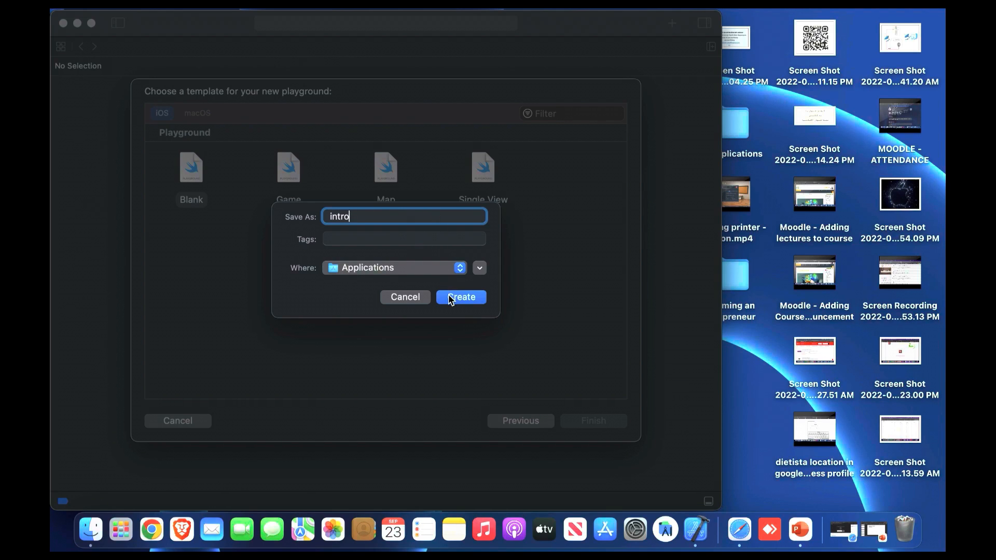
click(461, 297)
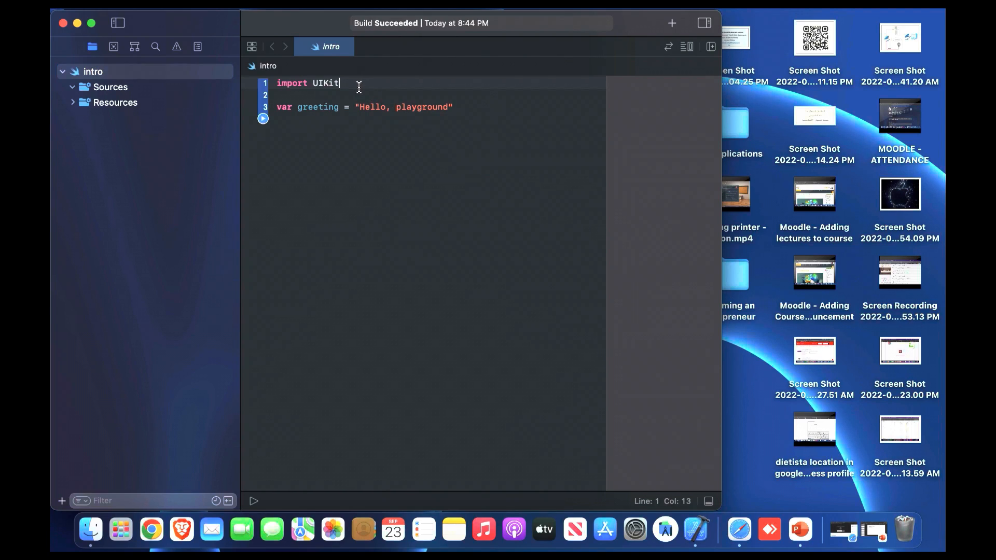
double_click(323, 83)
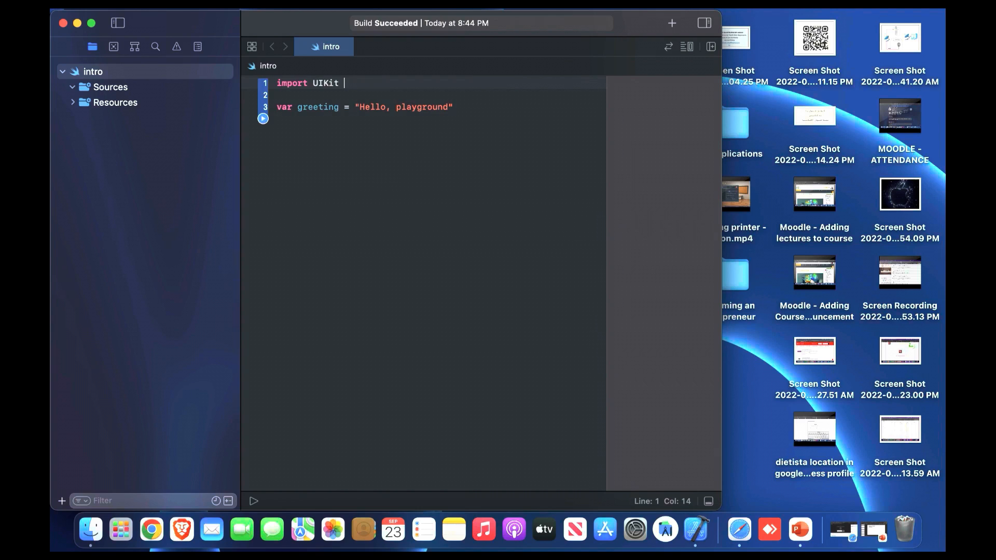
text(()
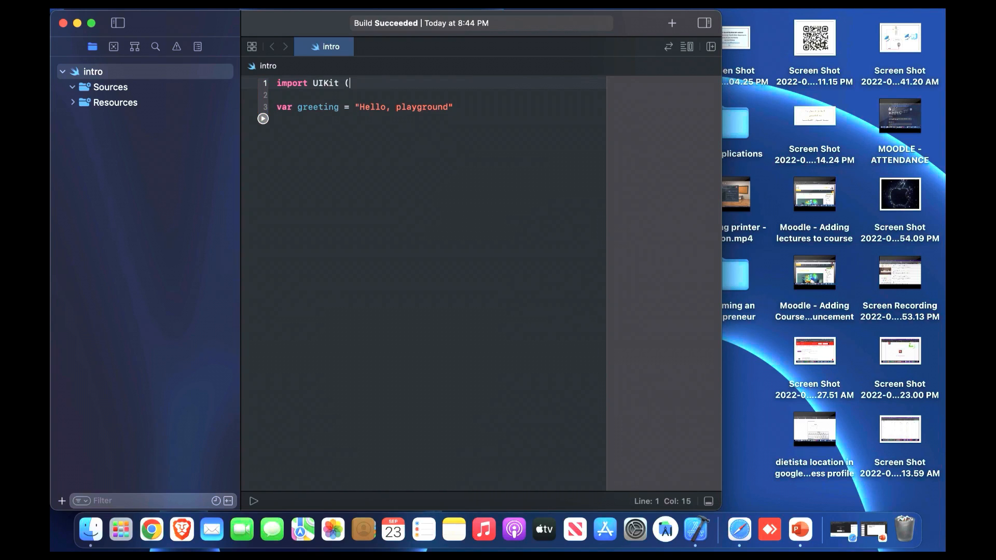
text(USerInterface)
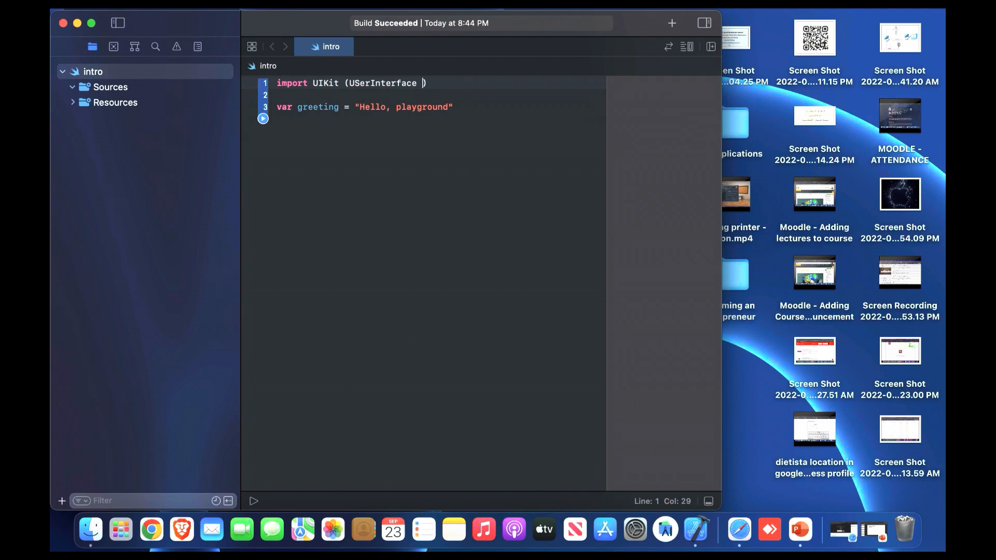
text(tools)
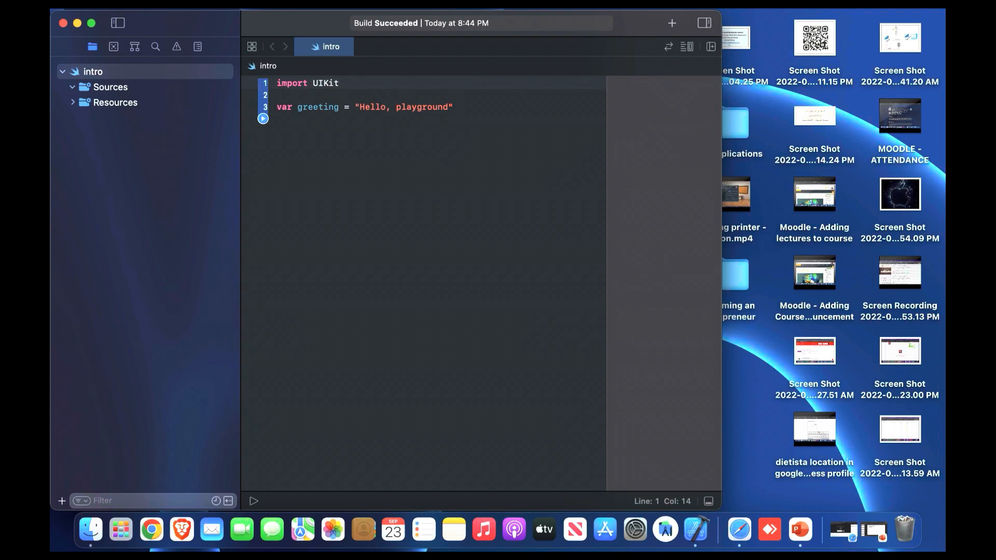
click(404, 96)
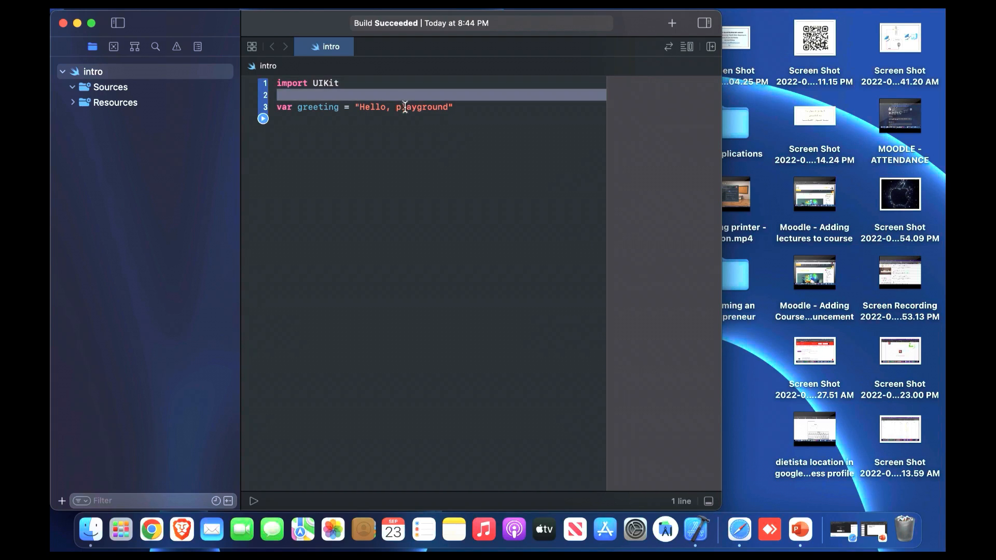
double_click(284, 107)
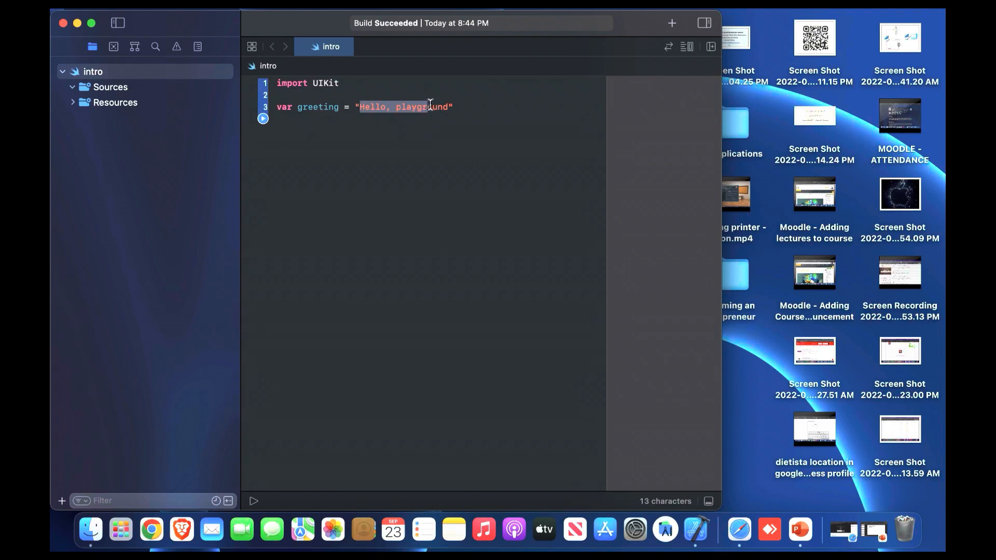
text(round)
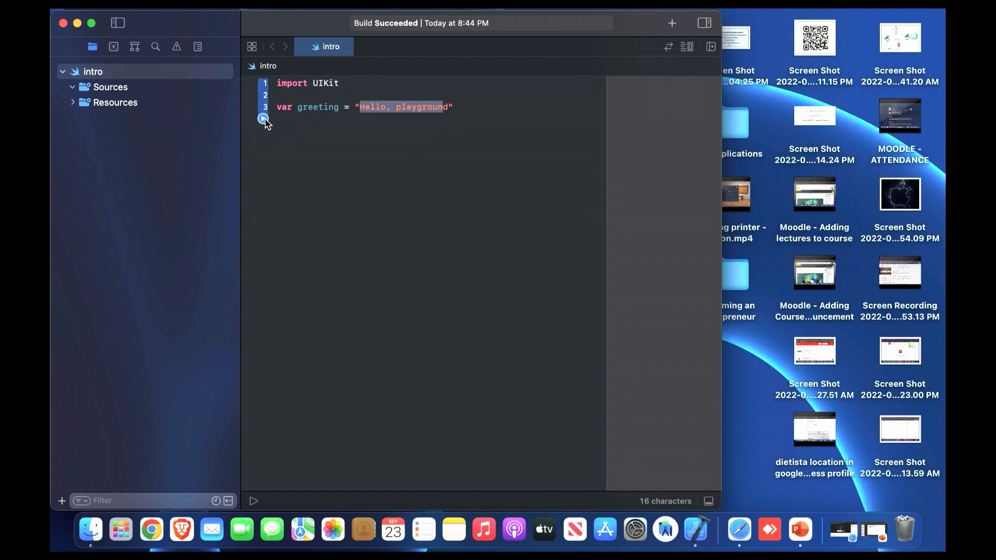
mouse_move(443, 122)
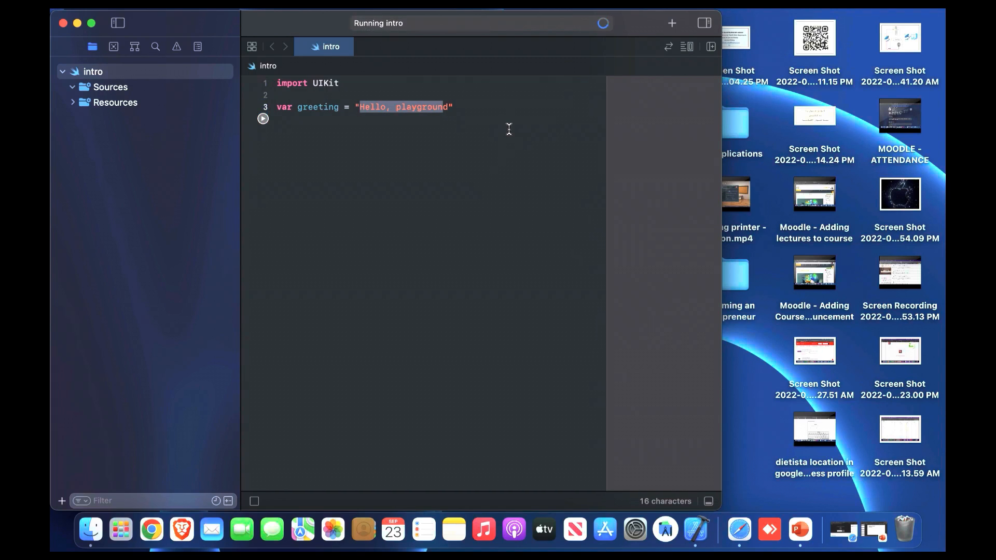
click(262, 118)
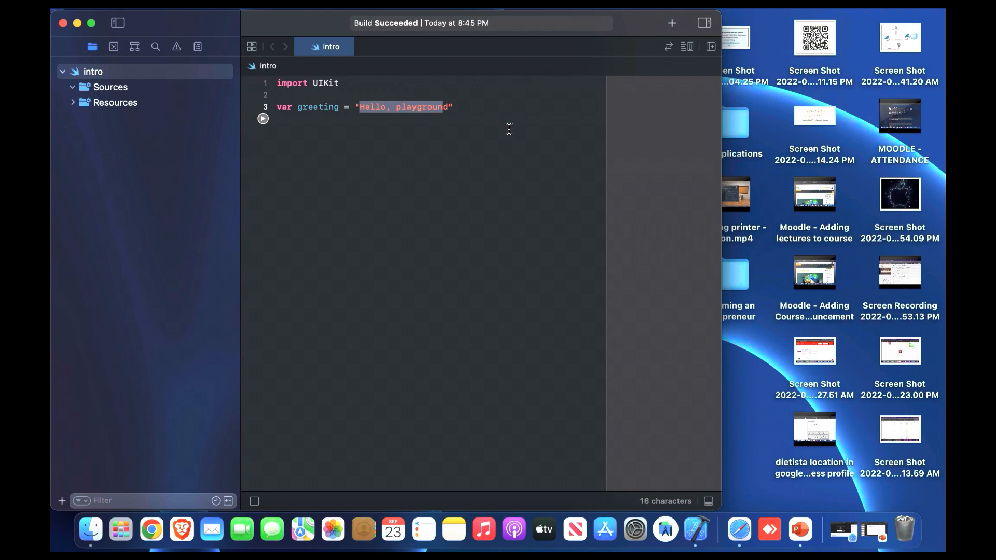
click(262, 118)
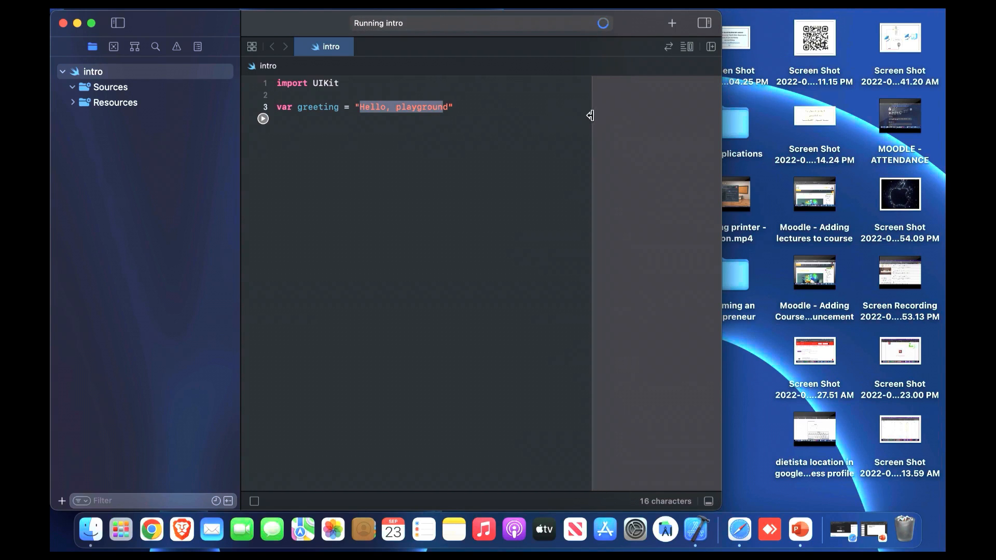
click(320, 107)
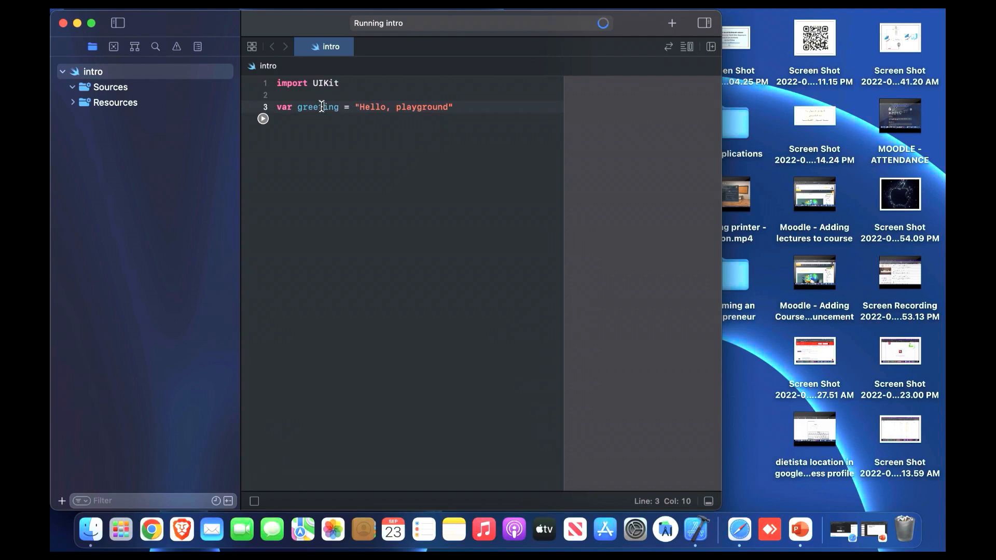
double_click(318, 107)
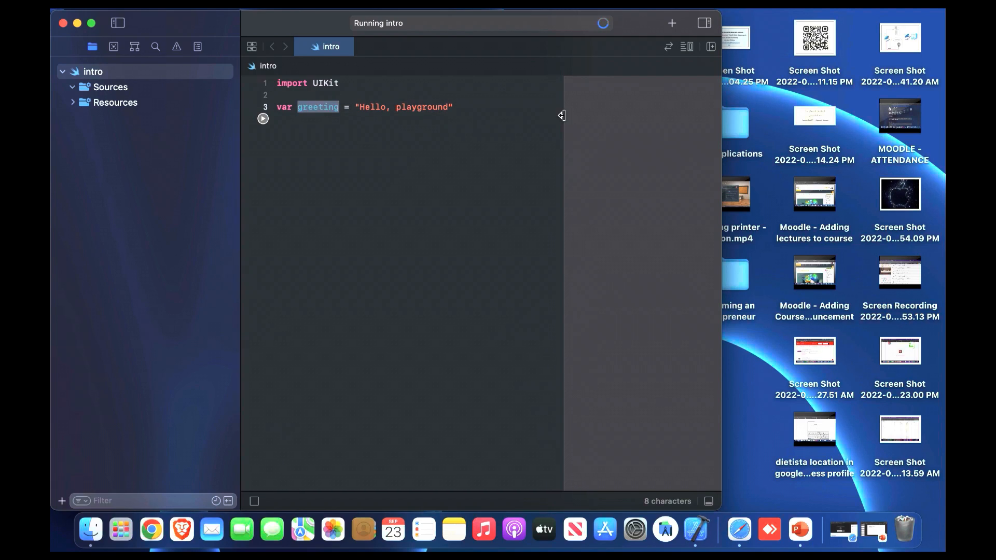
mouse_move(532, 124)
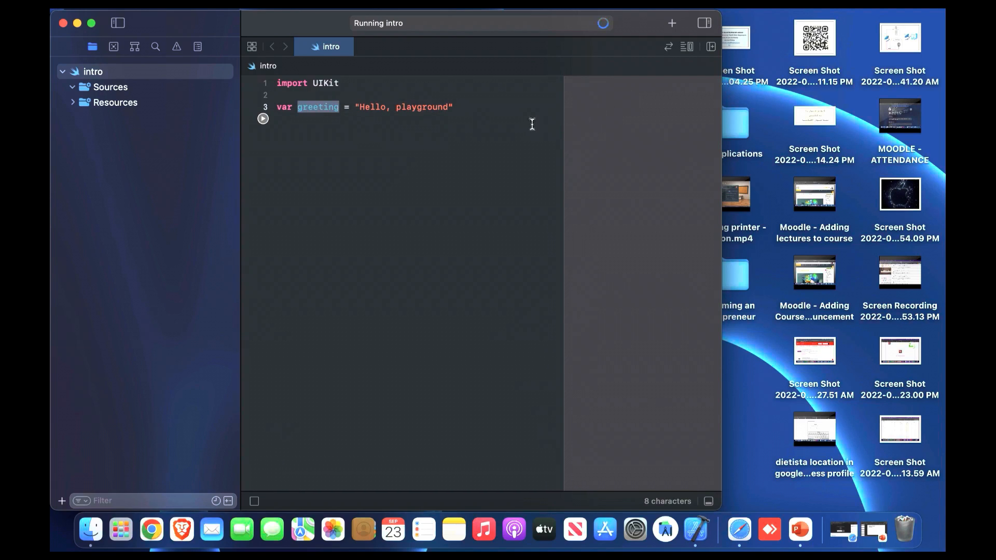
click(454, 107)
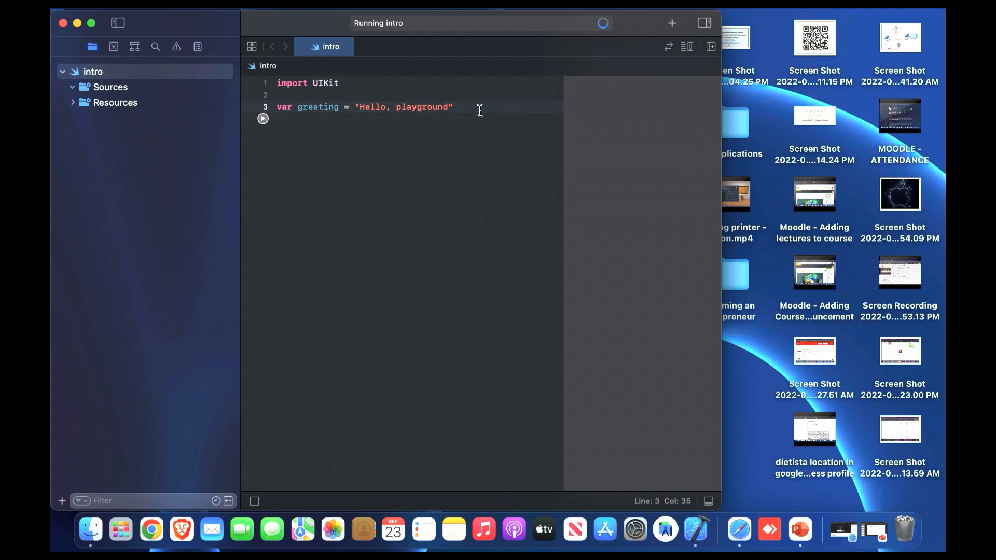
Add line 5 reassigning greeting to "welcome to iOS Application" and check both values in results
key(enter)
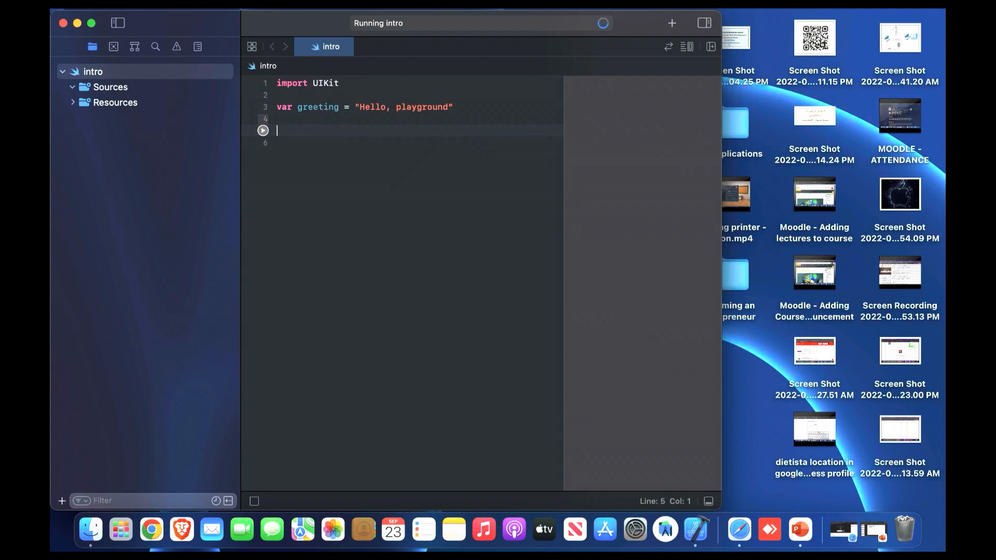
text(greet)
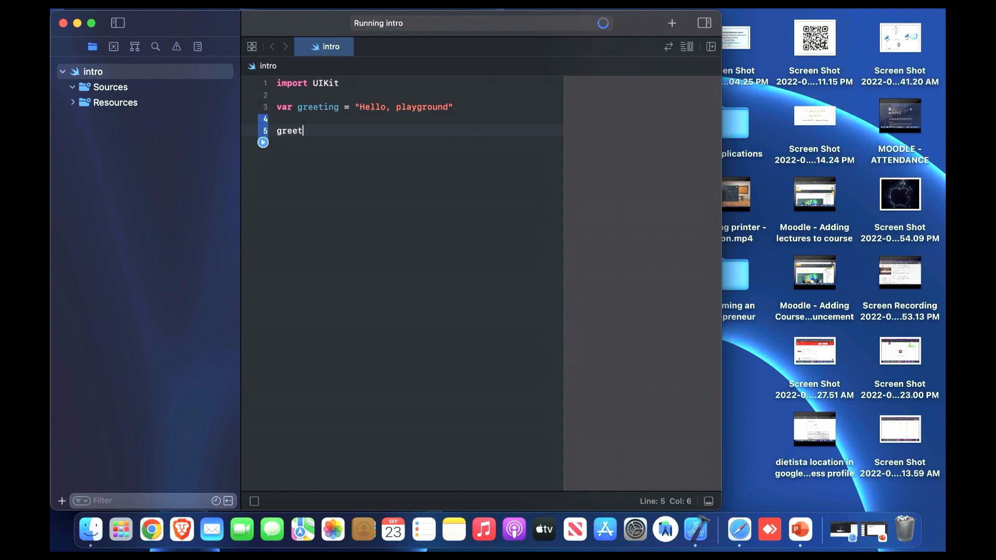
text(ing =)
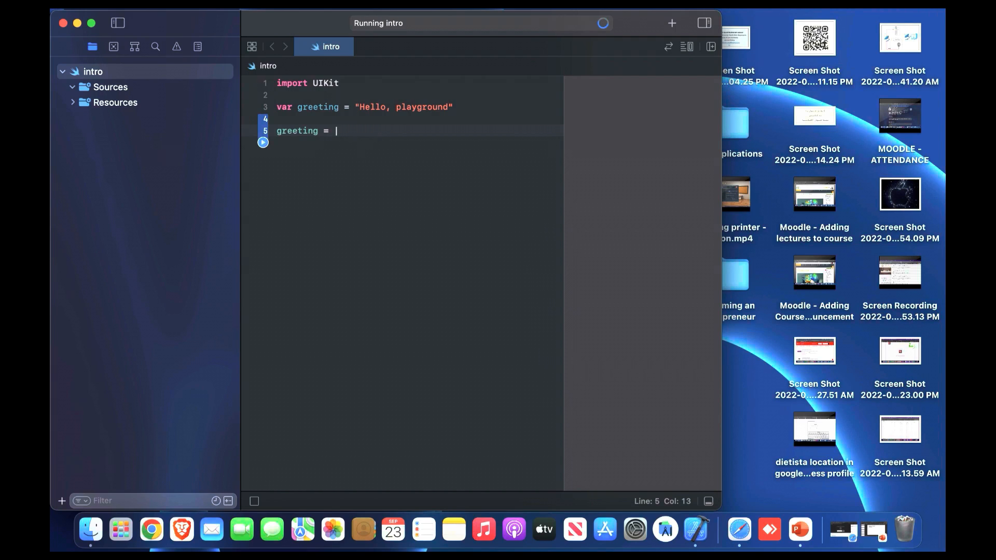
text(")
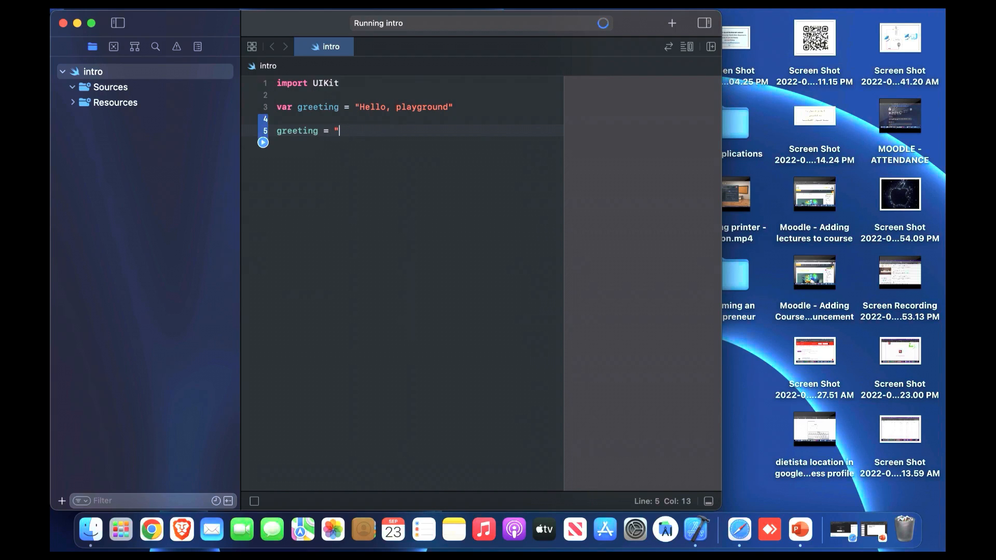
text(welcom)
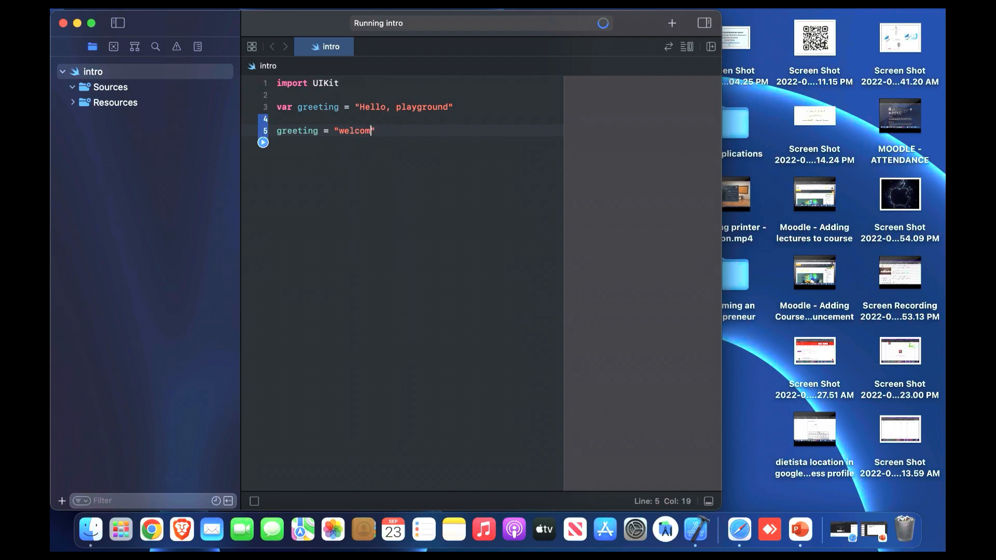
text(e to I)
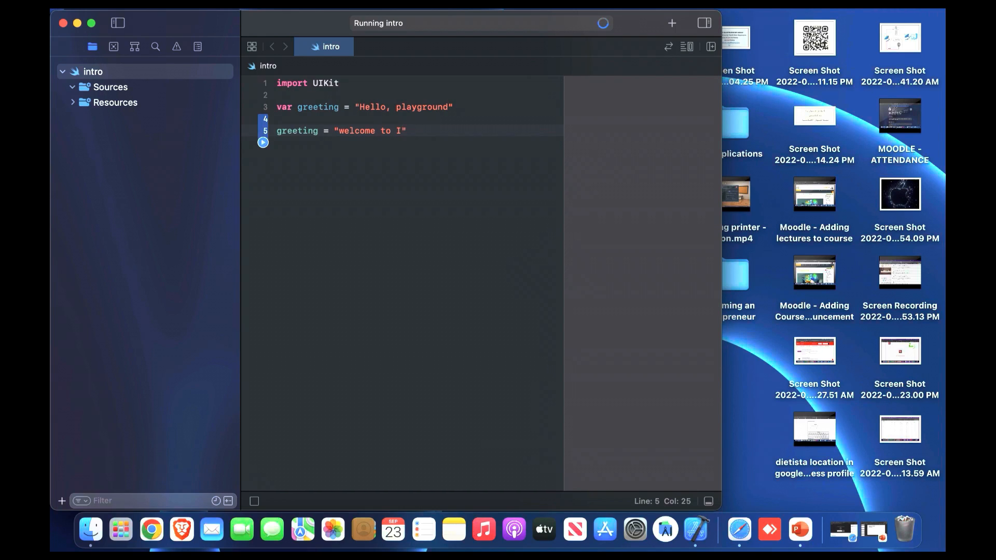
text(OS)
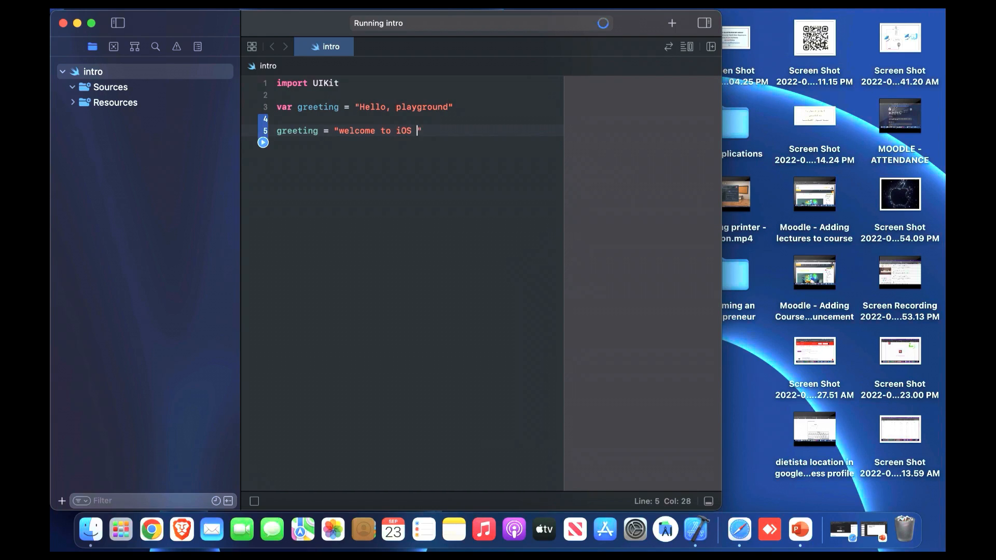
text(Appli)
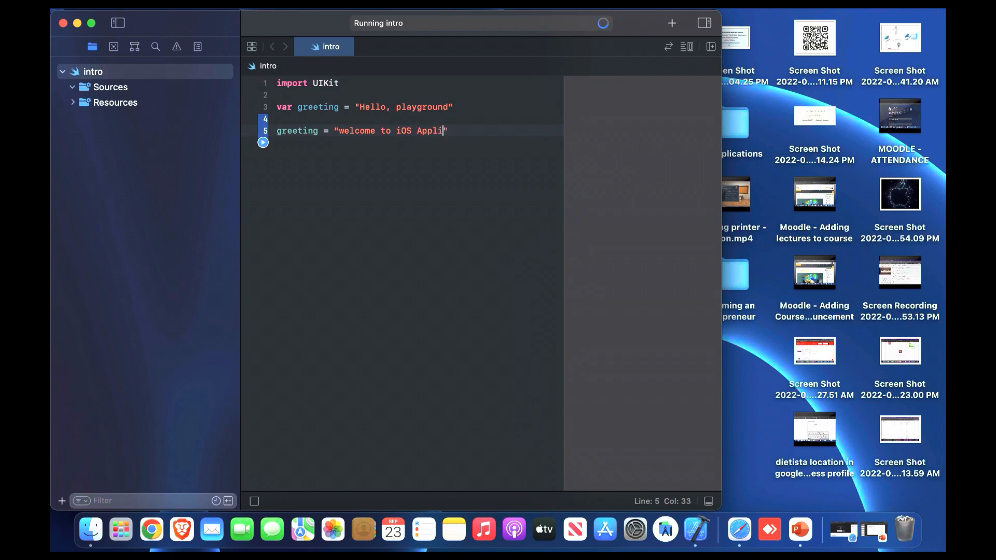
text(cation)
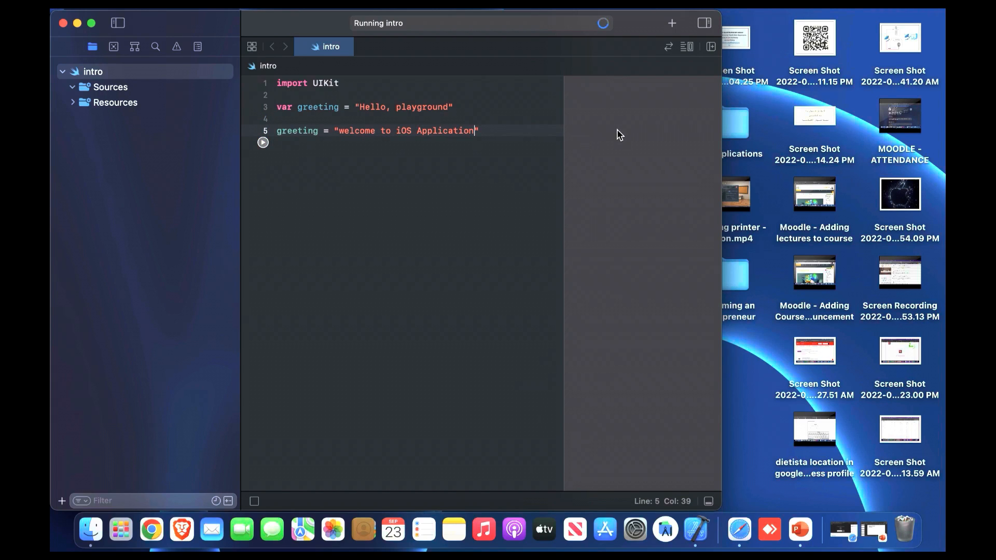
mouse_move(615, 129)
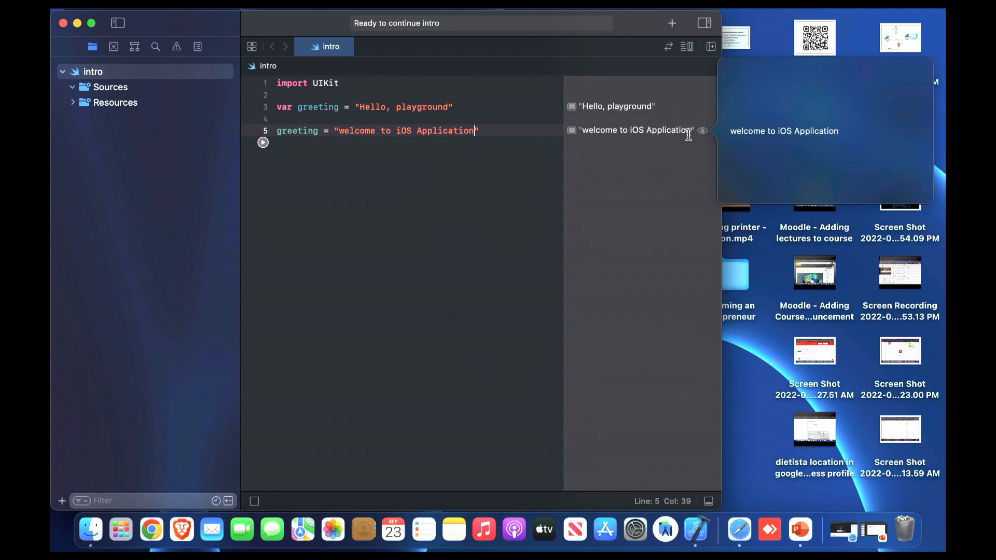
click(571, 131)
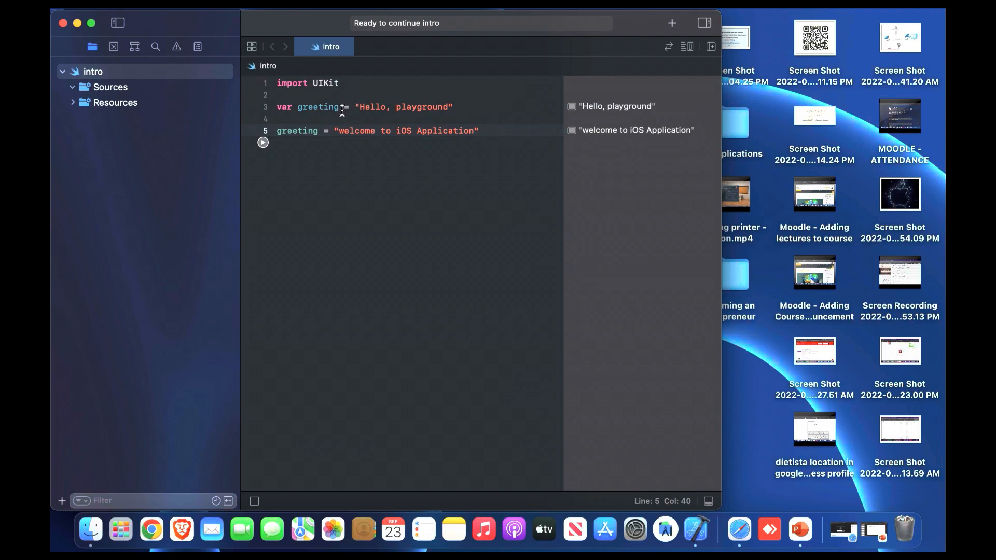
click(341, 107)
text( :)
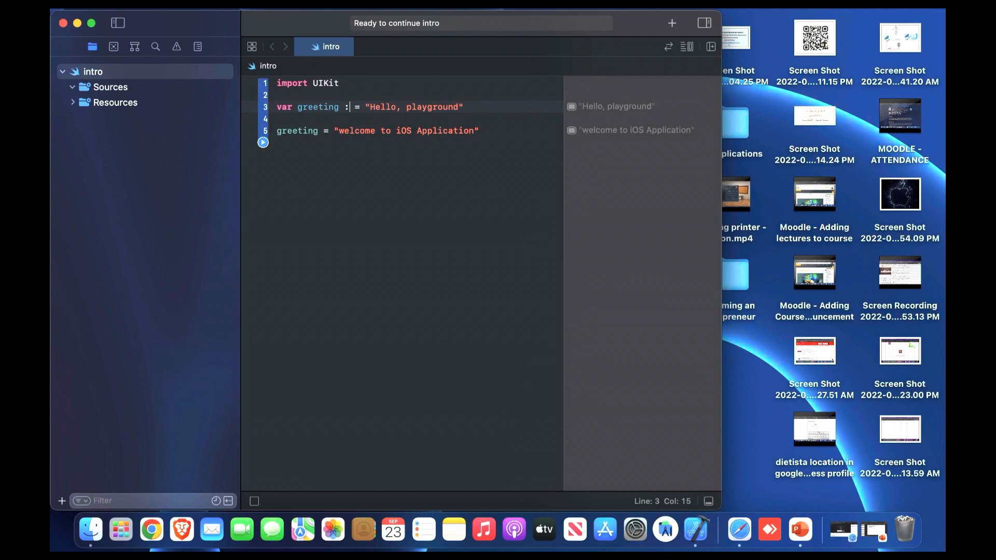
text(S)
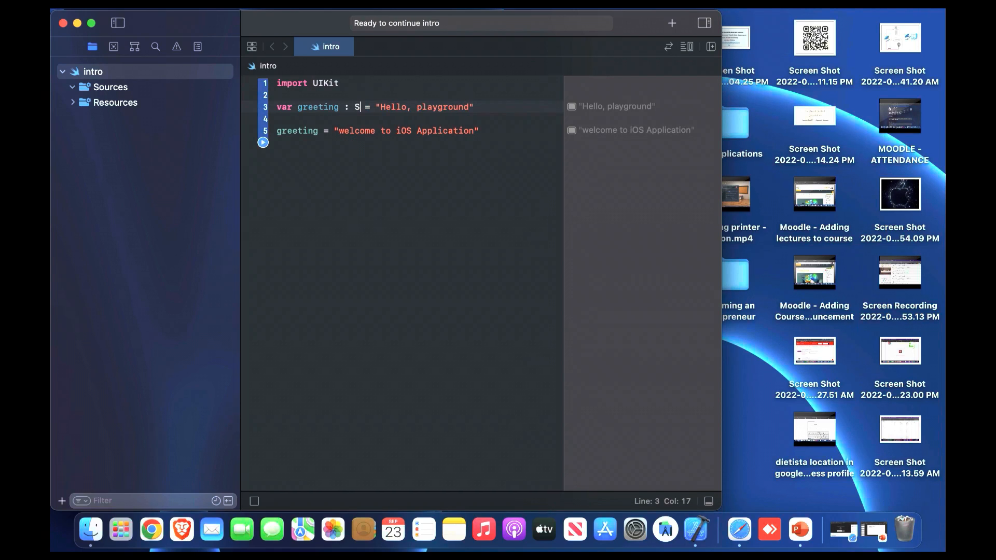
text(tring)
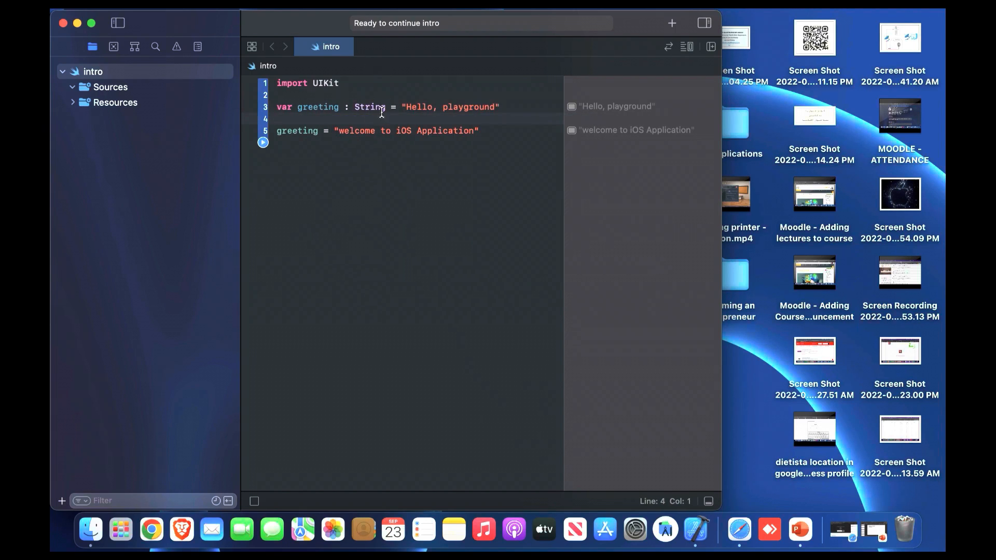
click(373, 107)
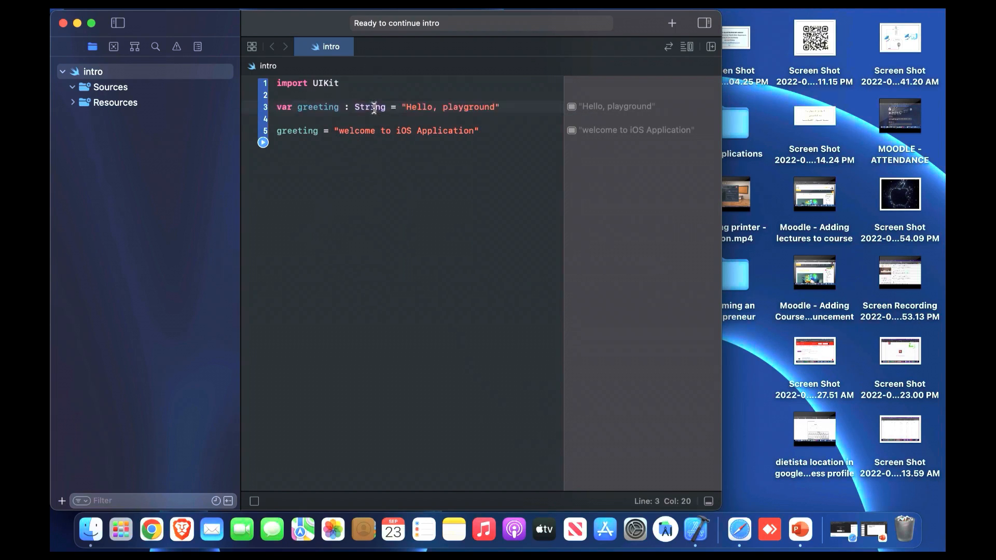
double_click(317, 107)
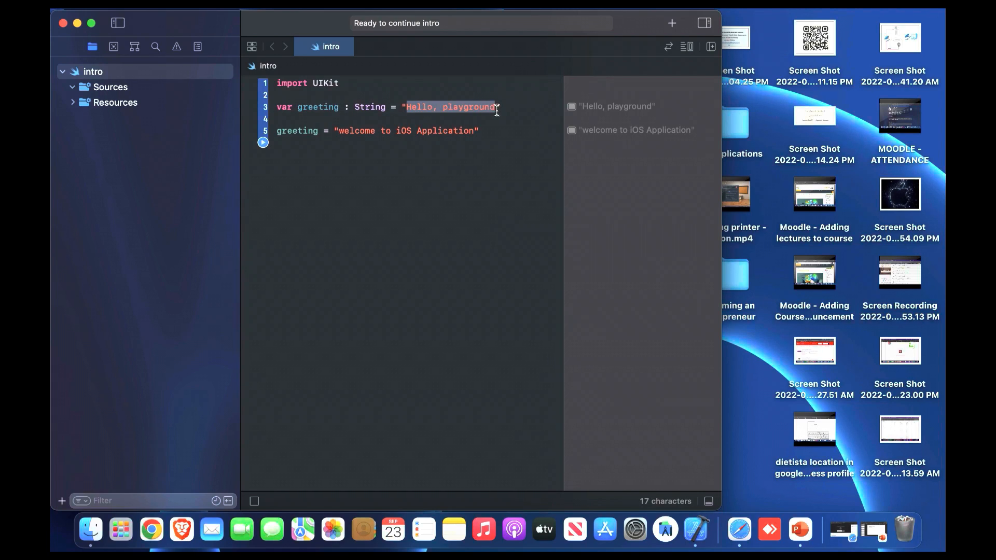
click(497, 107)
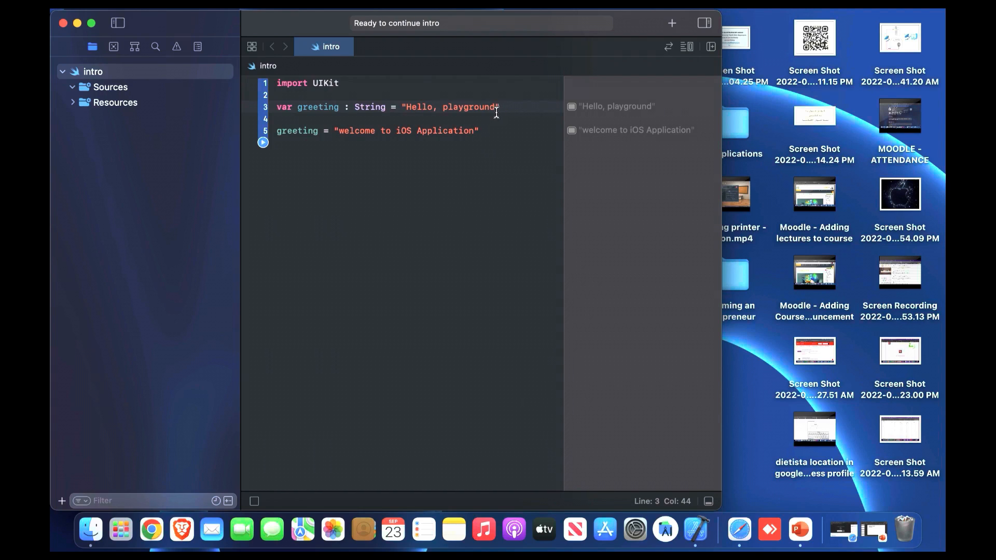
click(263, 142)
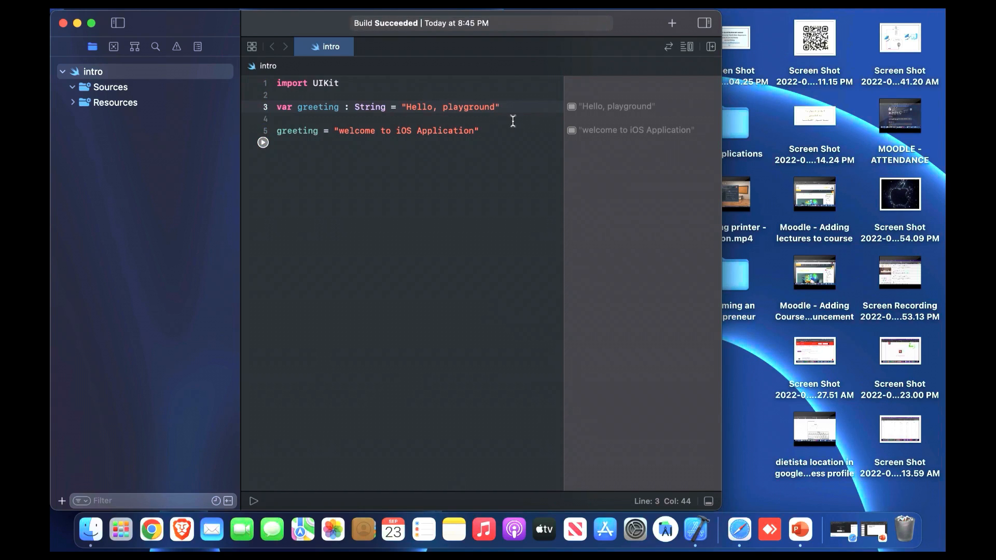
click(263, 141)
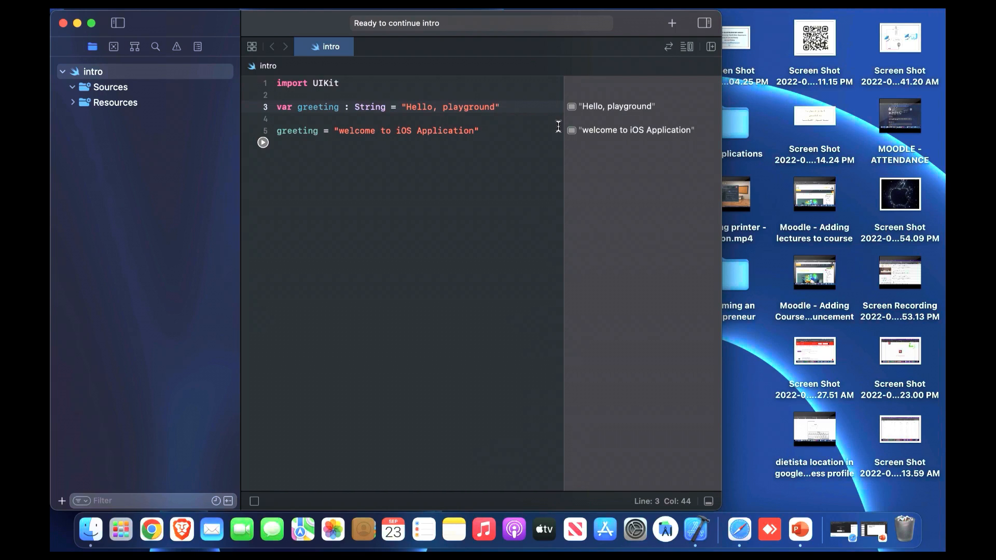
mouse_move(391, 159)
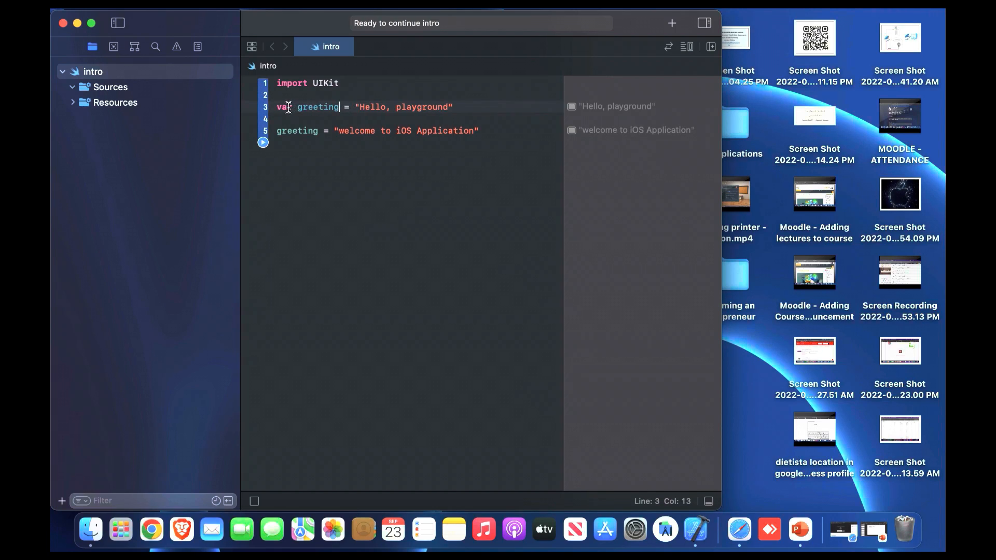
Declare greeting with let instead of var and run to see the constant reassignment error
text(le)
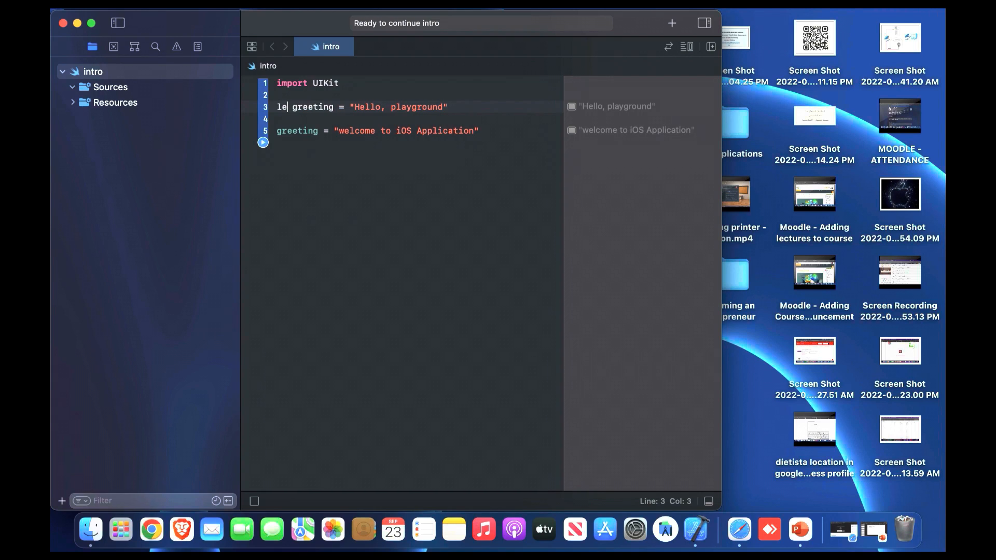
text(t)
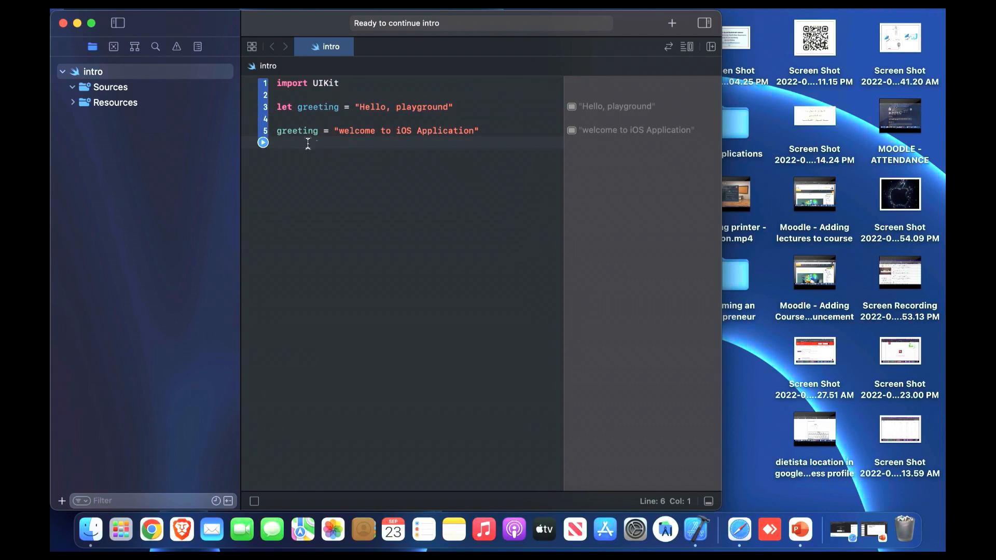
click(263, 142)
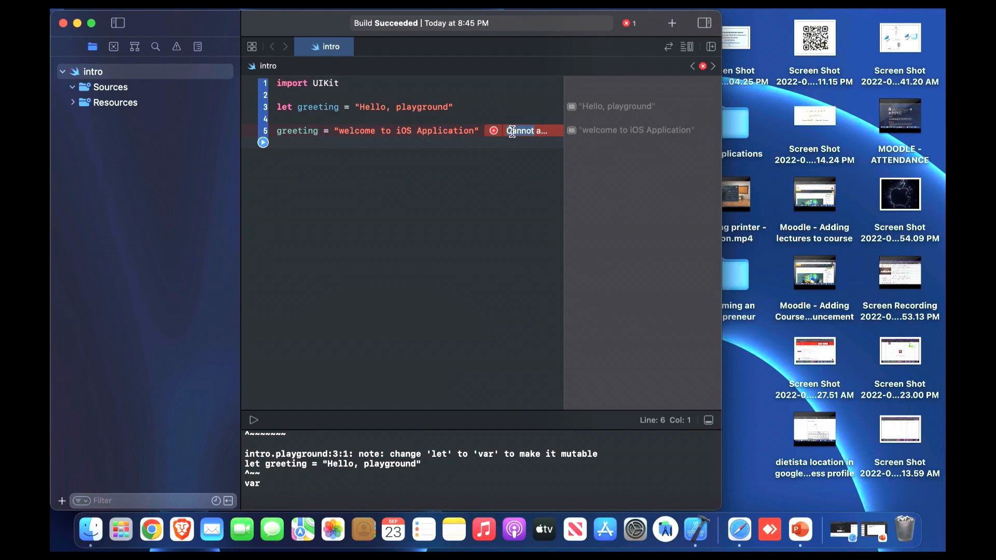
Apply Xcode's suggested fix changing let back to var so the line-5 error clears
click(524, 130)
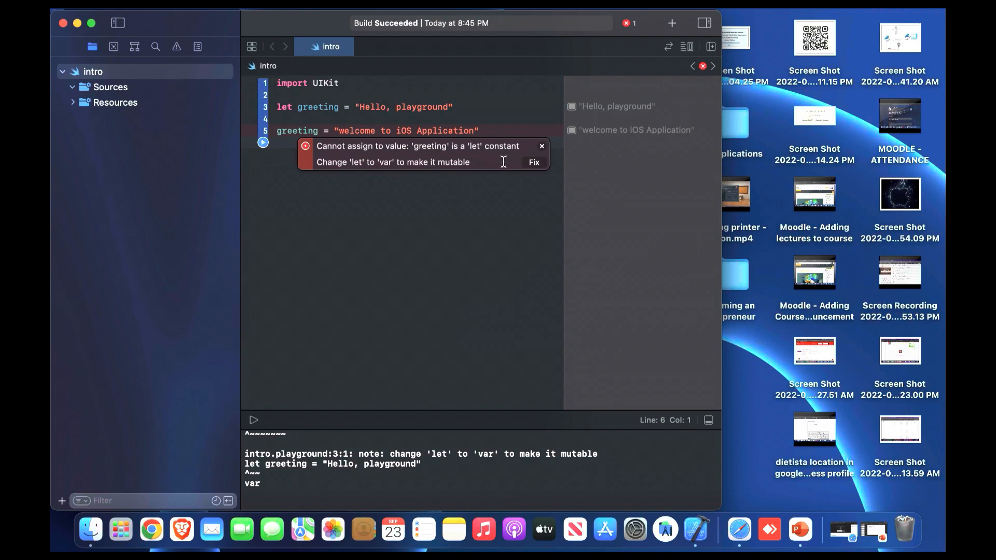
mouse_move(532, 161)
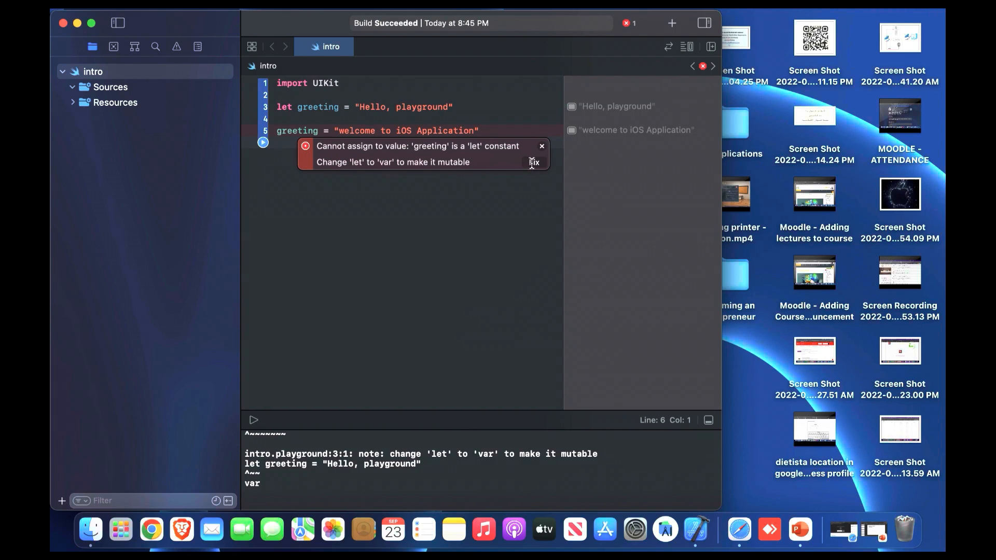
click(533, 162)
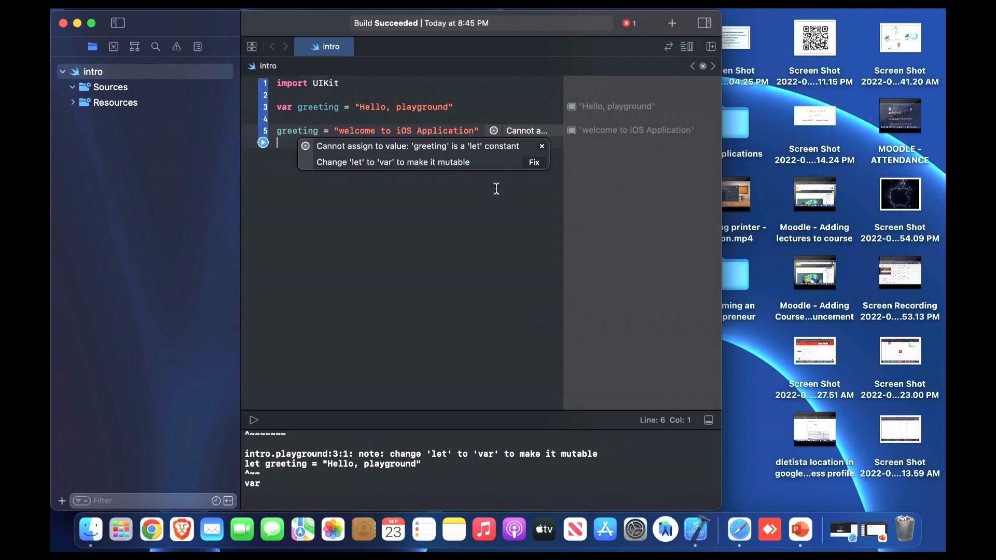
mouse_move(499, 185)
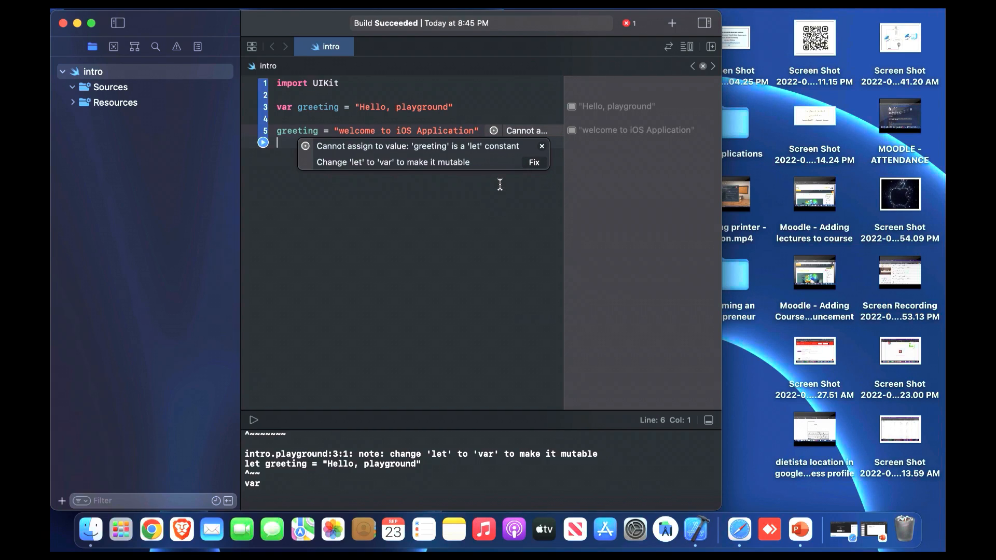
click(541, 146)
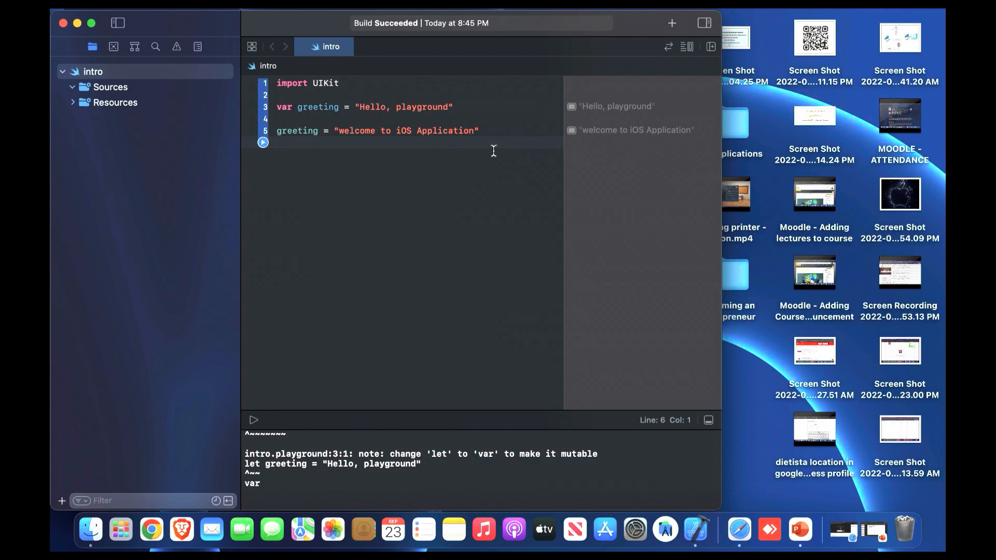
click(276, 142)
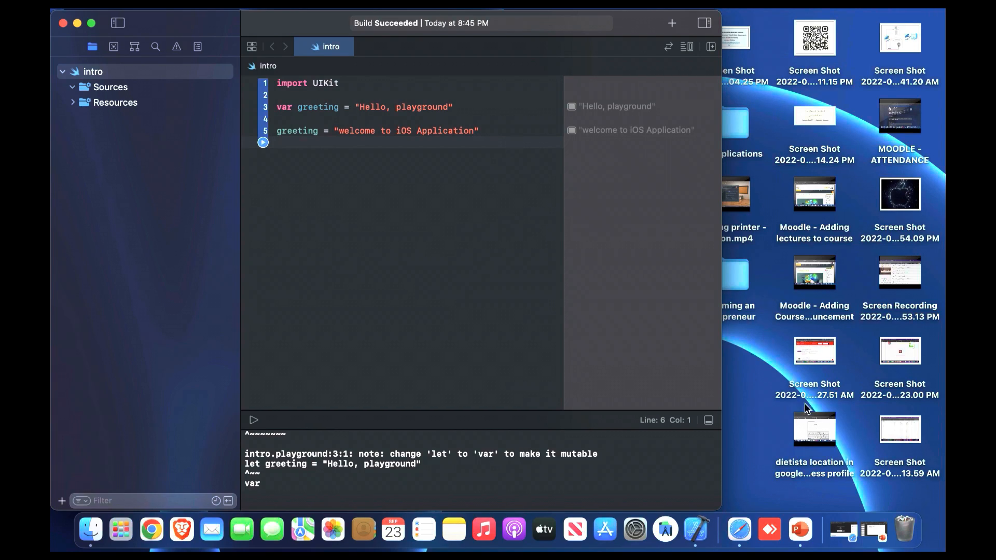
mouse_move(873, 530)
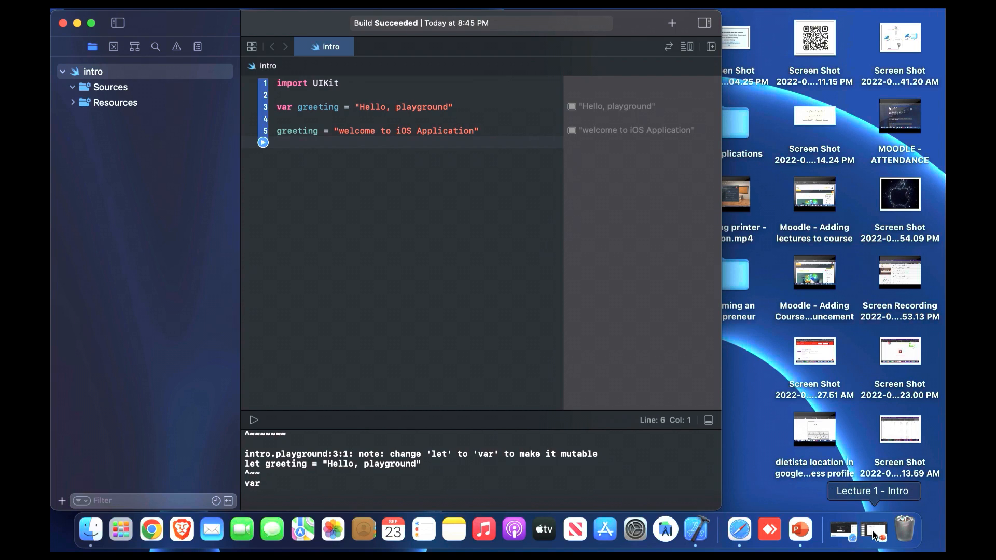
click(871, 530)
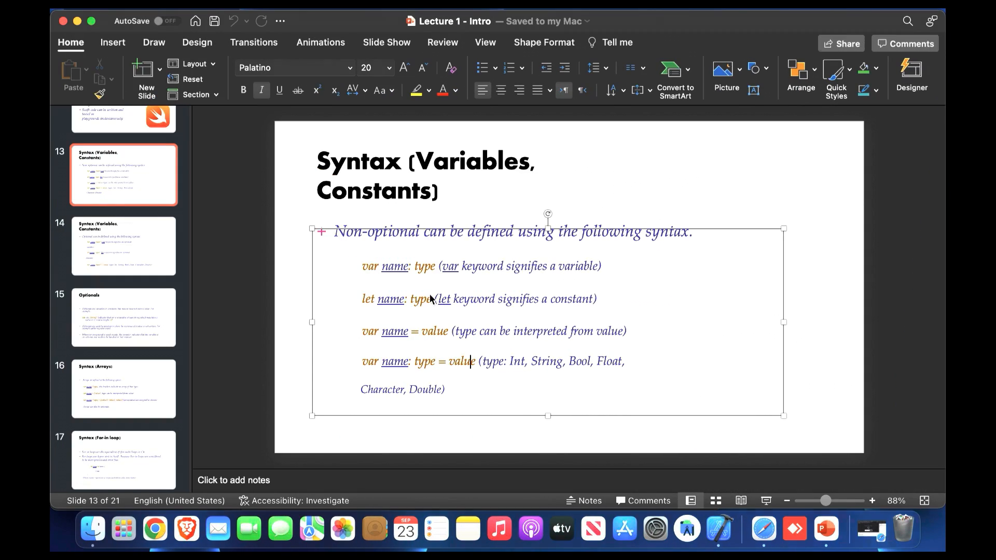
click(547, 298)
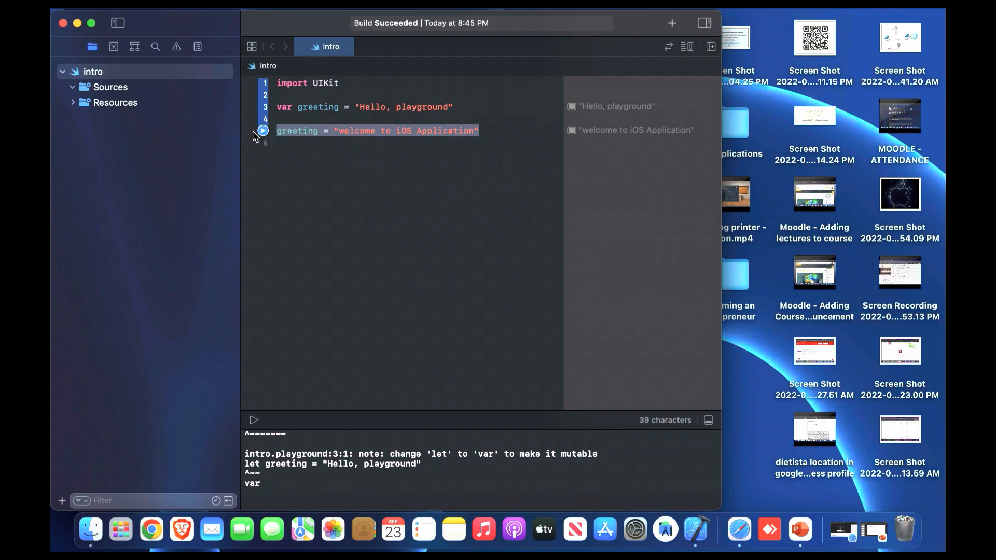
Delete the greeting reassignment, set greeting to 9 briefly, then restore "Hello, playground"
key(delete)
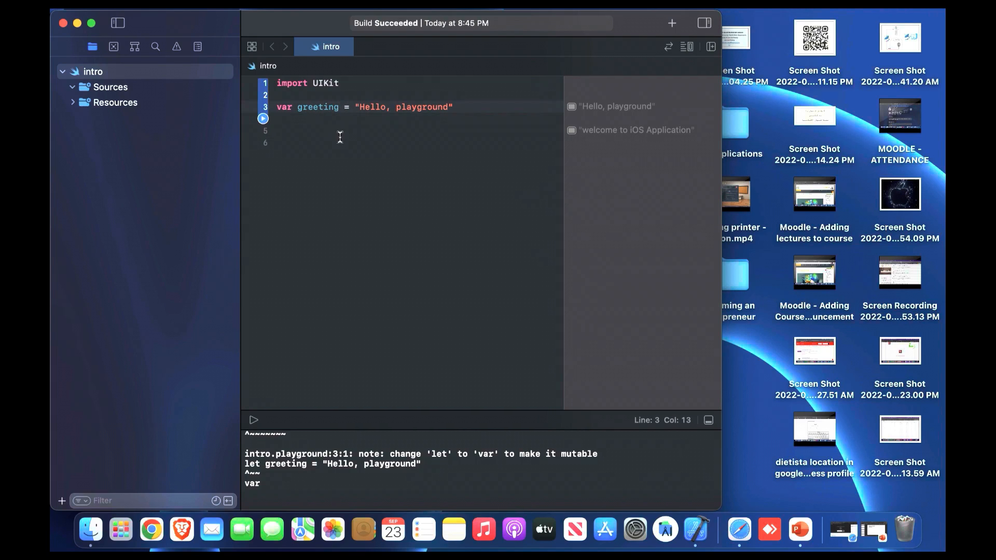
text(:)
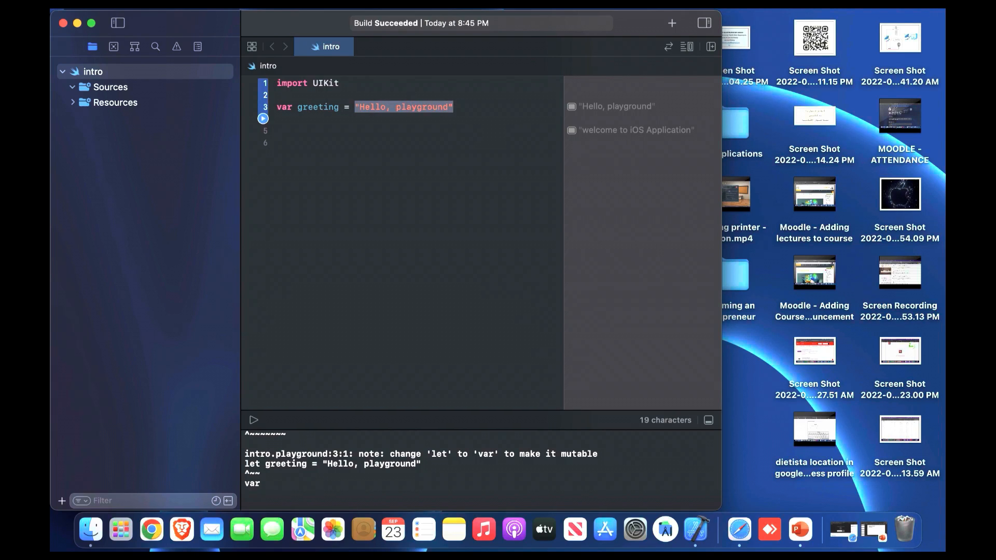
text(9)
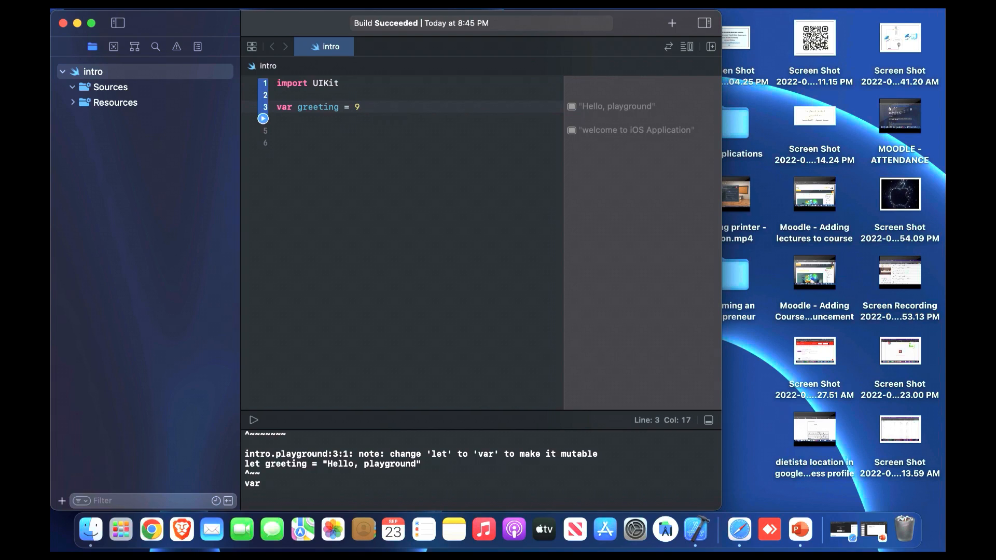
key(return)
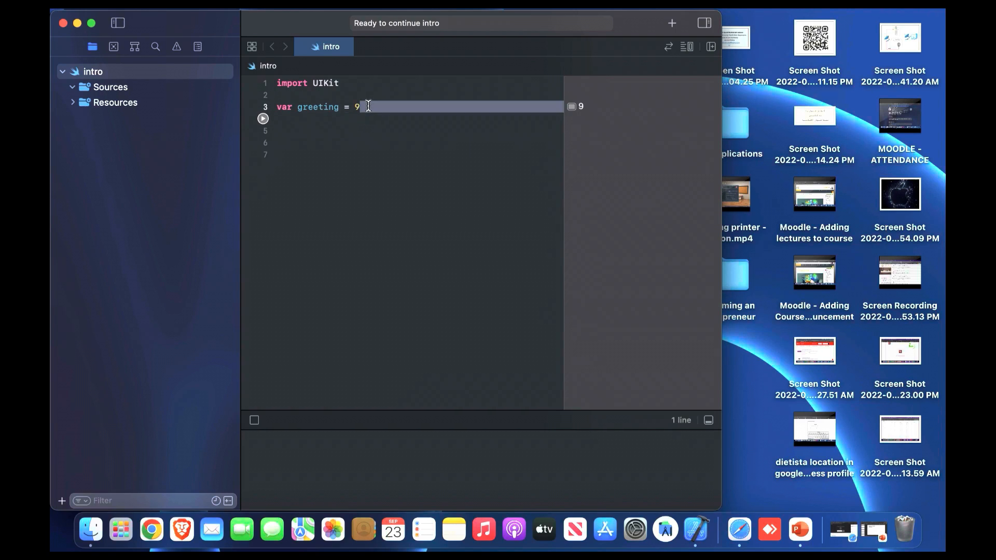
text("Hello, playground")
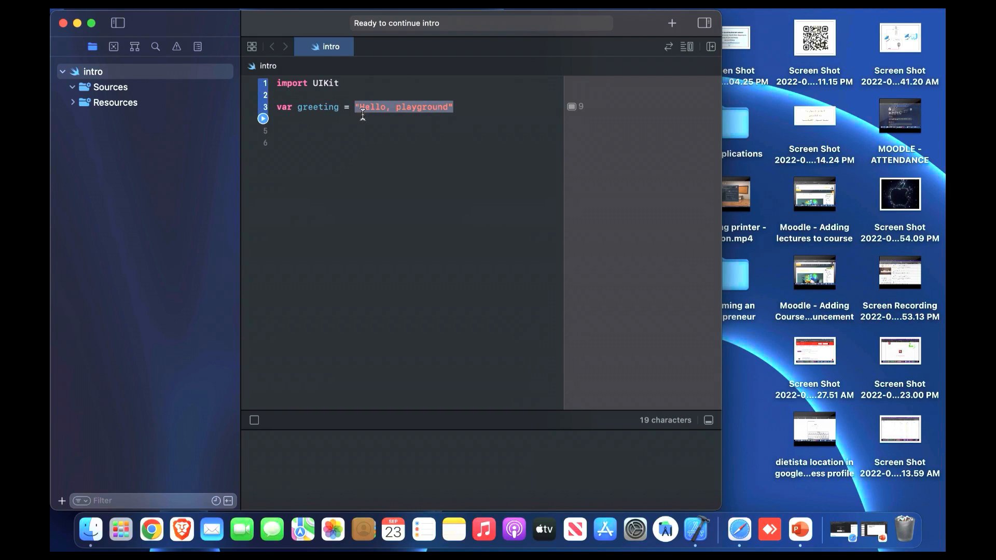
text(var nu)
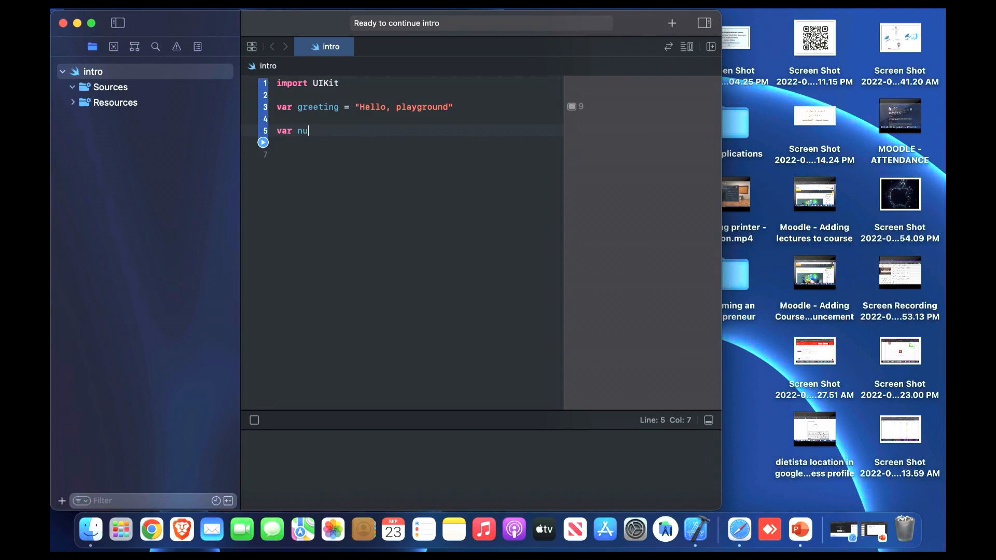
Declare var num = 9, reassign num = 10, and run to show results 9 and 10
text(m =)
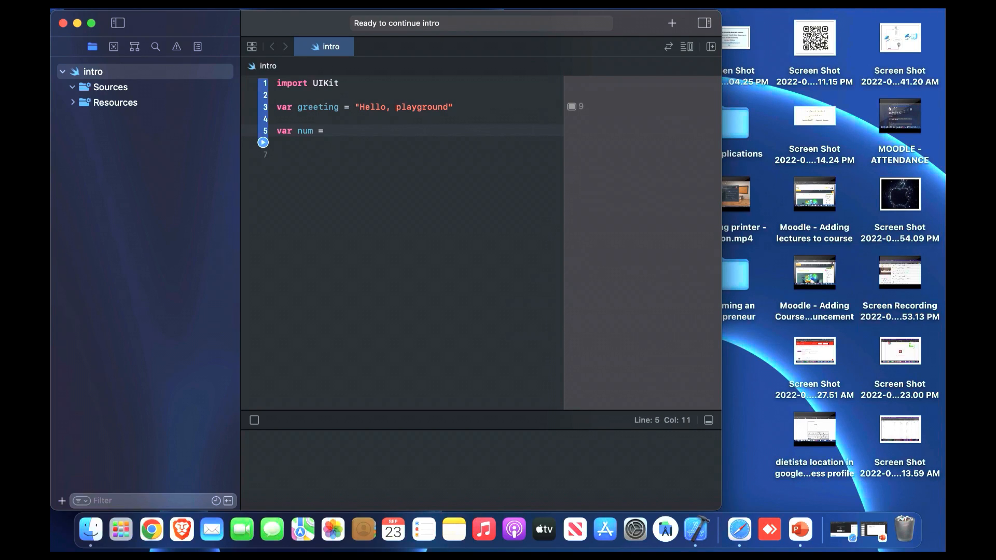
text(9)
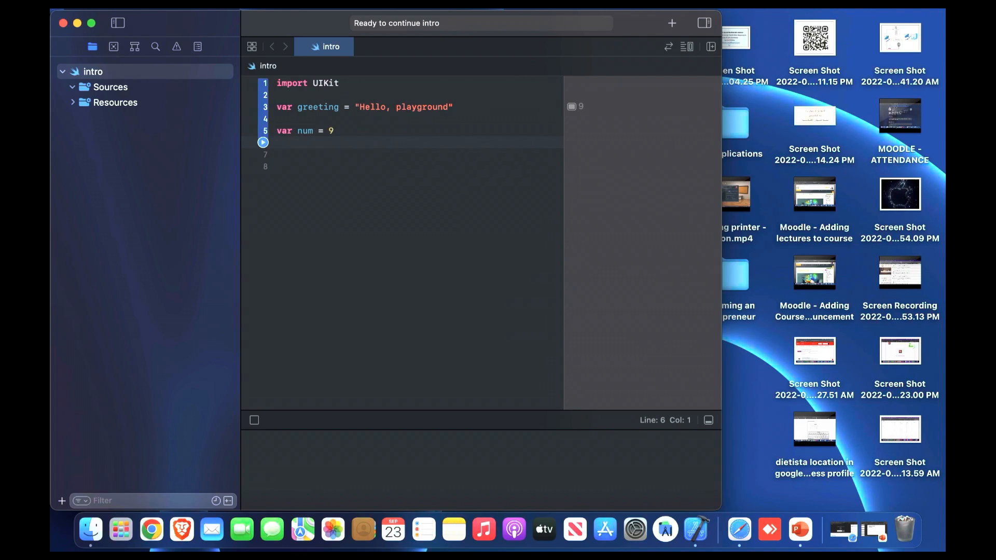
text(num)
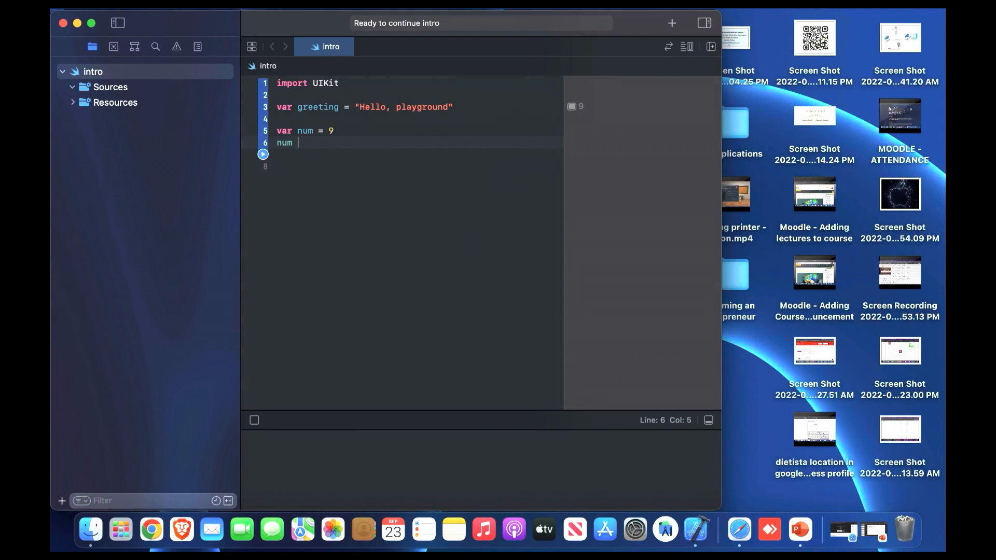
text(= 1)
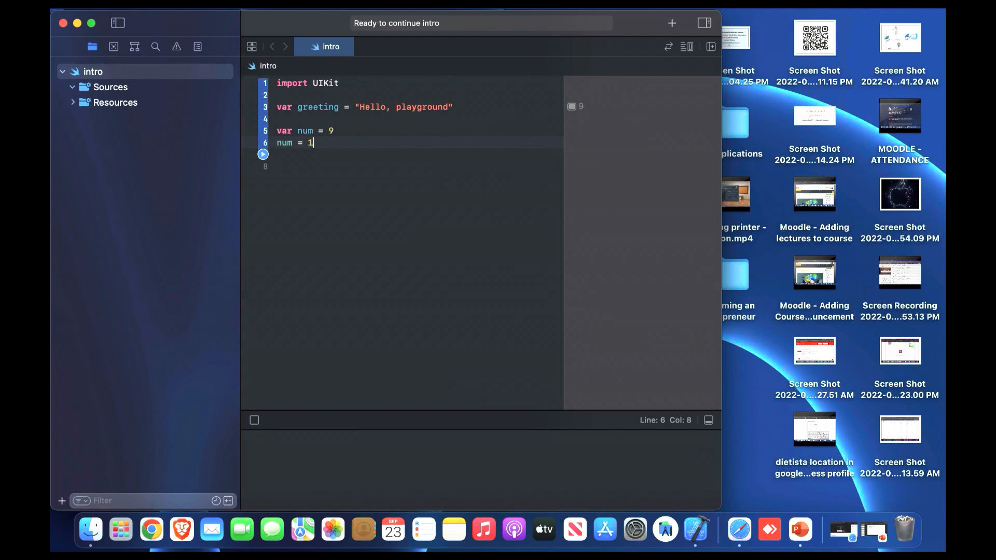
text(0)
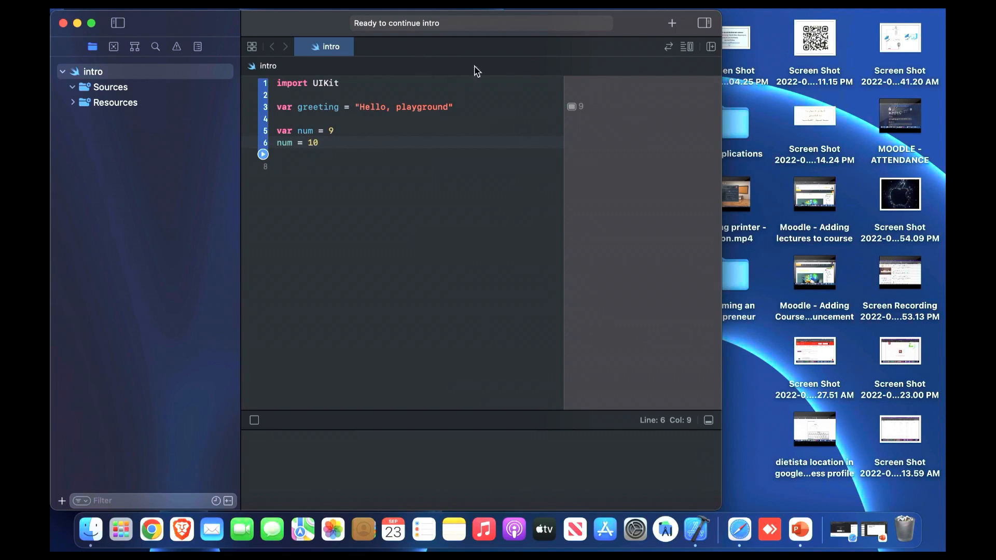
click(263, 153)
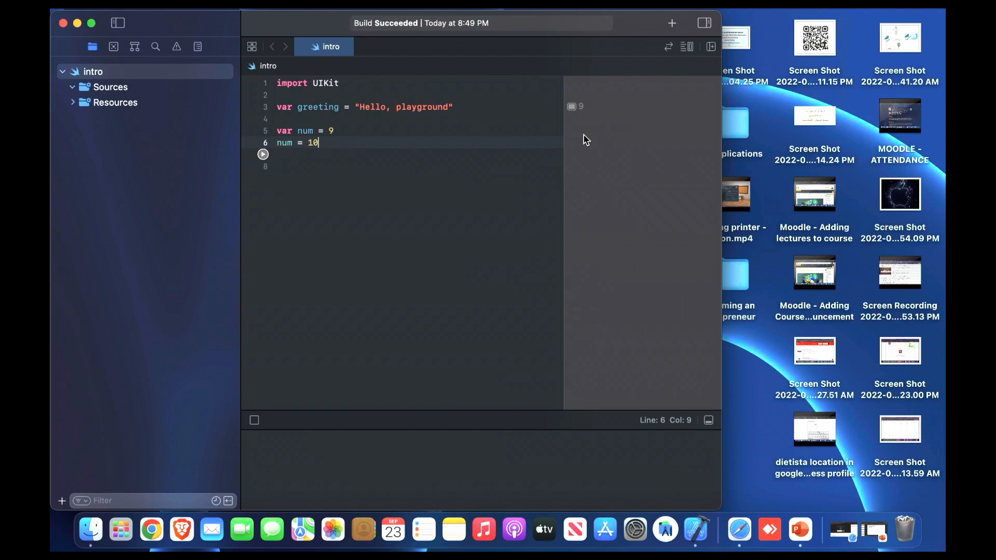
click(263, 153)
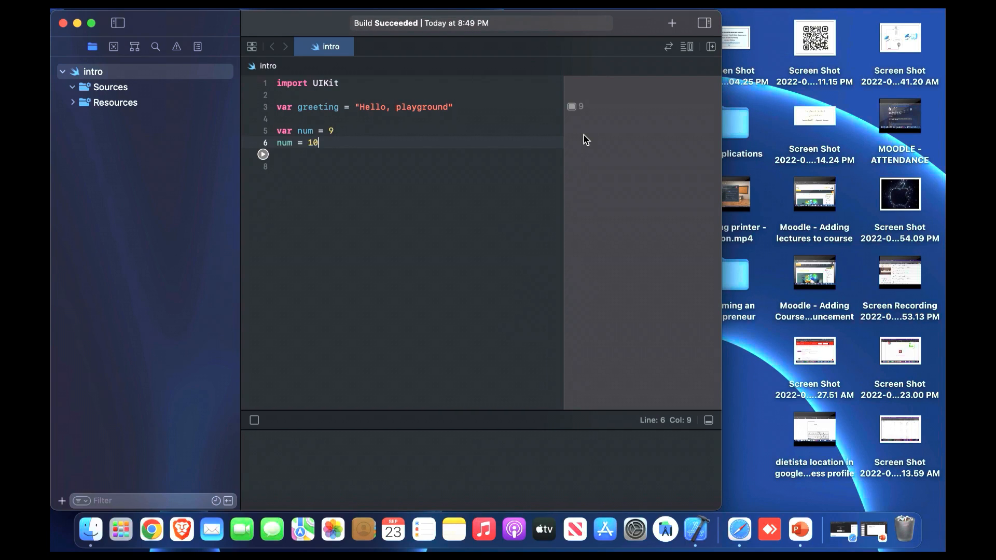
click(263, 155)
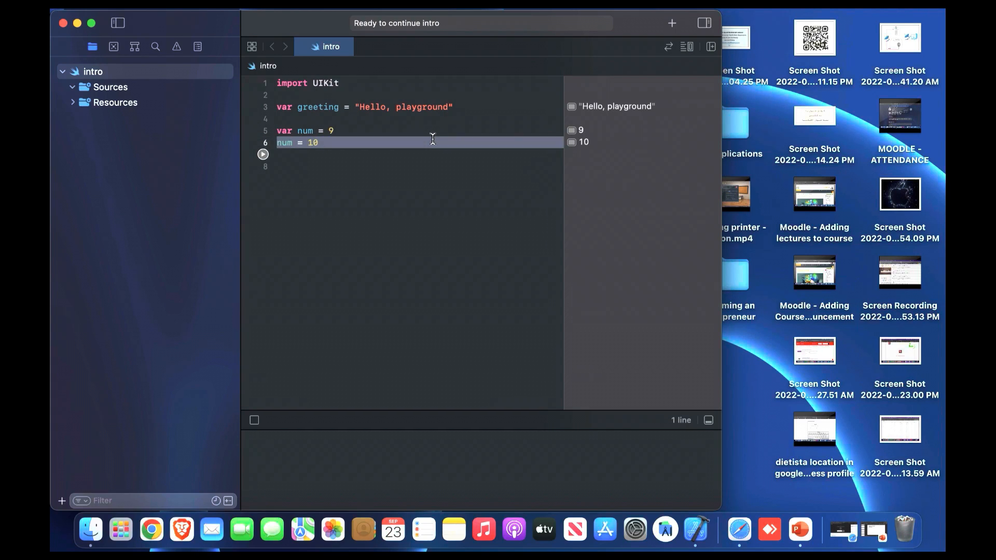
Remove the num = 10 line, annotate num as Int and run the playground
key(backspace)
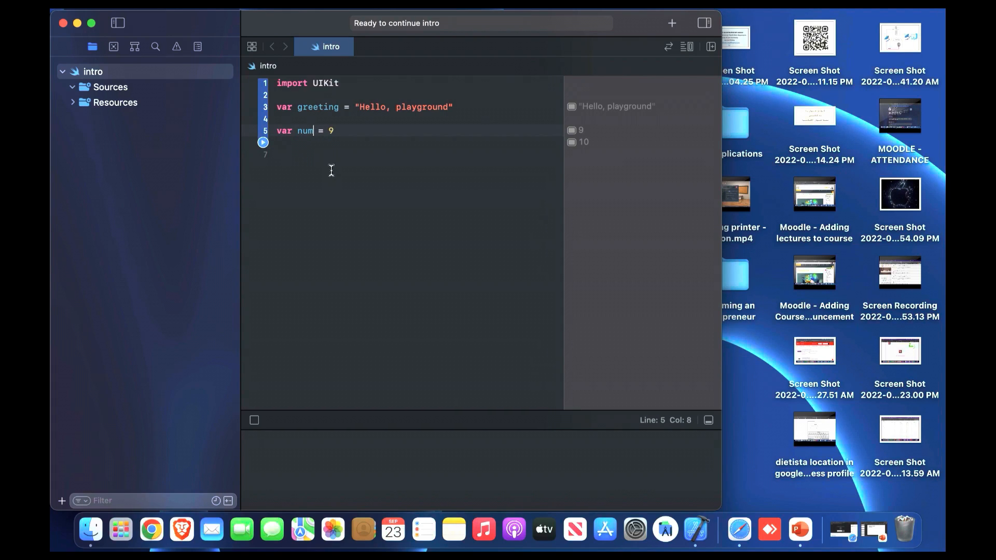
text(:)
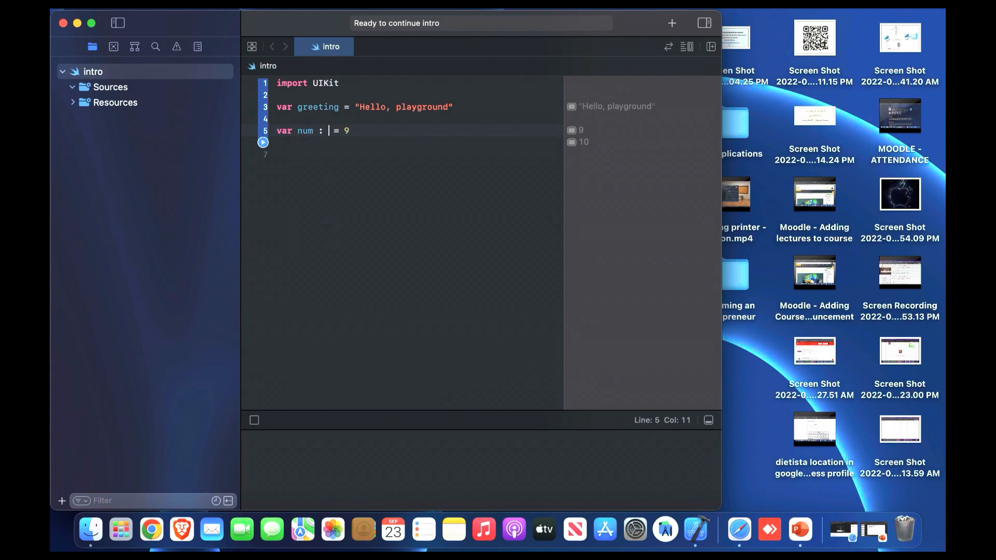
text(Int)
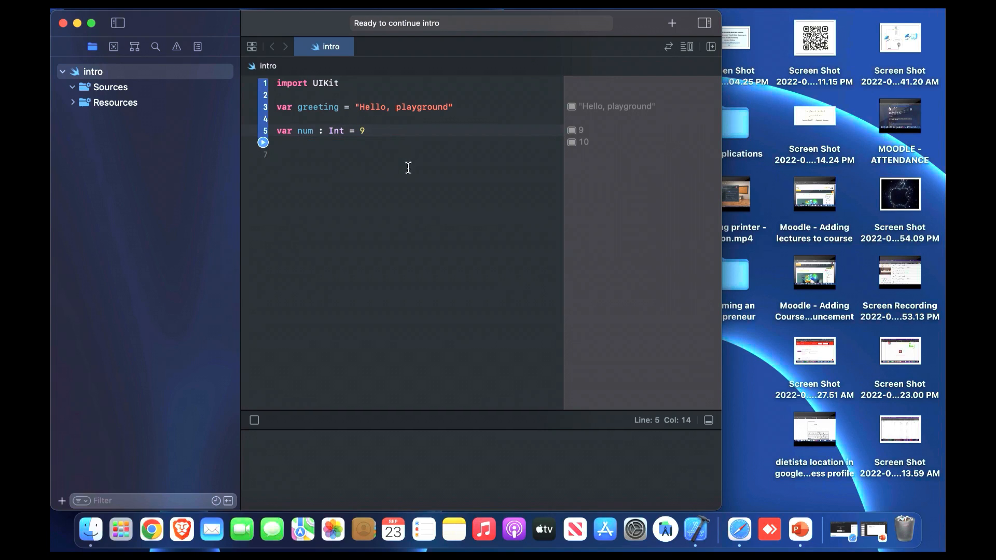
click(263, 142)
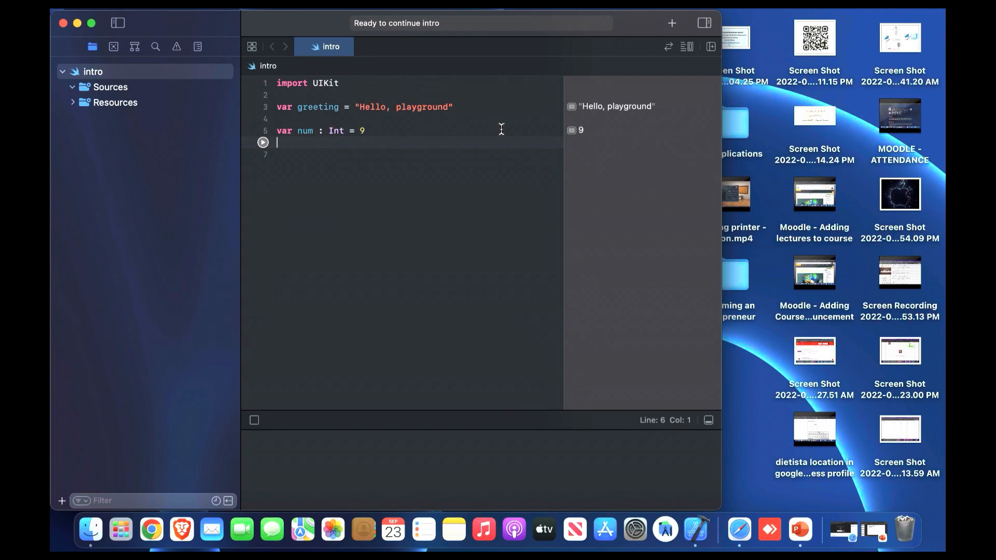
Replace num's value 9 with the decimal 8.234 while annotated as Int
double_click(335, 131)
text(8)
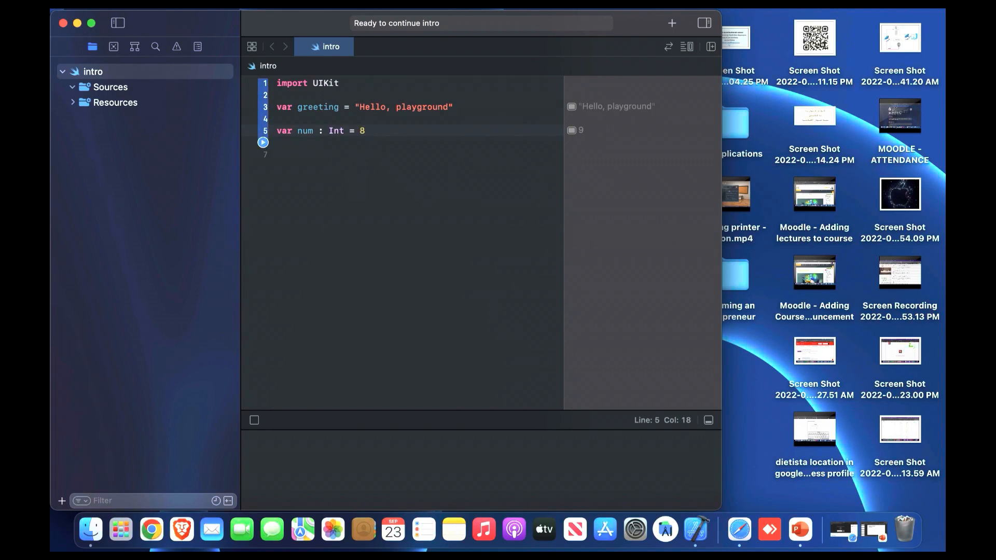
text(.)
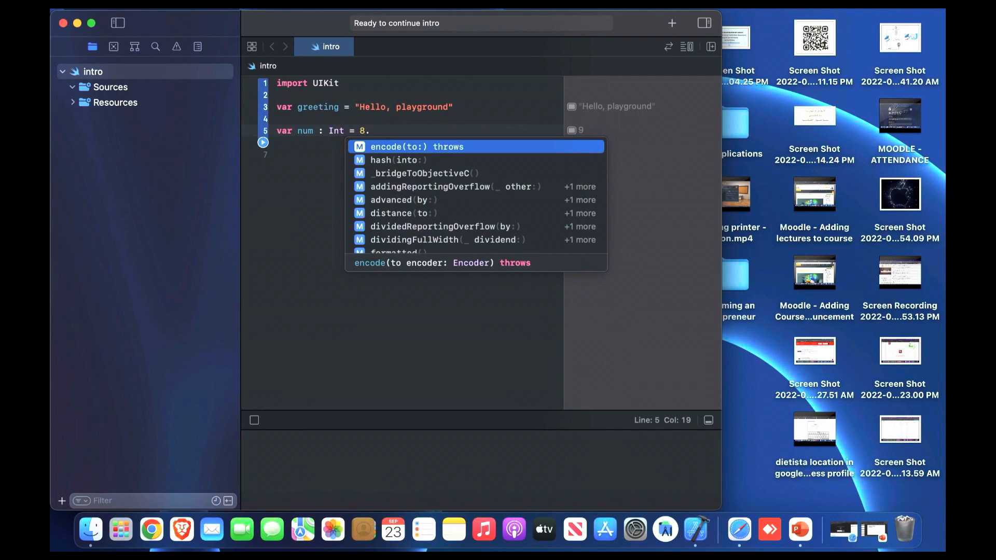
text(234)
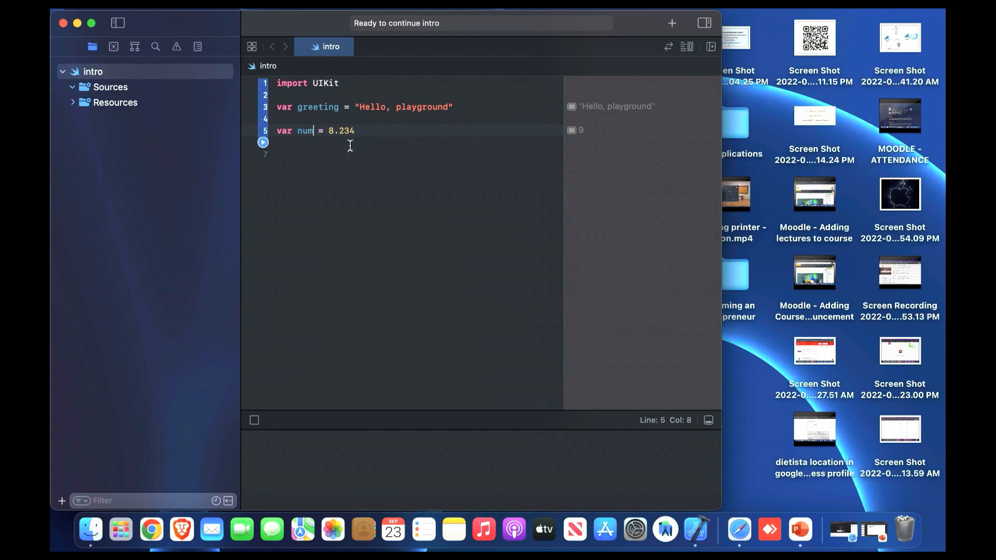
Annotate num as Double holding 8.234 and run the playground to show 8.234
click(263, 142)
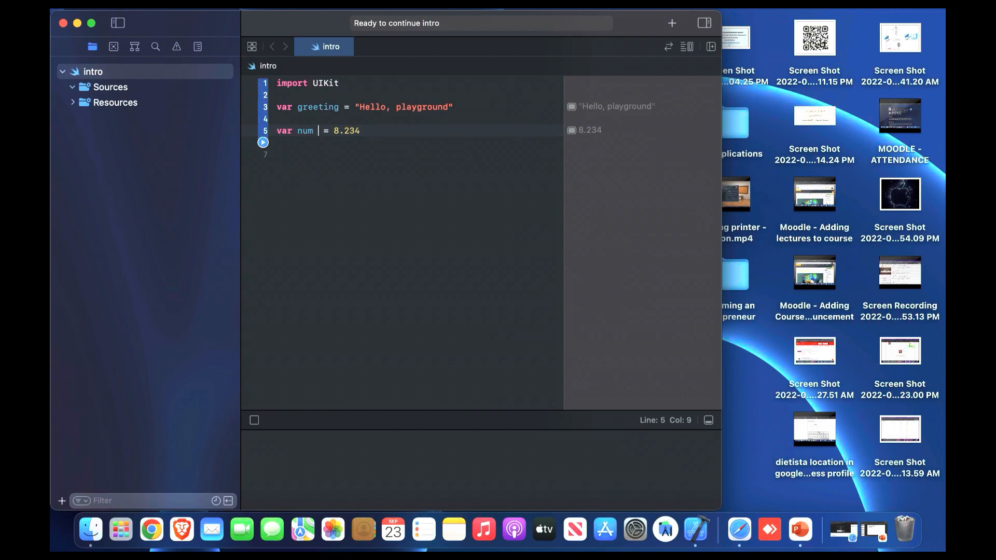
text(:)
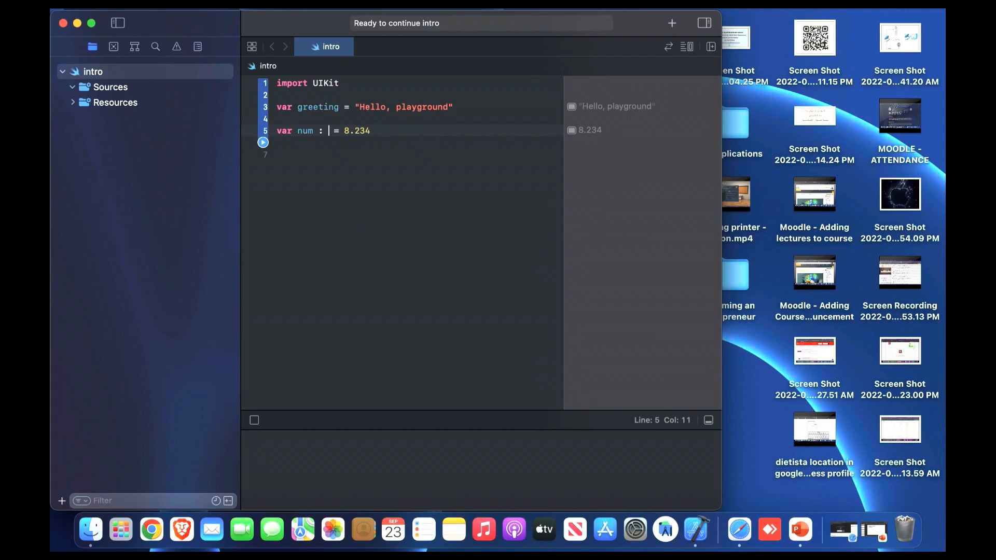
text(dou)
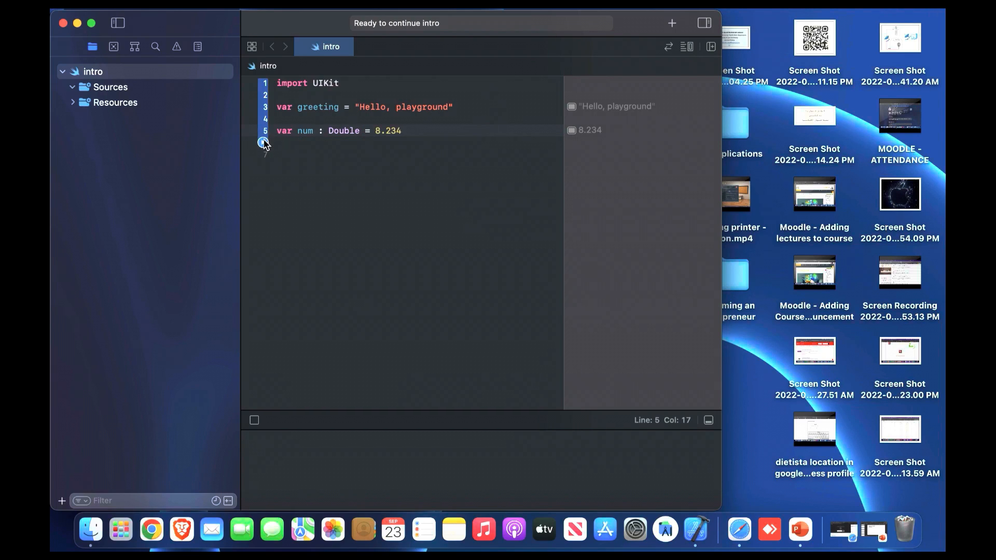
click(263, 142)
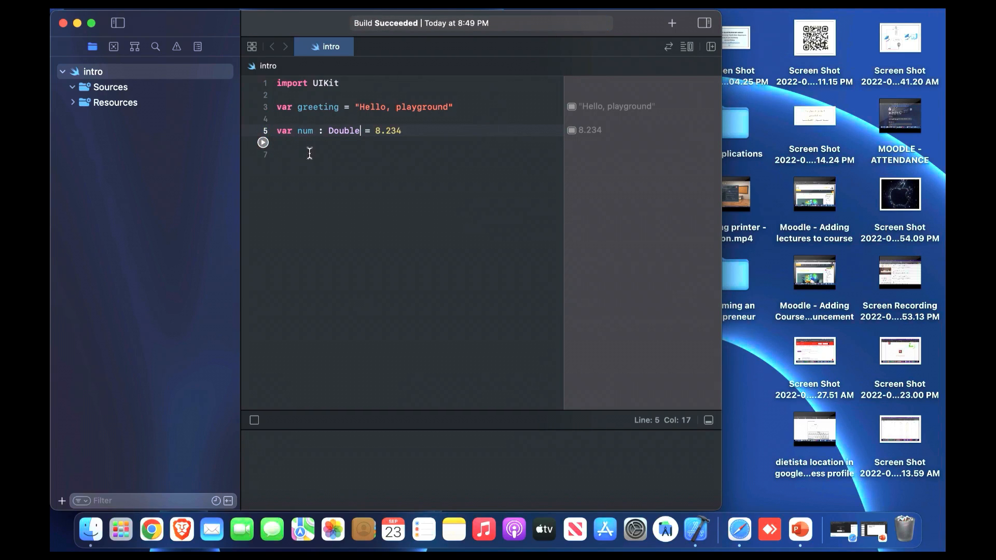
click(262, 142)
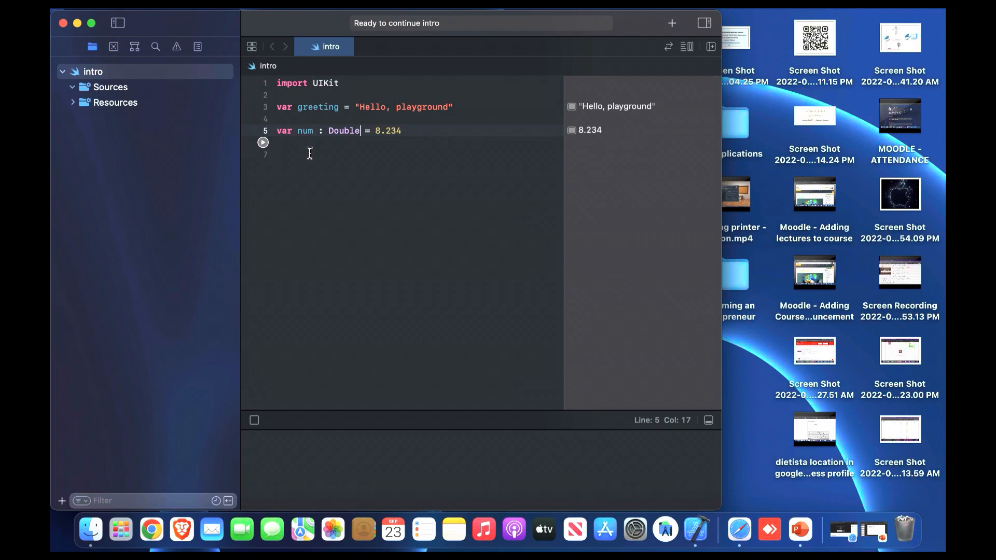
Show num's value inline, switch its type from Double to Float and rerun
click(571, 131)
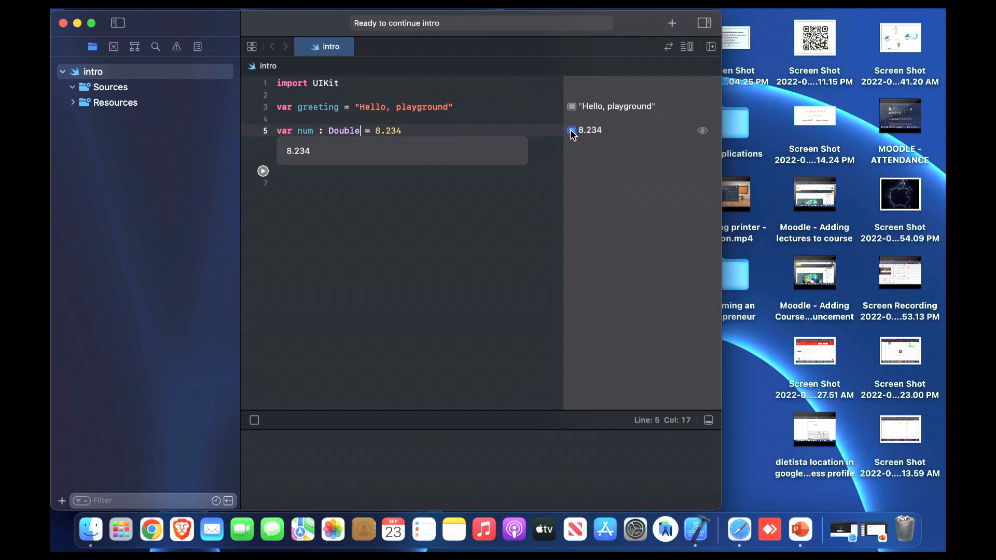
double_click(343, 131)
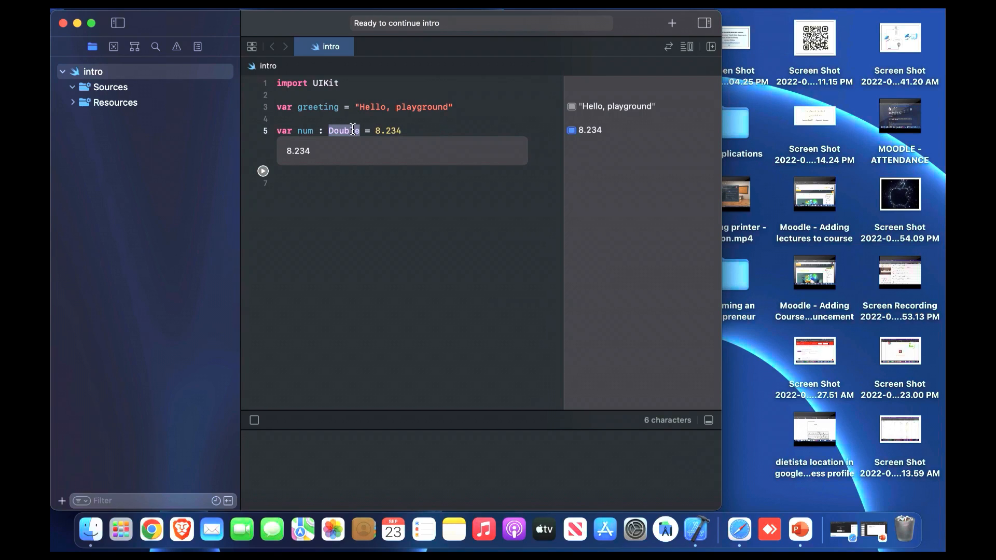
text(floa)
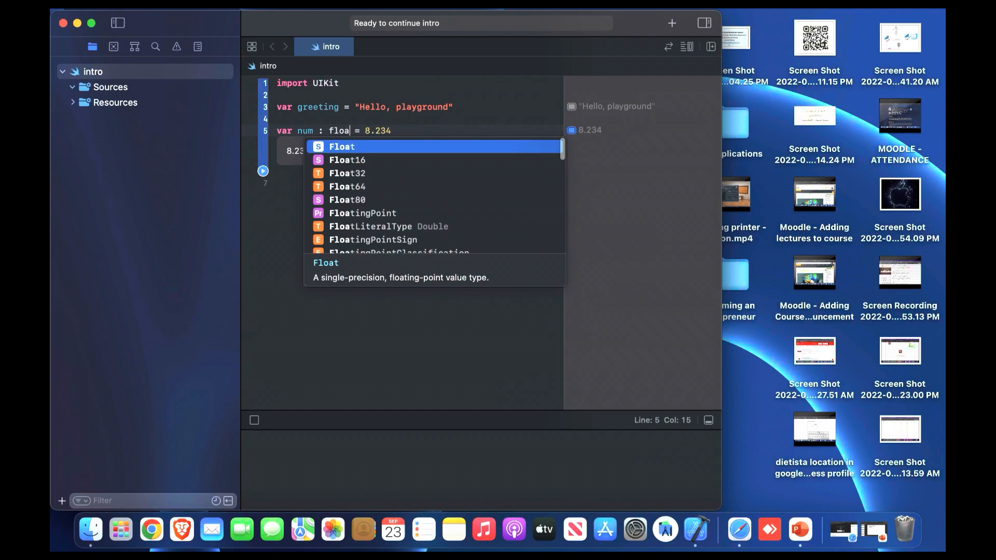
click(342, 147)
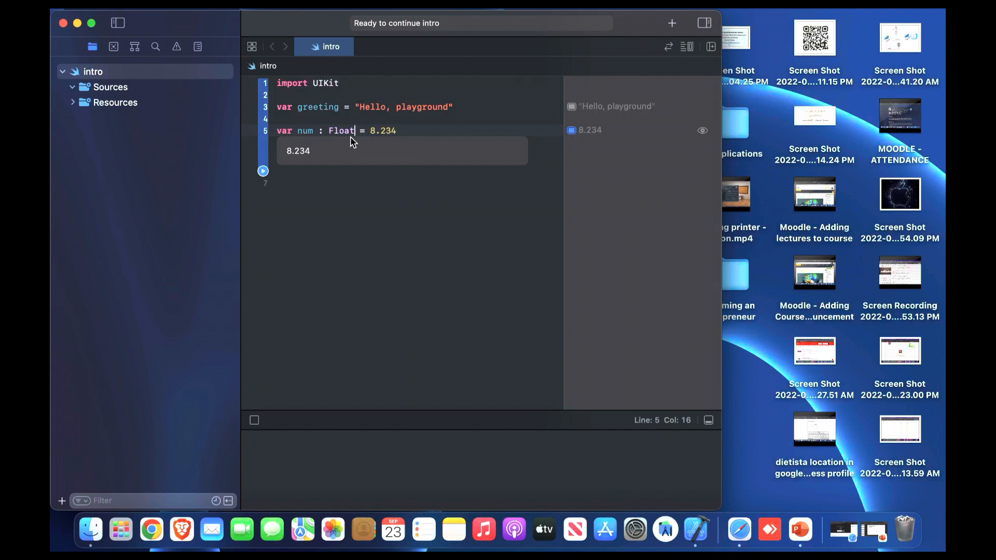
click(262, 172)
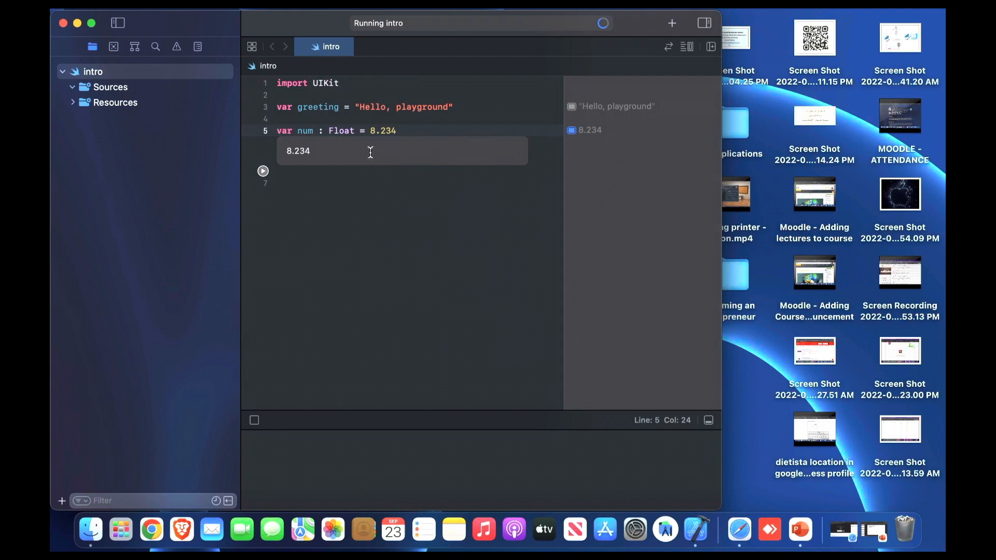
Start replacing Float with int, bringing up the autocomplete list
text(i)
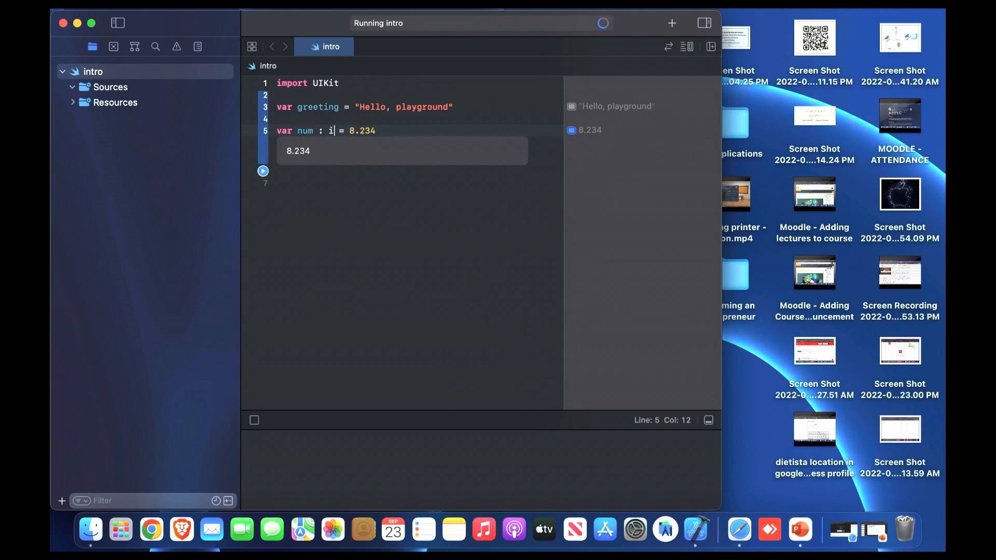
text(nt)
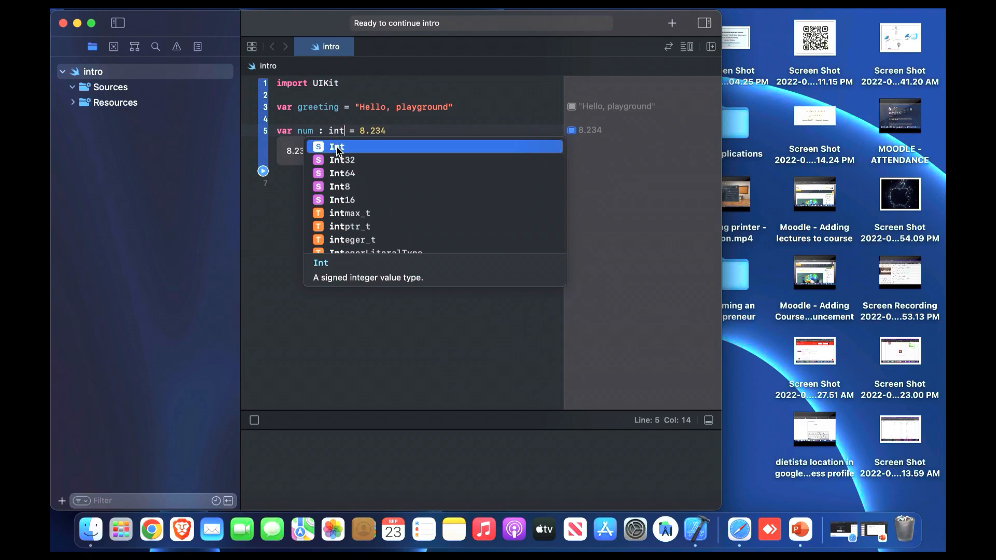
Make num an Int and apply Xcode's fix wrapping the value as Int(8.234)
click(337, 147)
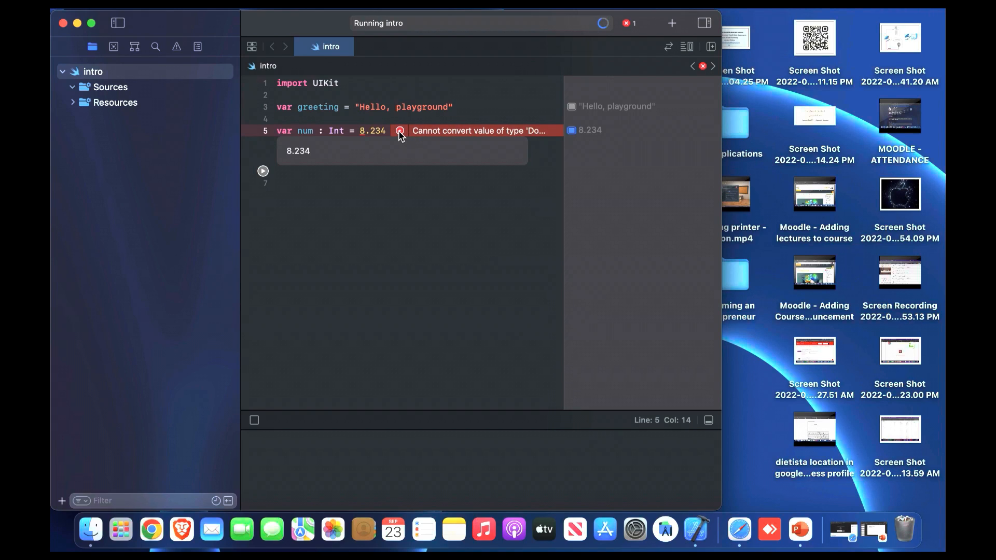
click(399, 131)
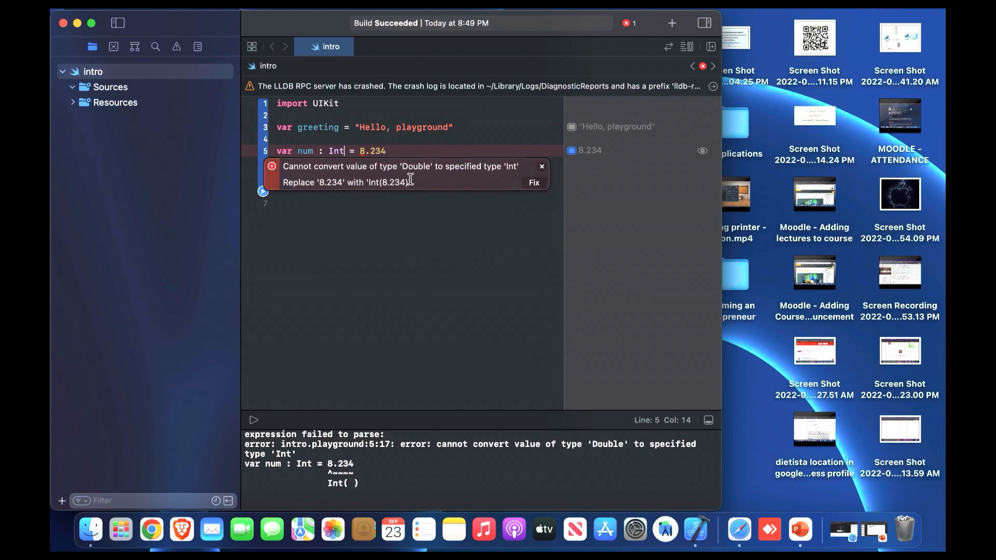
mouse_move(462, 190)
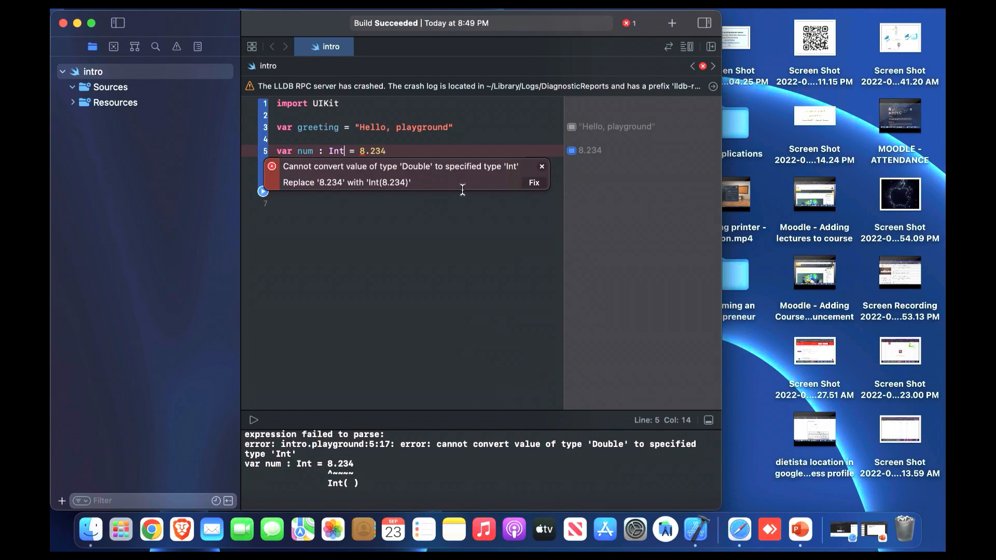
click(534, 183)
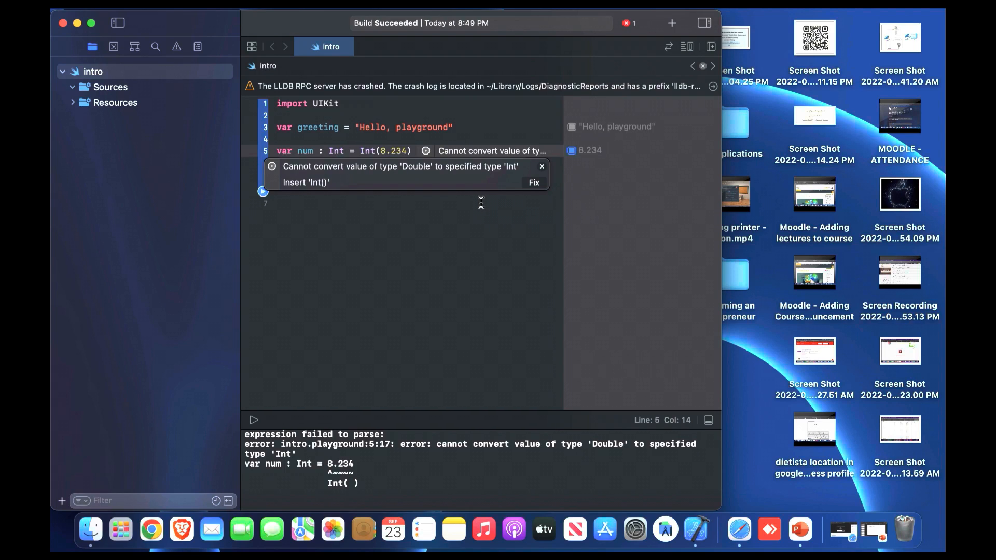
click(541, 166)
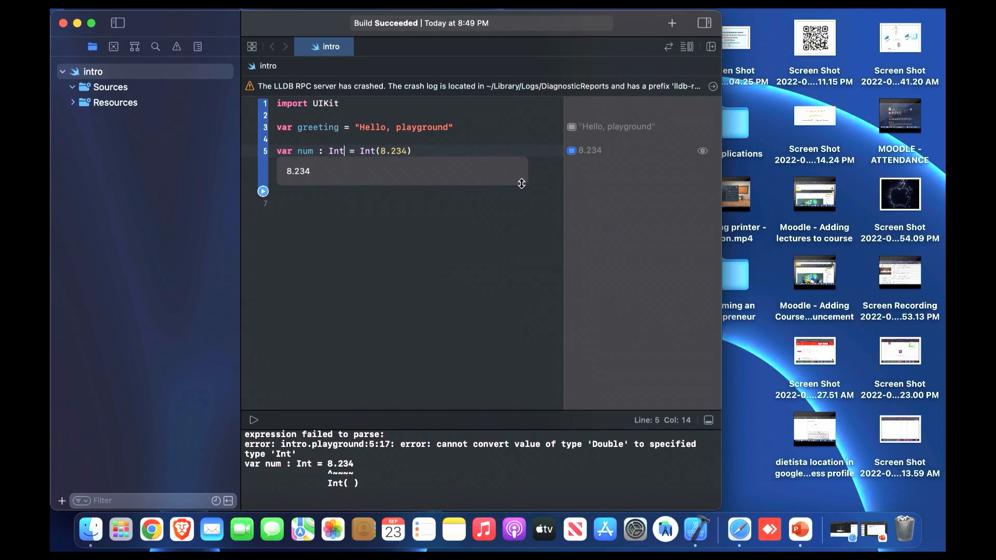
mouse_move(499, 185)
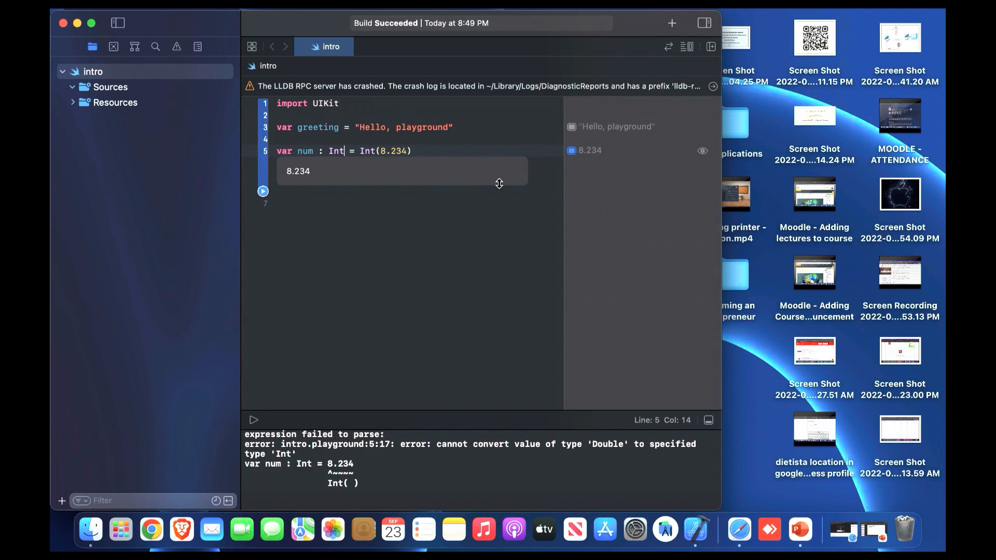
mouse_move(429, 166)
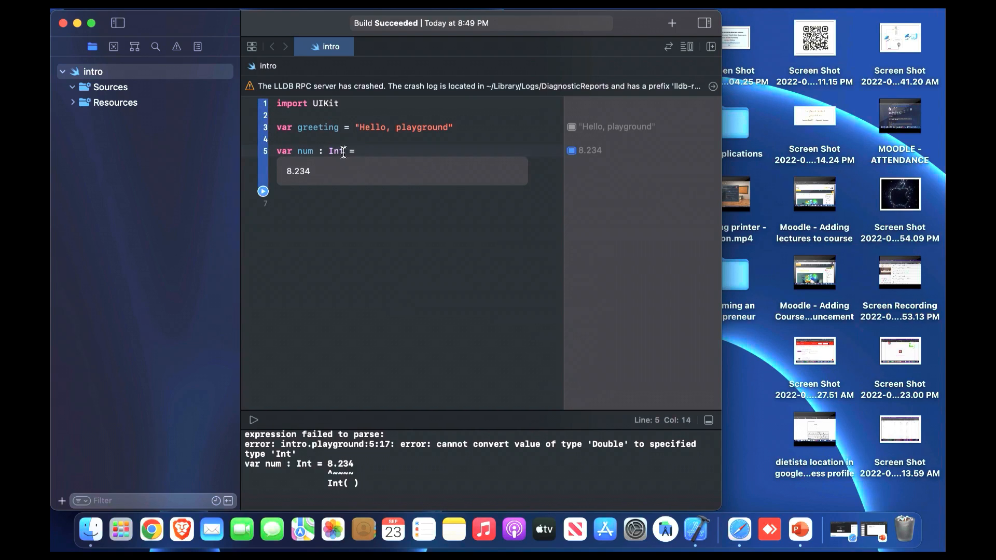
Reduce num to var num = 8 and declare var Q : Bool = true on a new line
double_click(335, 152)
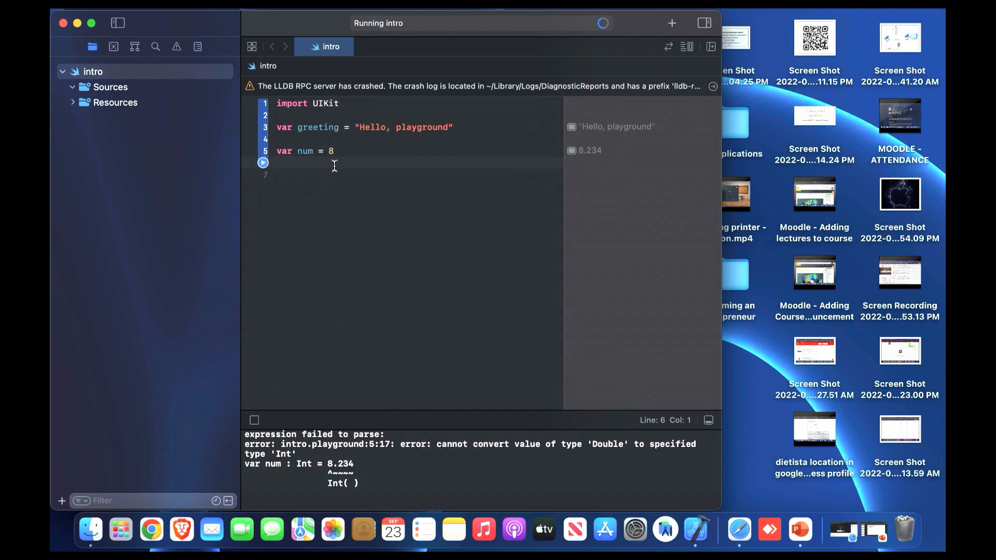
text(var)
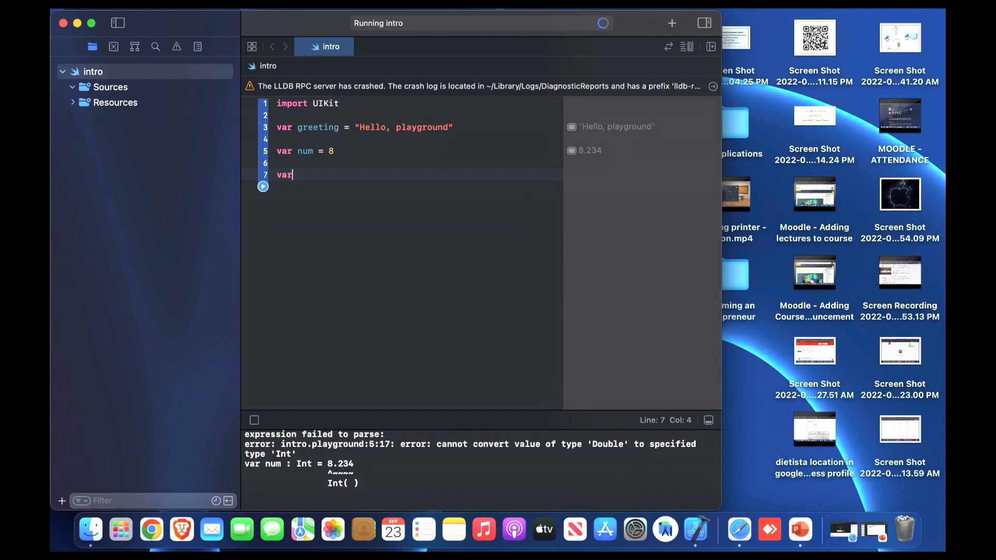
text(Q)
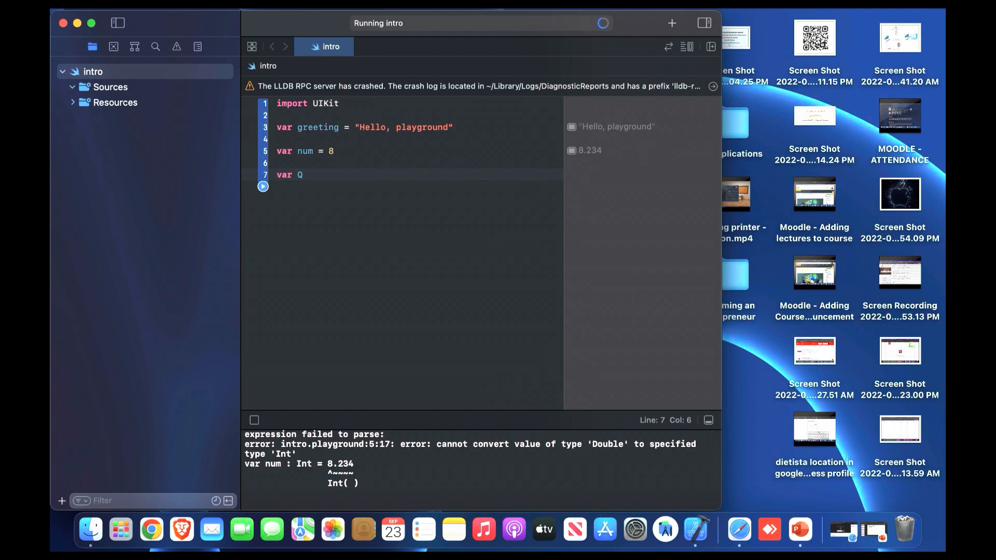
text(=)
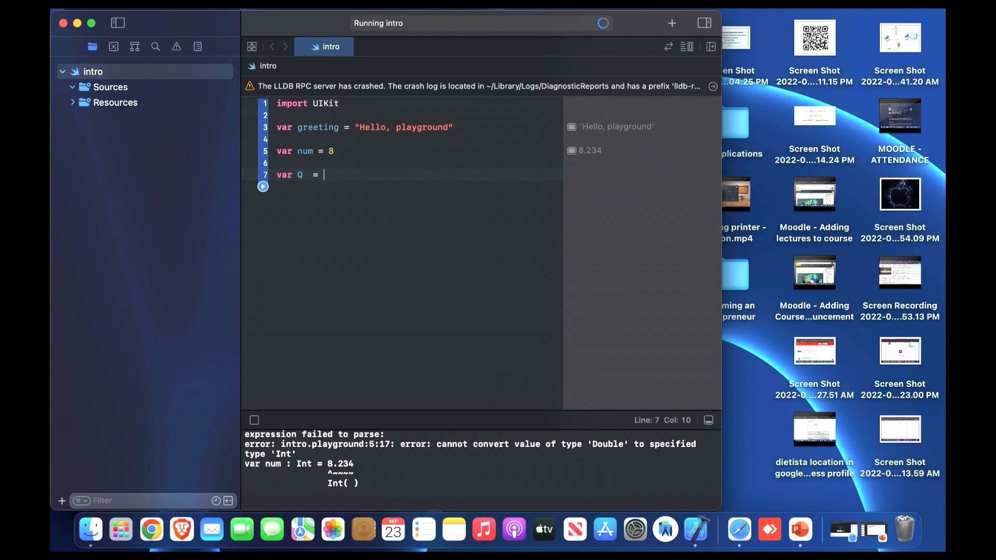
text(true)
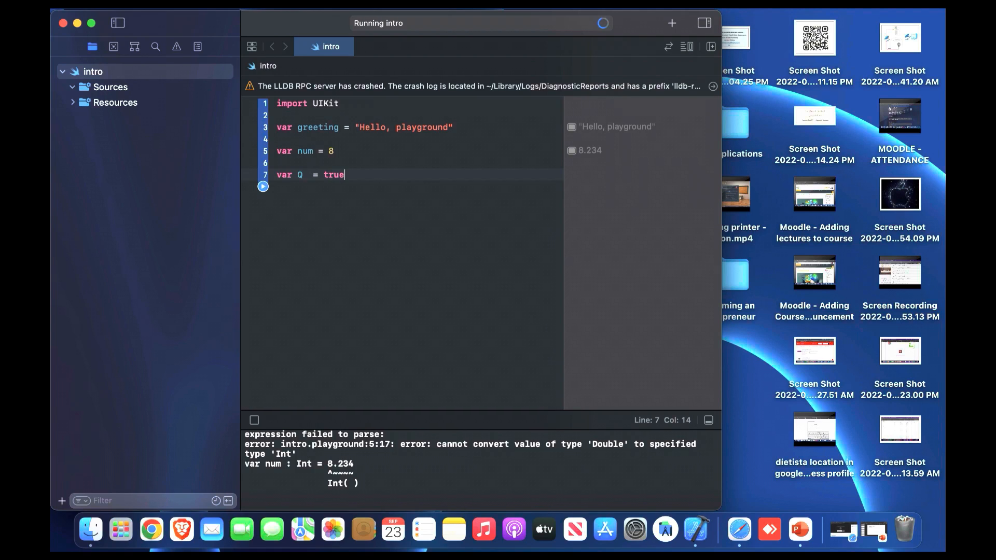
text(true)
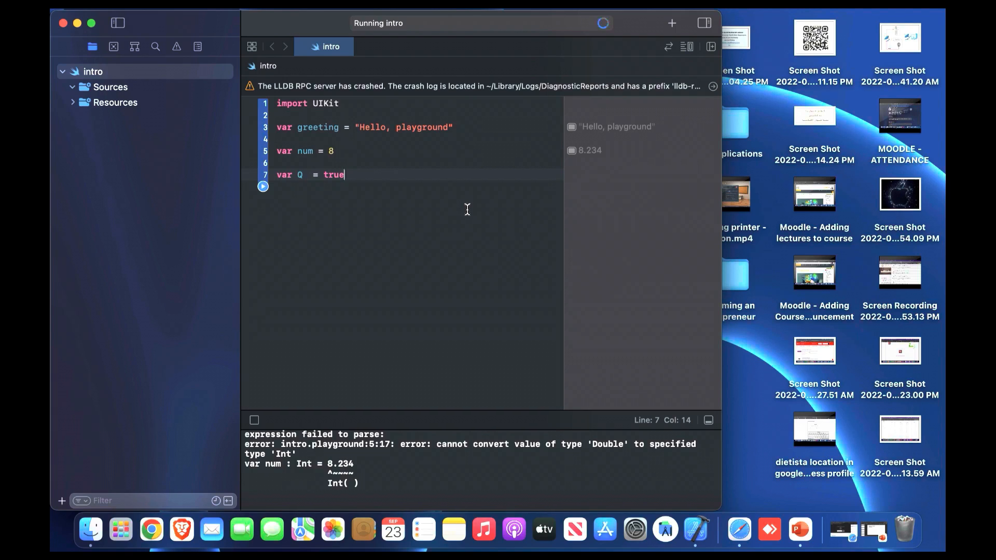
mouse_move(685, 87)
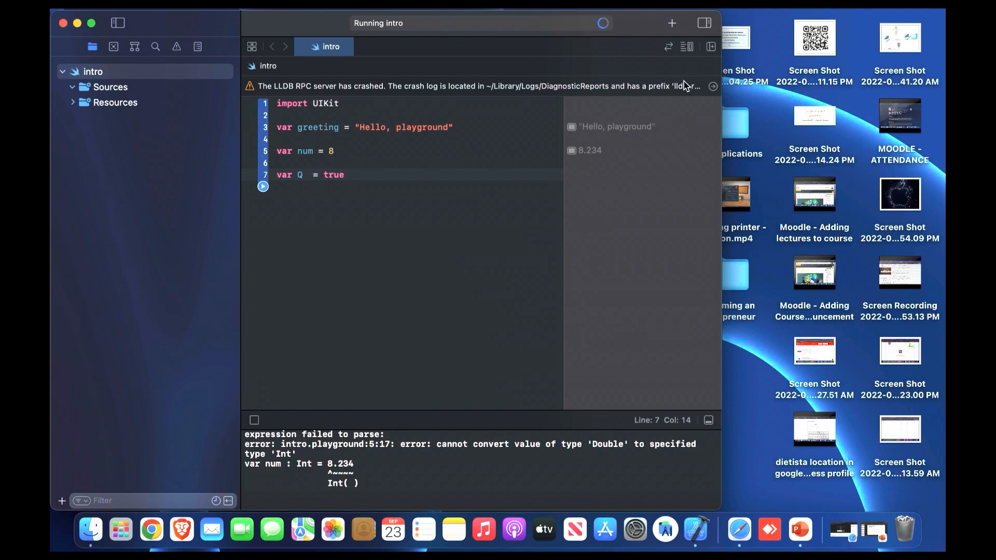
mouse_move(702, 100)
text( :)
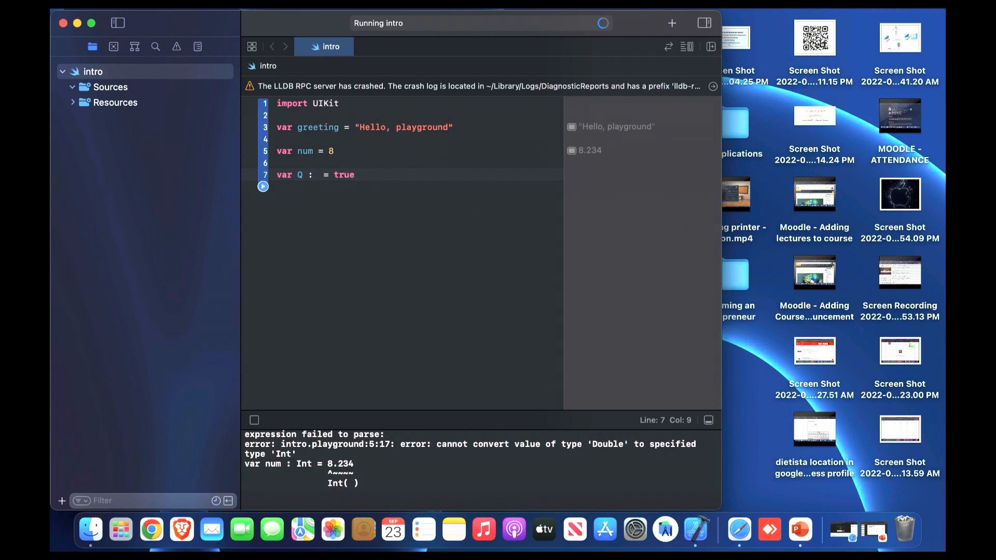
text(boo)
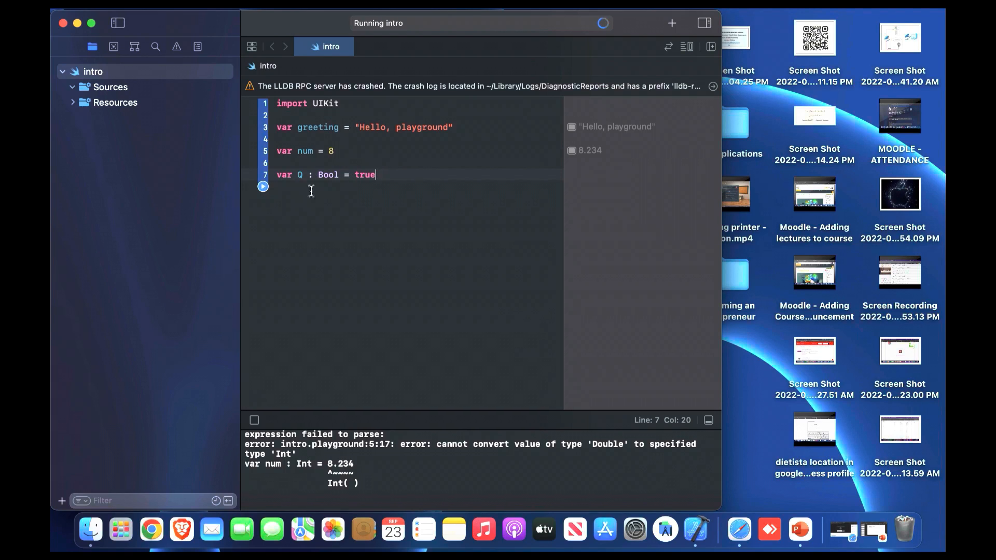
mouse_move(602, 33)
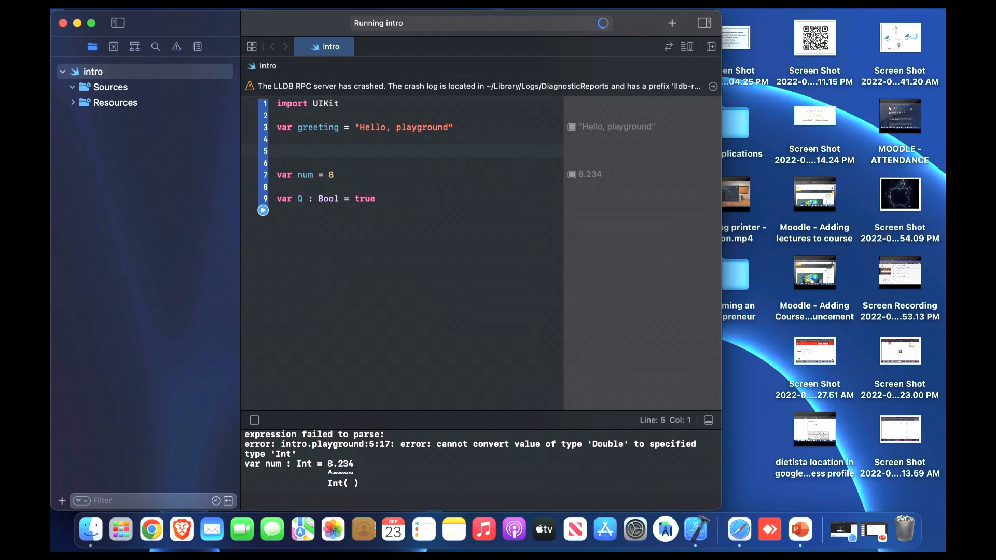
Declare var G : Character = "h" above num, then return to the lecture slides
text(var)
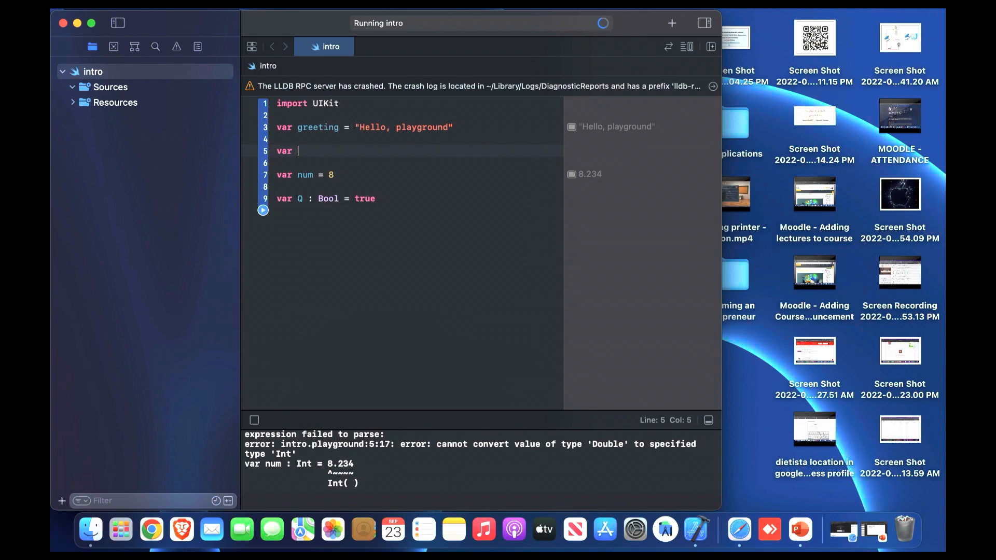
text(G =)
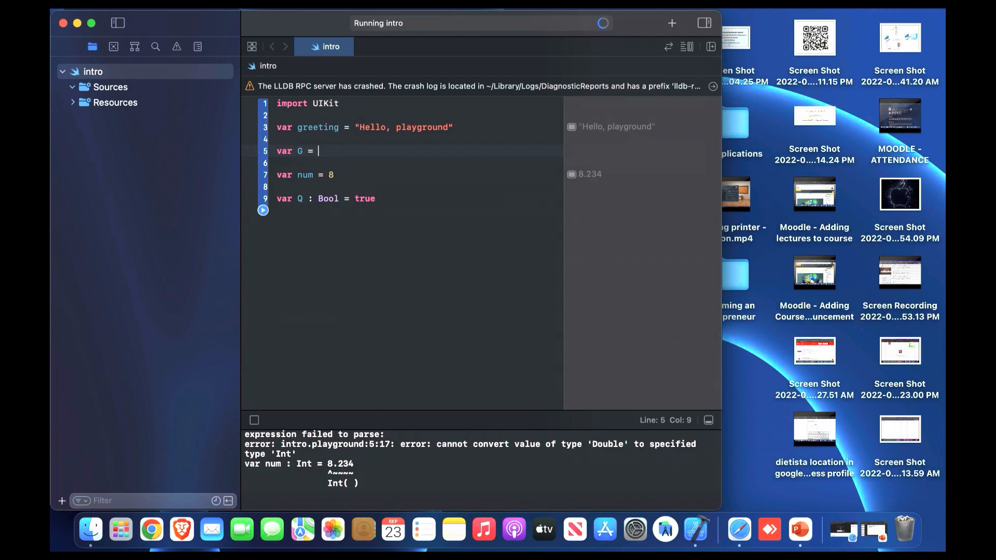
text(")
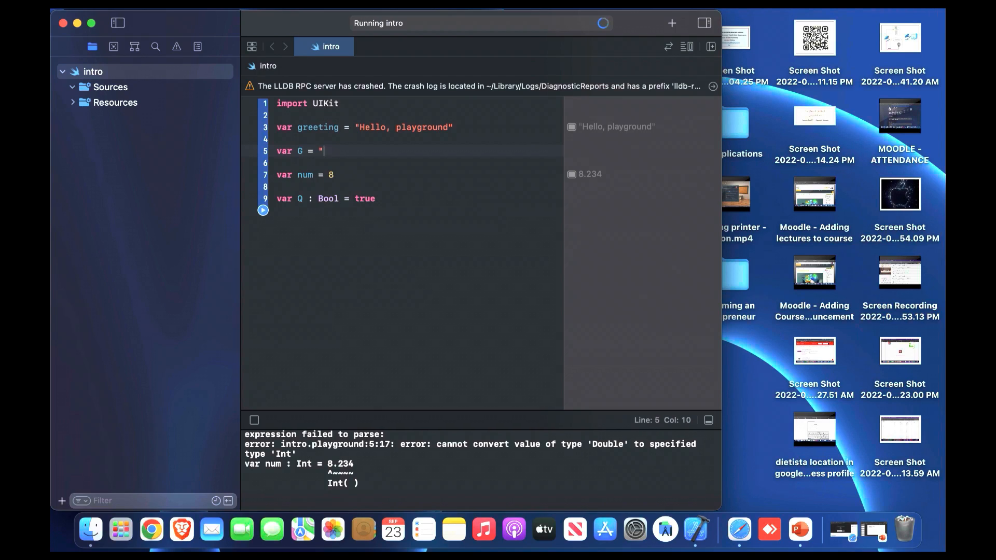
text(h)
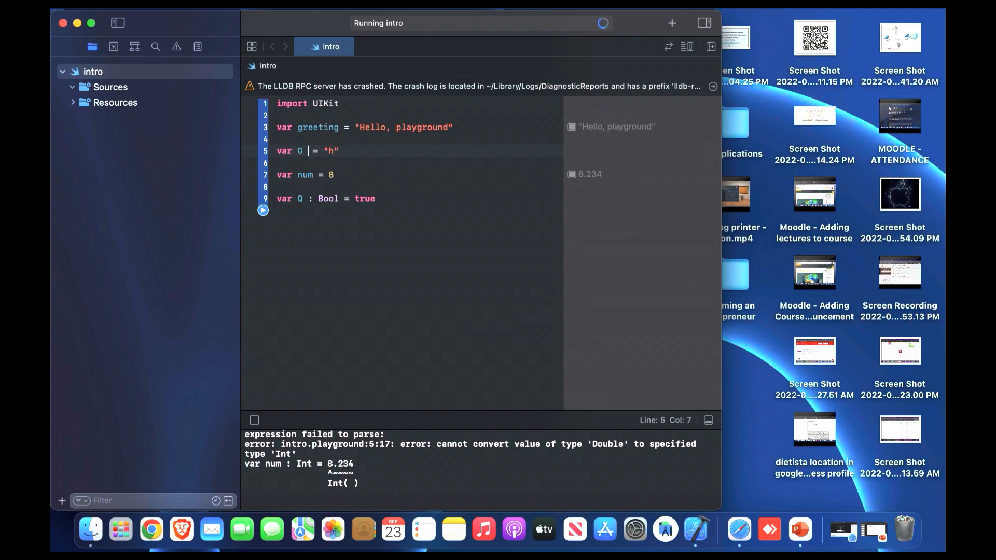
text(: character)
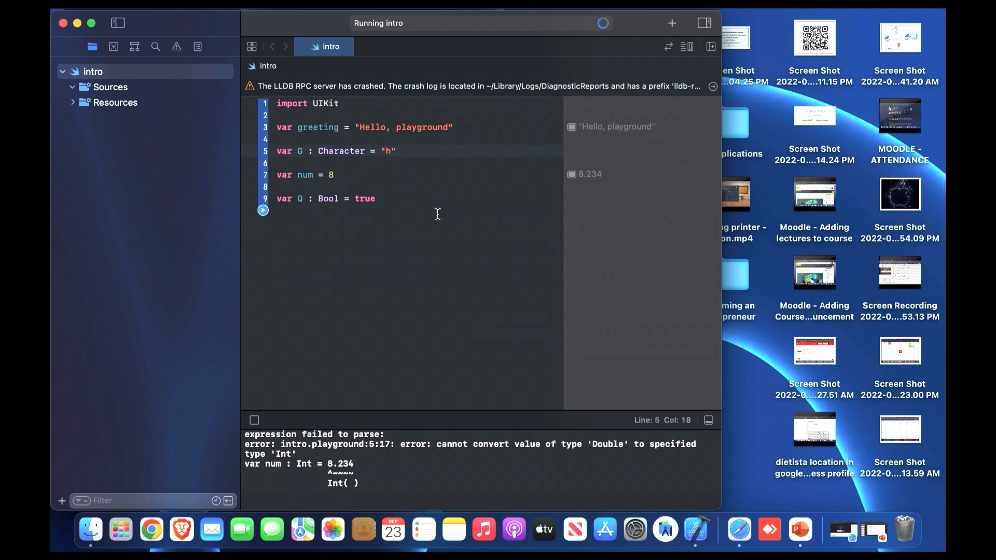
click(366, 151)
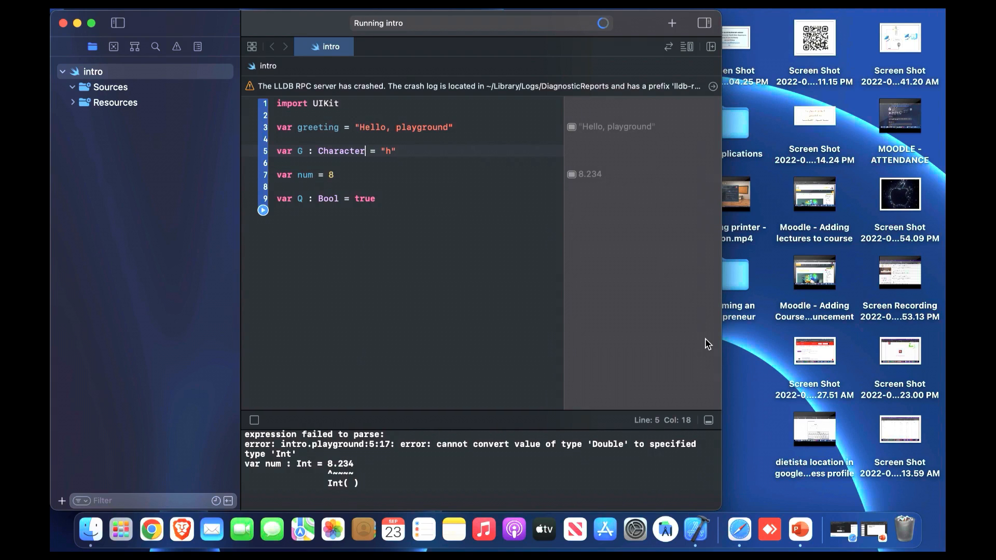
click(800, 529)
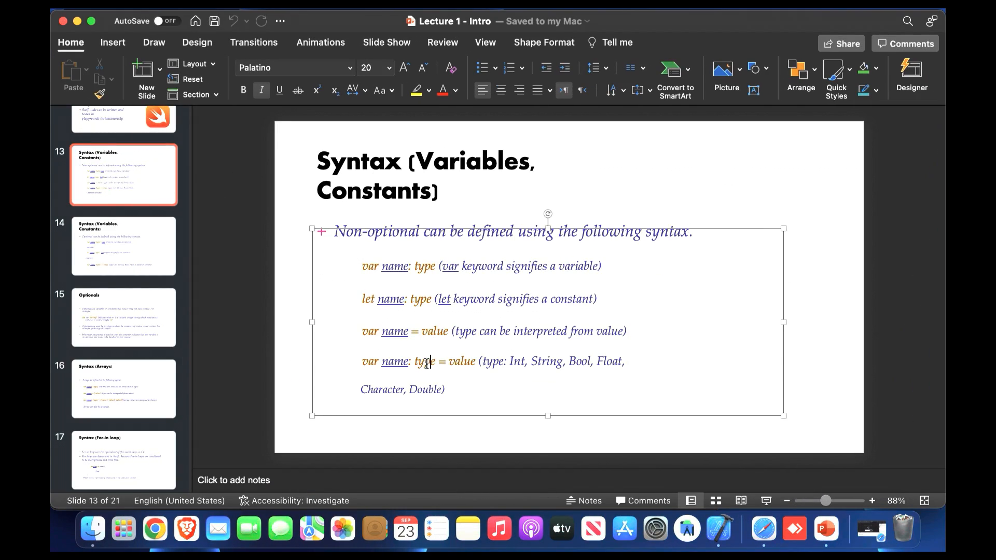
Review the optional-syntax slide and bring the playground back with the caret after Q
double_click(462, 361)
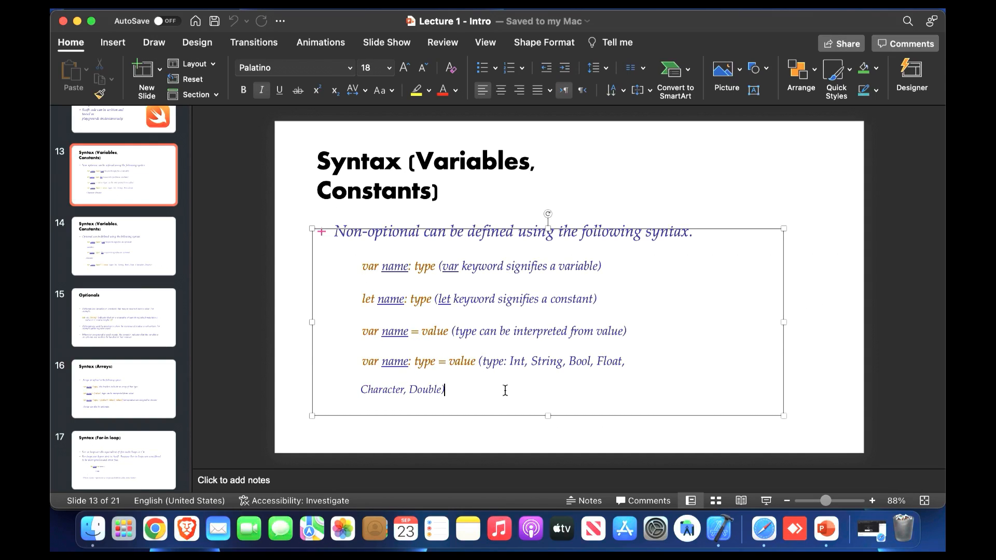
click(123, 246)
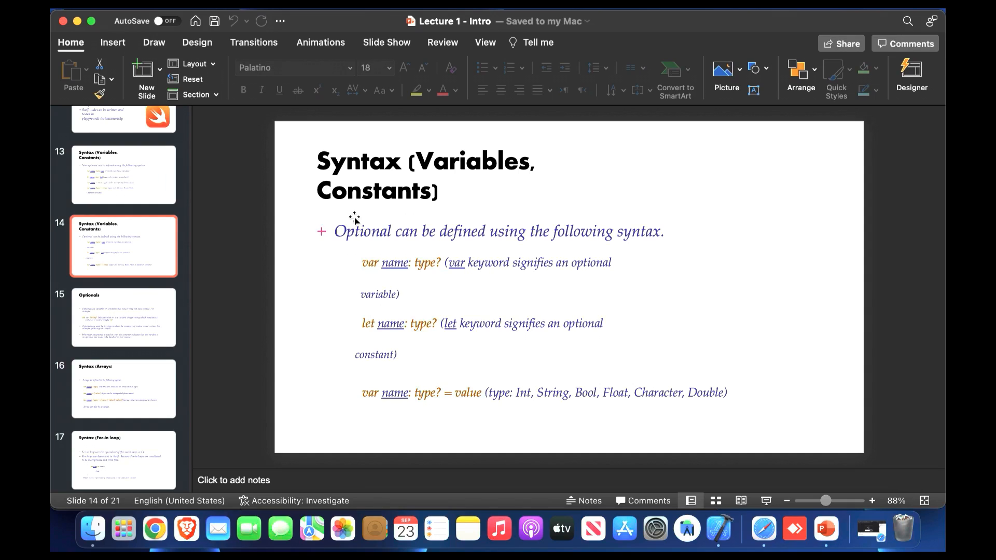
mouse_move(162, 167)
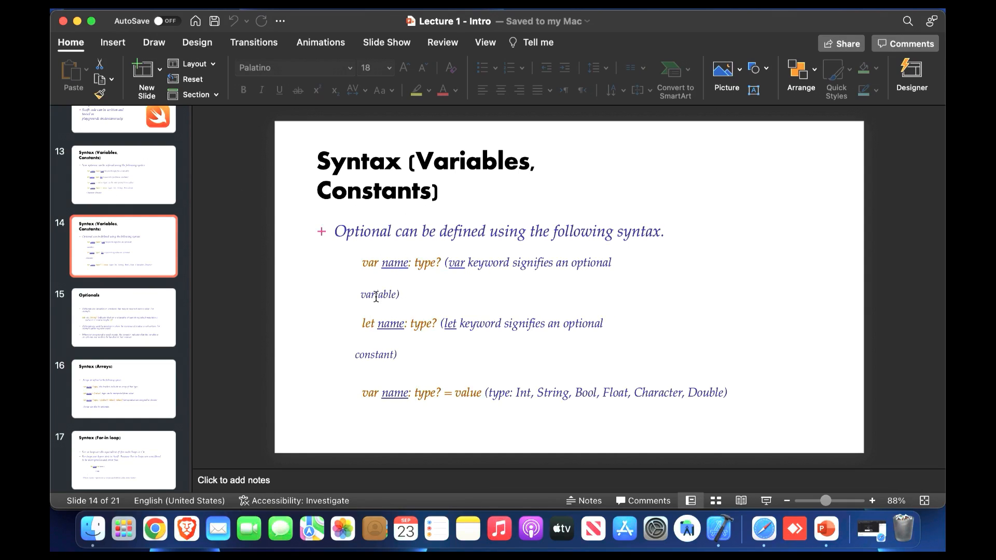
click(123, 174)
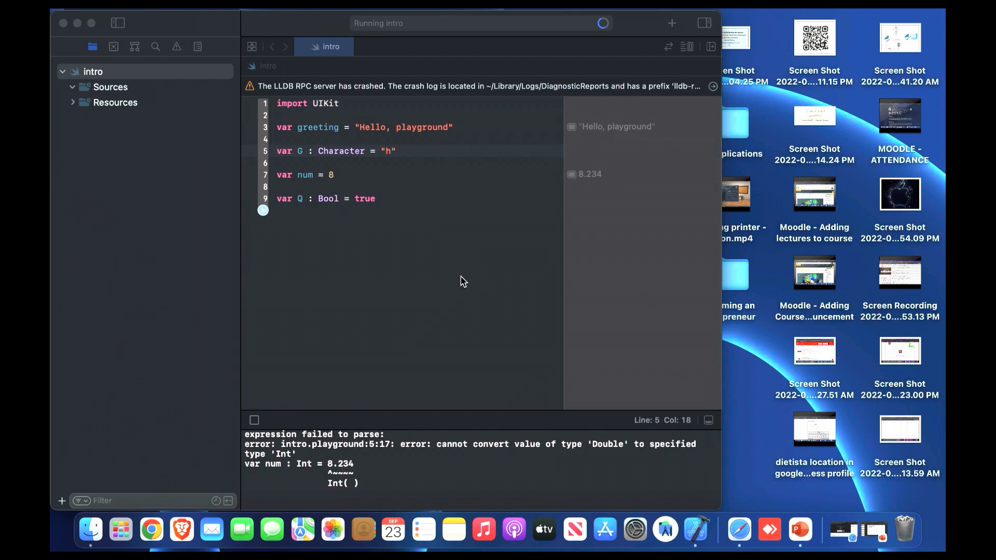
click(376, 198)
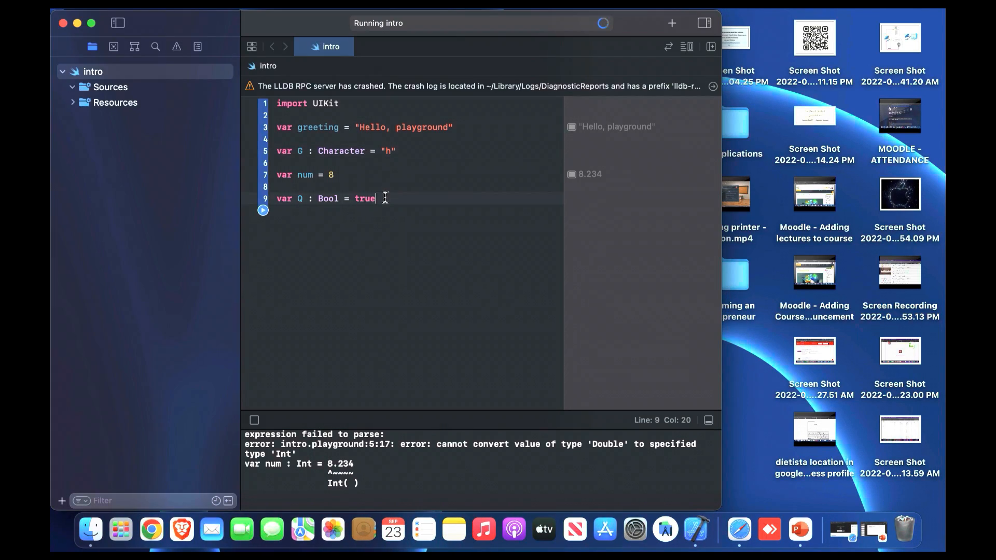